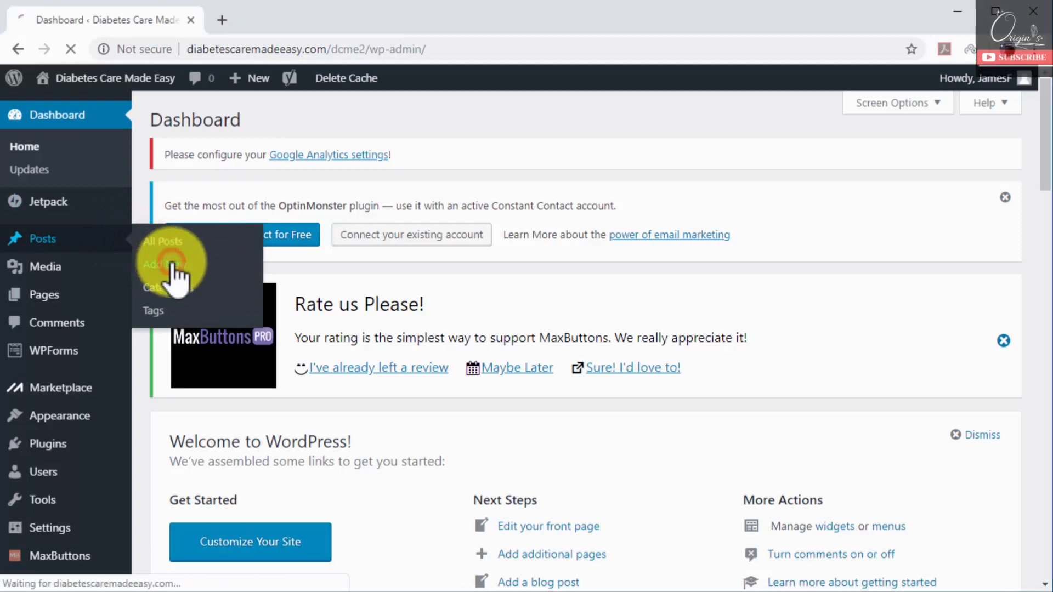
# Create a new post from Posts > Add New in the admin sidebar
pyautogui.click(155, 263)
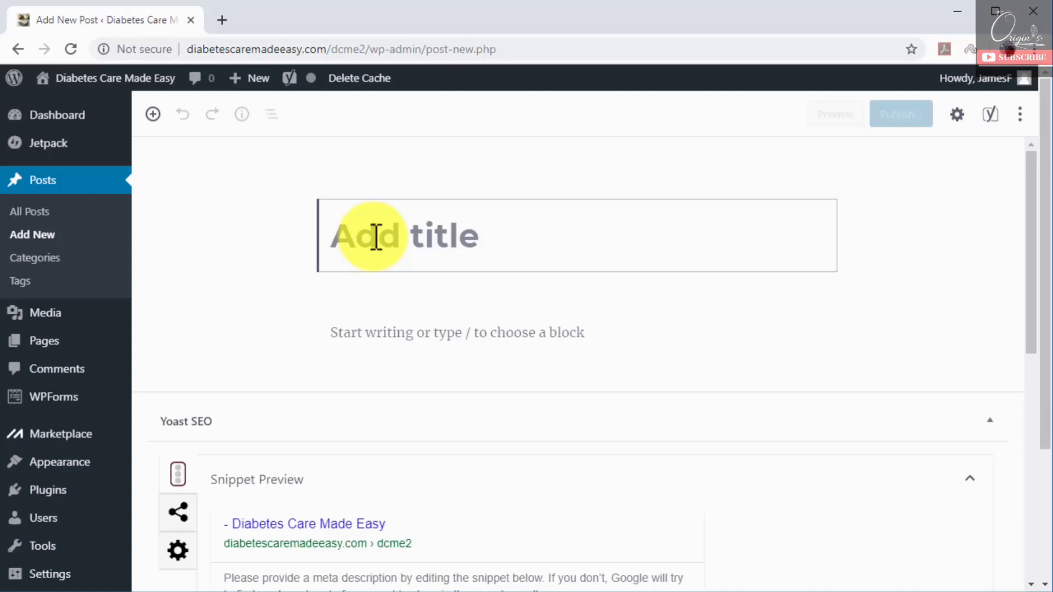
# Title the post '5 Simple Diabetes Care Tips And Best Practices You Won't Believe People Are Ignoring'
pyautogui.write('5')
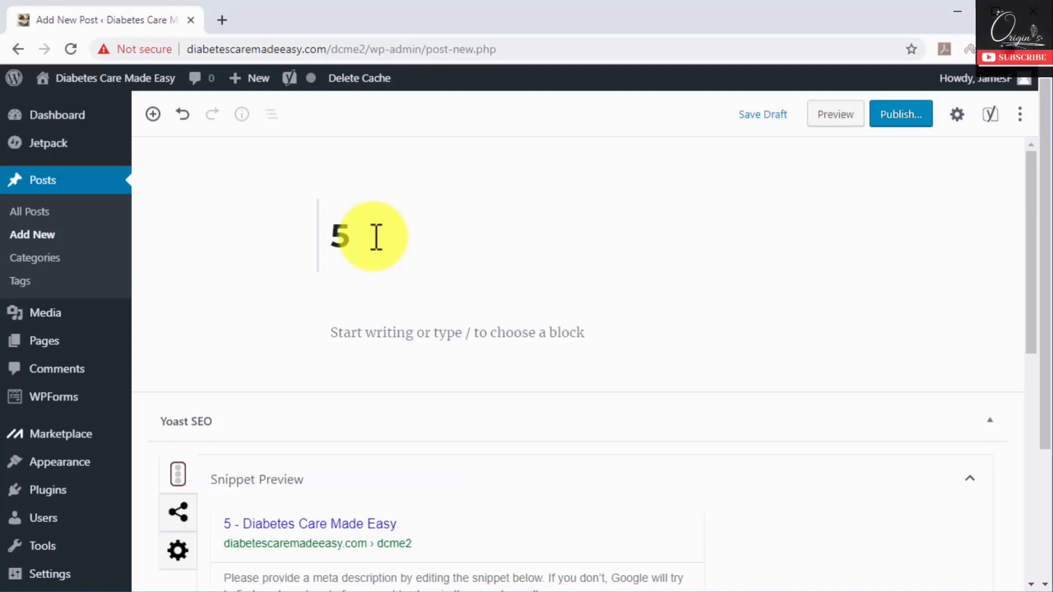
pyautogui.write('Simple')
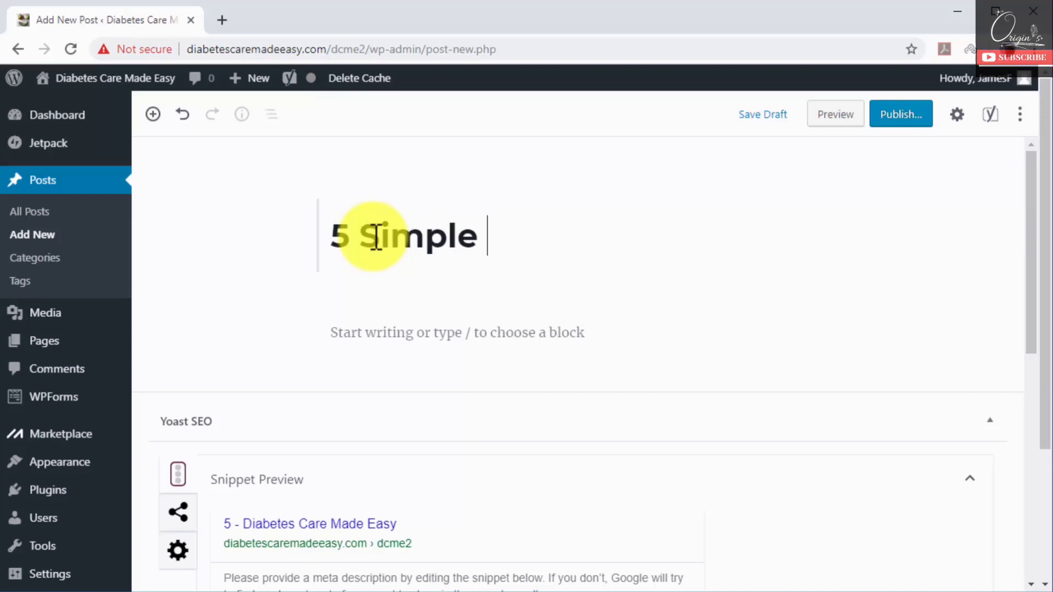
pyautogui.write('Diabetes')
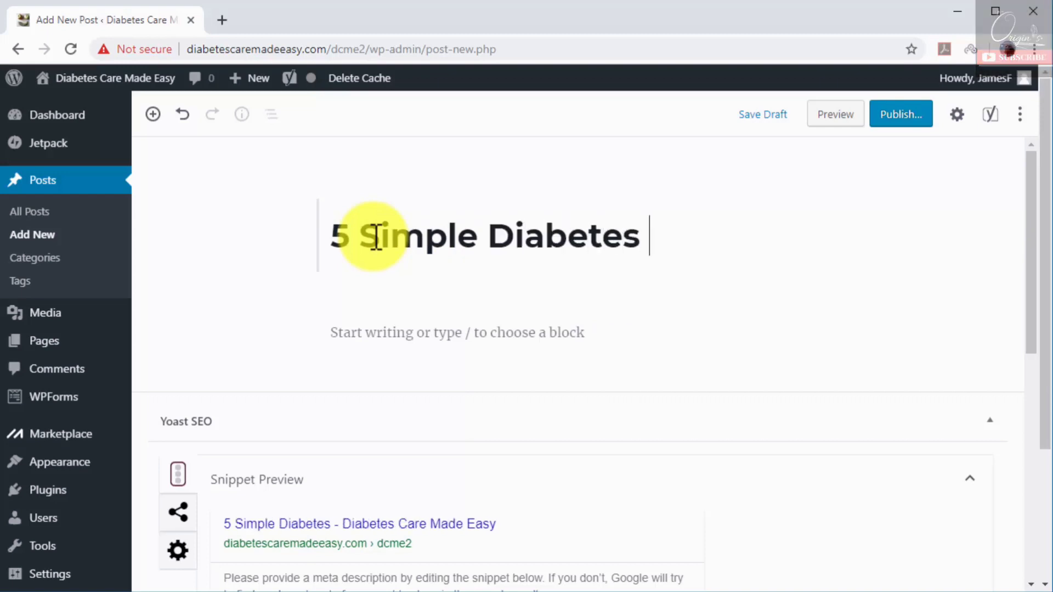
pyautogui.write('Care')
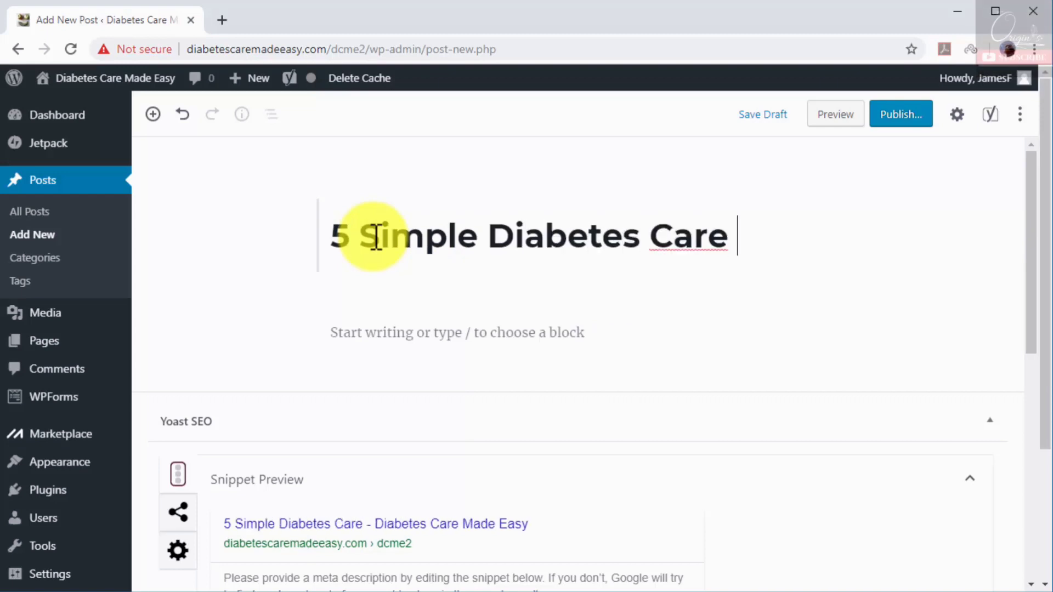
pyautogui.write('Tips')
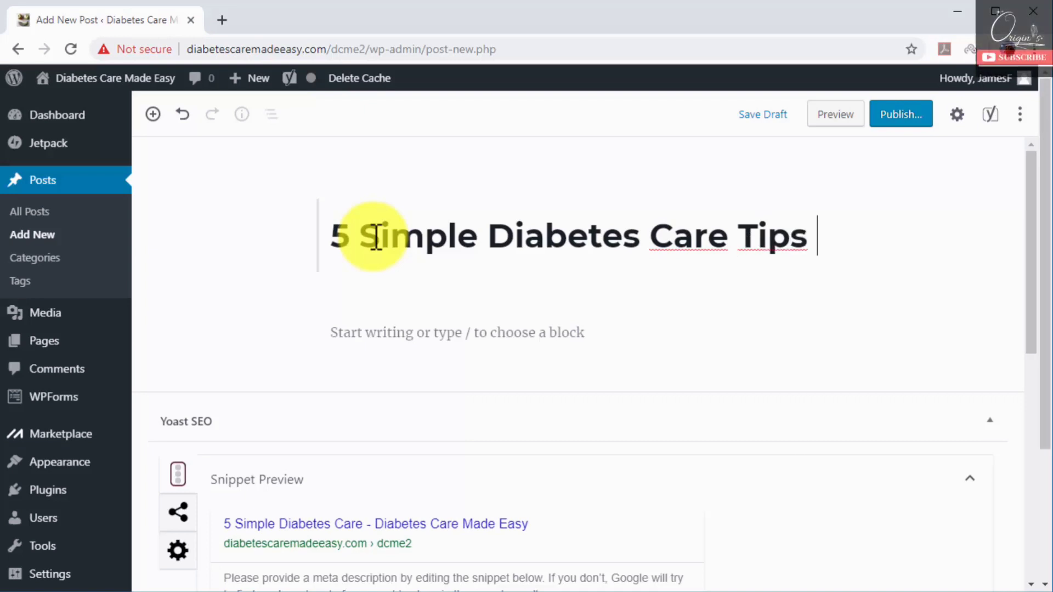
pyautogui.write('And Best')
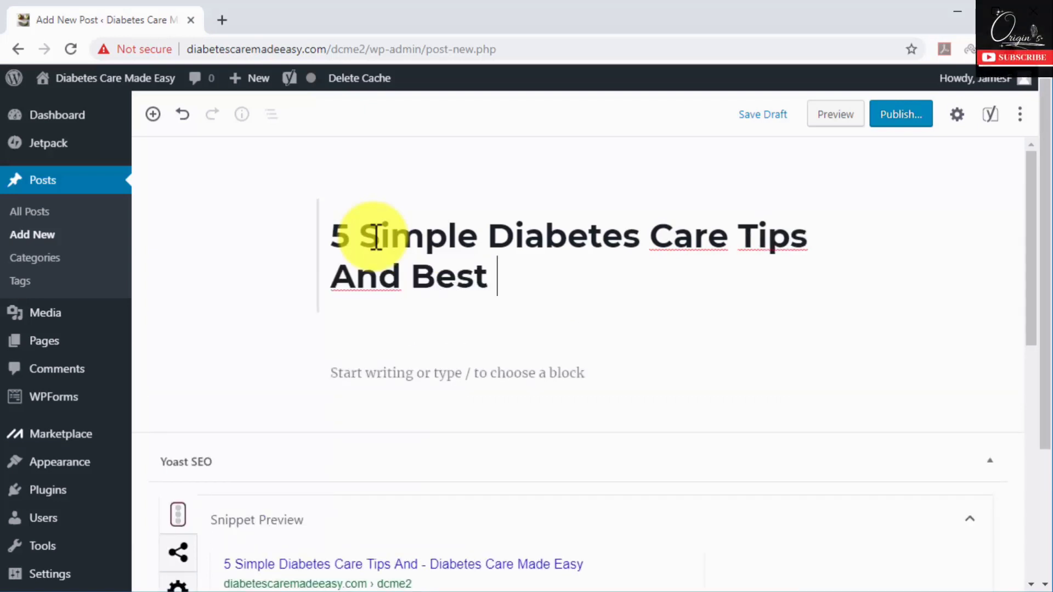
pyautogui.write('prac')
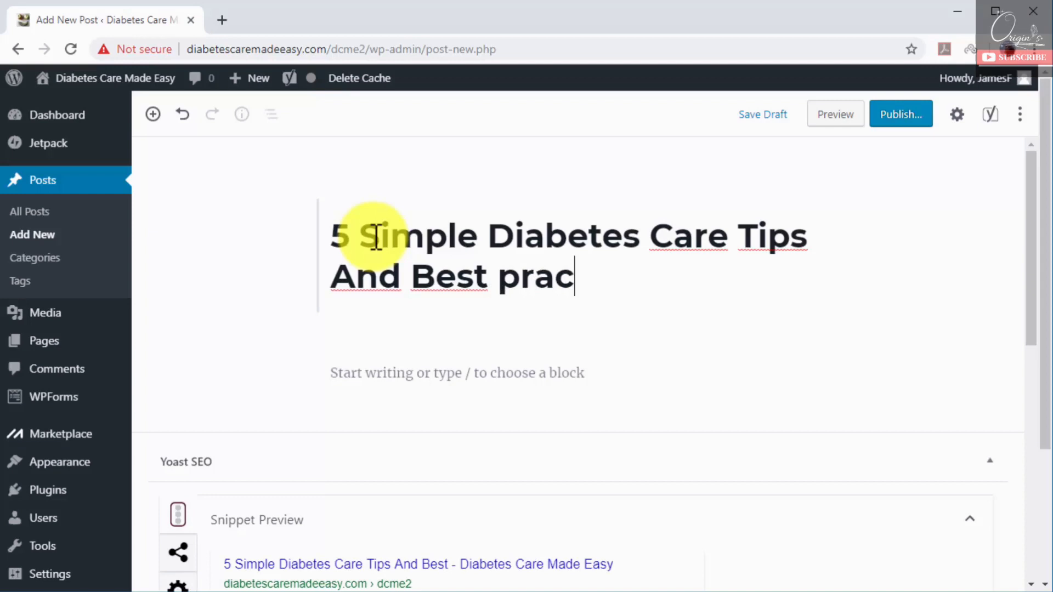
pyautogui.write('tices')
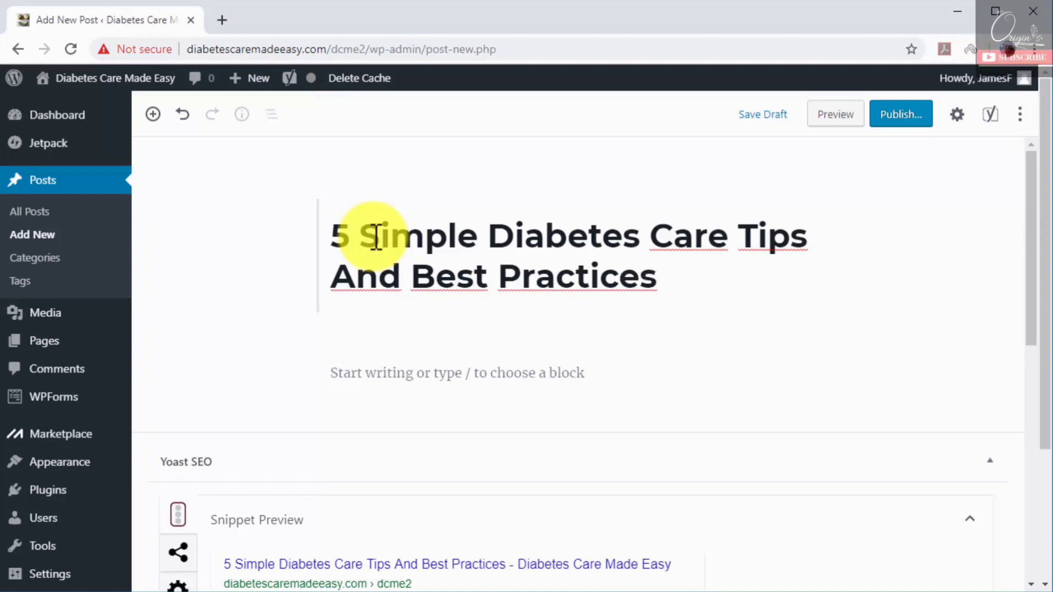
pyautogui.click(664, 277)
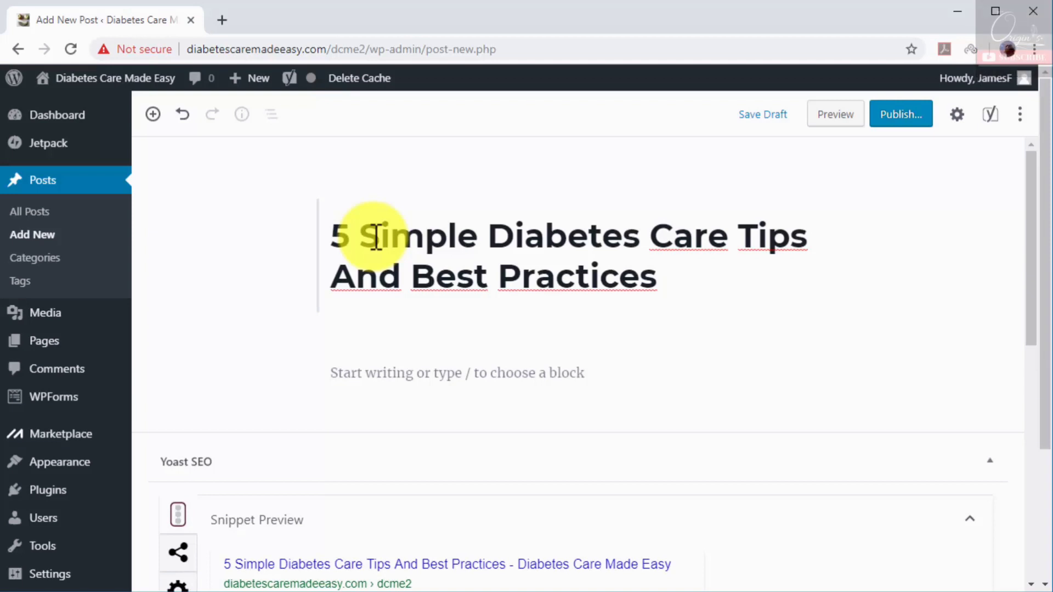
pyautogui.write('You')
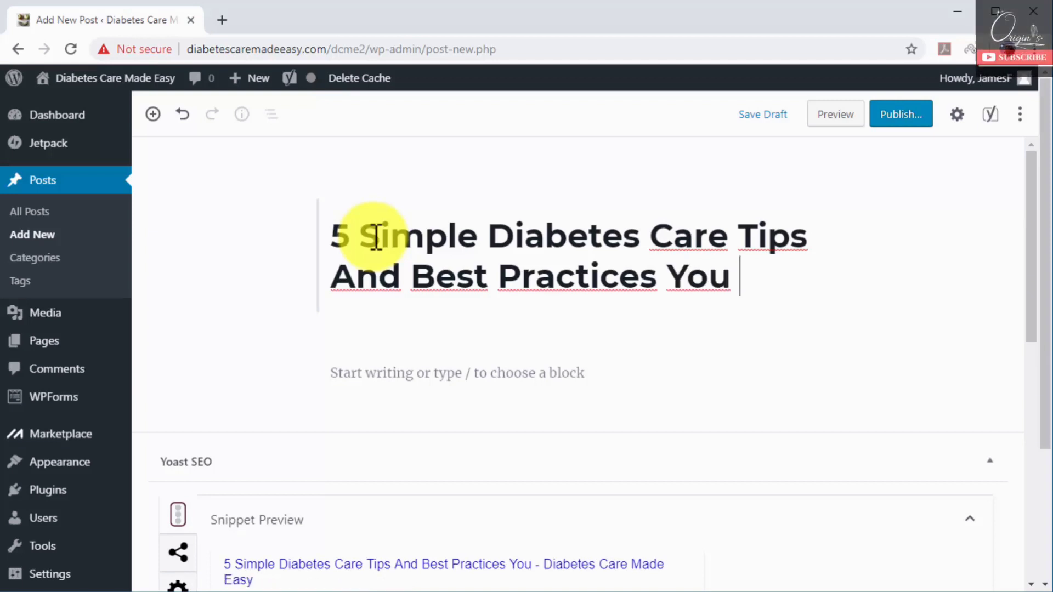
pyautogui.write("Won't")
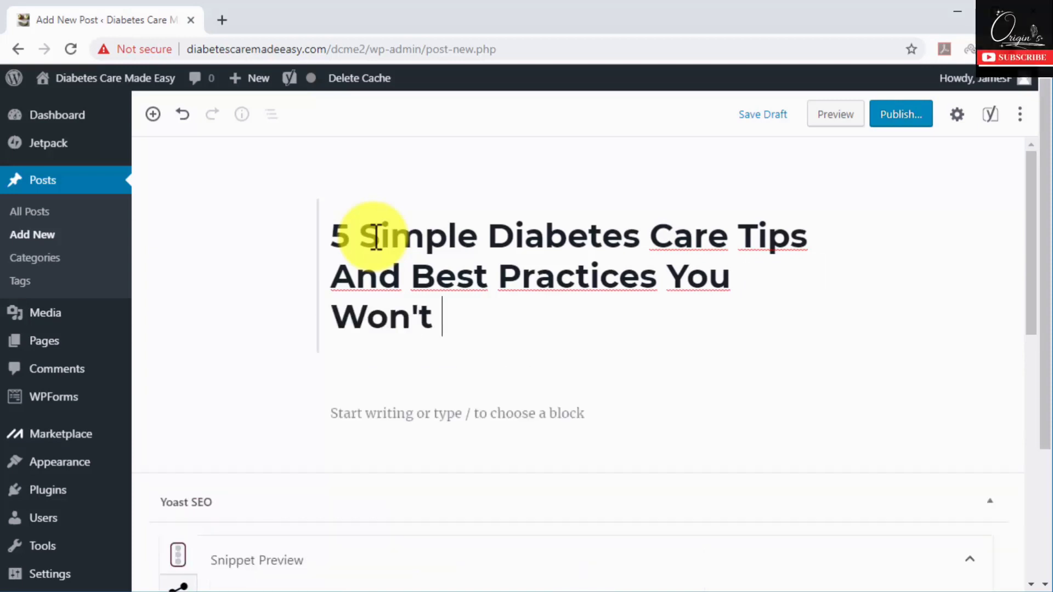
pyautogui.write('Beli')
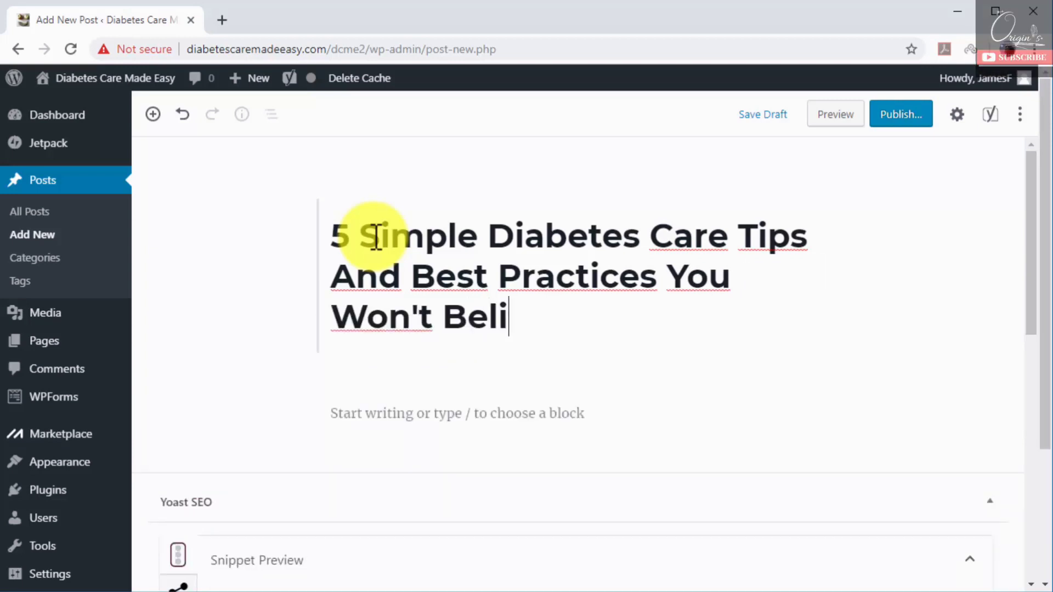
pyautogui.write('eve Peop')
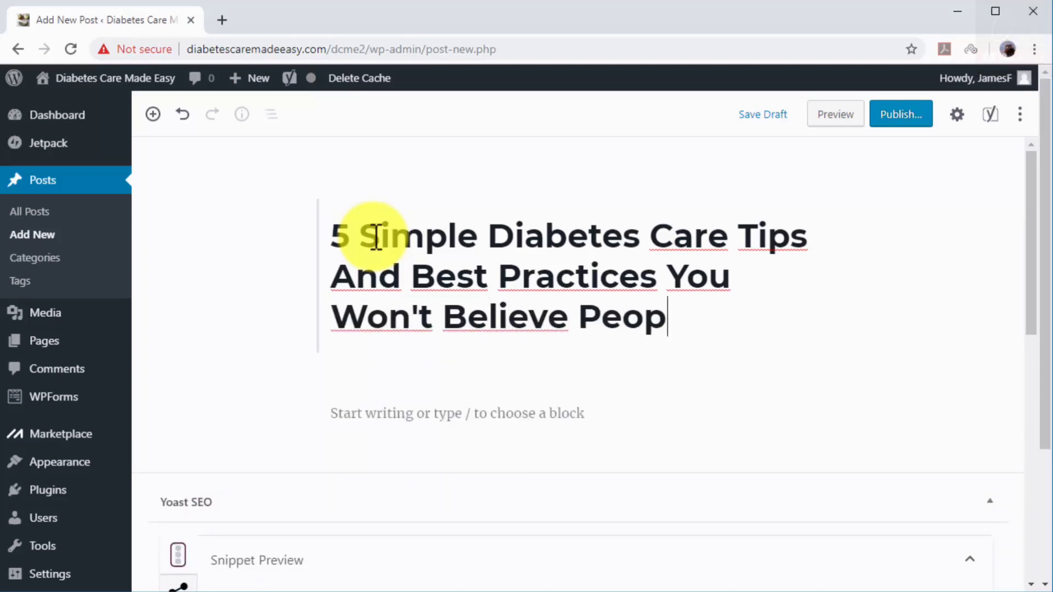
pyautogui.write('le Are I')
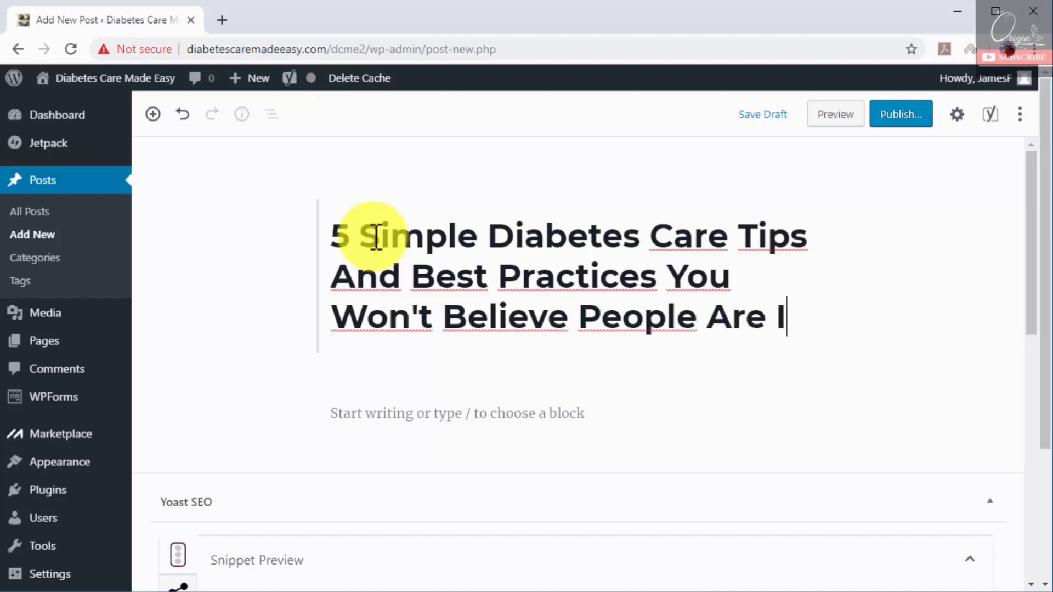
pyautogui.write('gnoring')
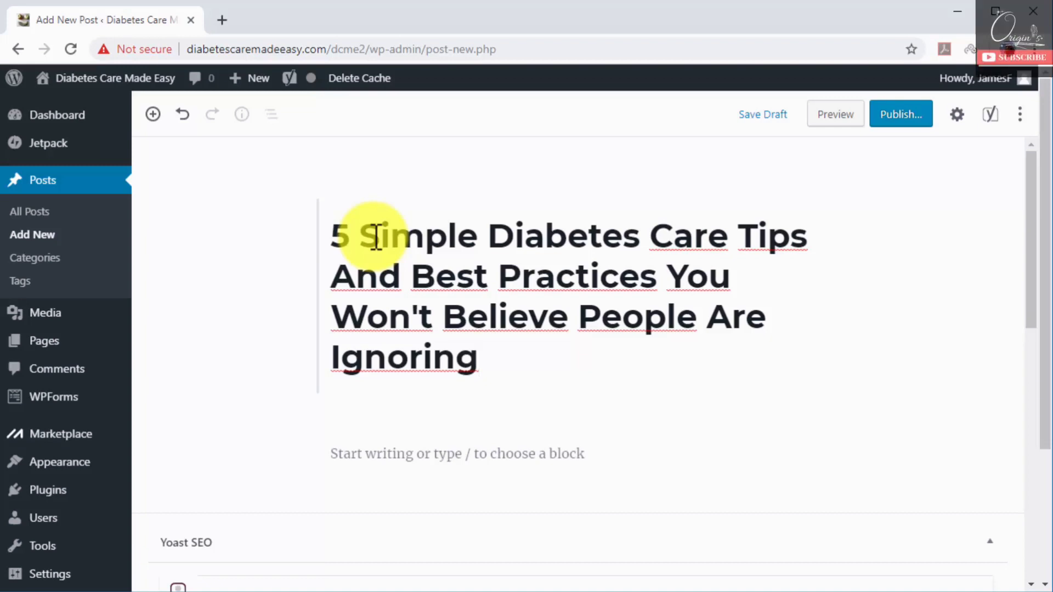
pyautogui.click(478, 356)
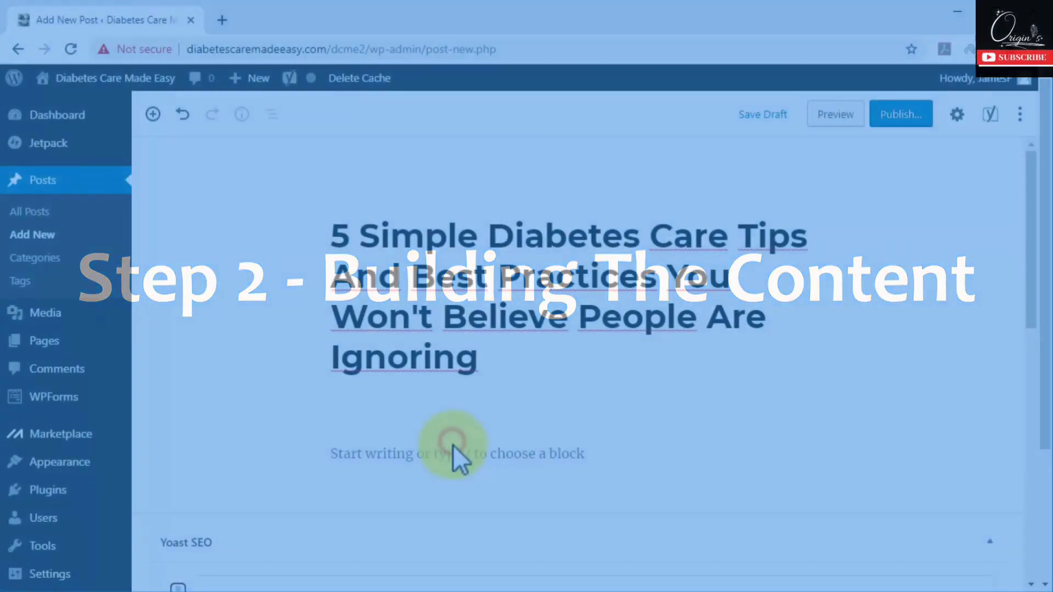
# Paste the full diabetes care article into the body, then return to the top
pyautogui.click(457, 452)
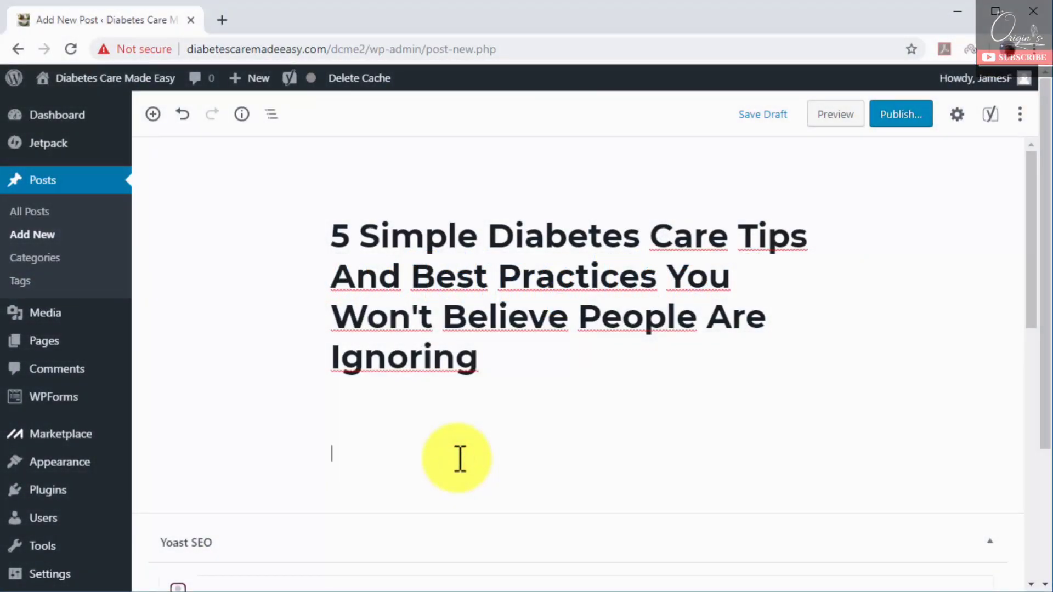
pyautogui.scroll(-3)
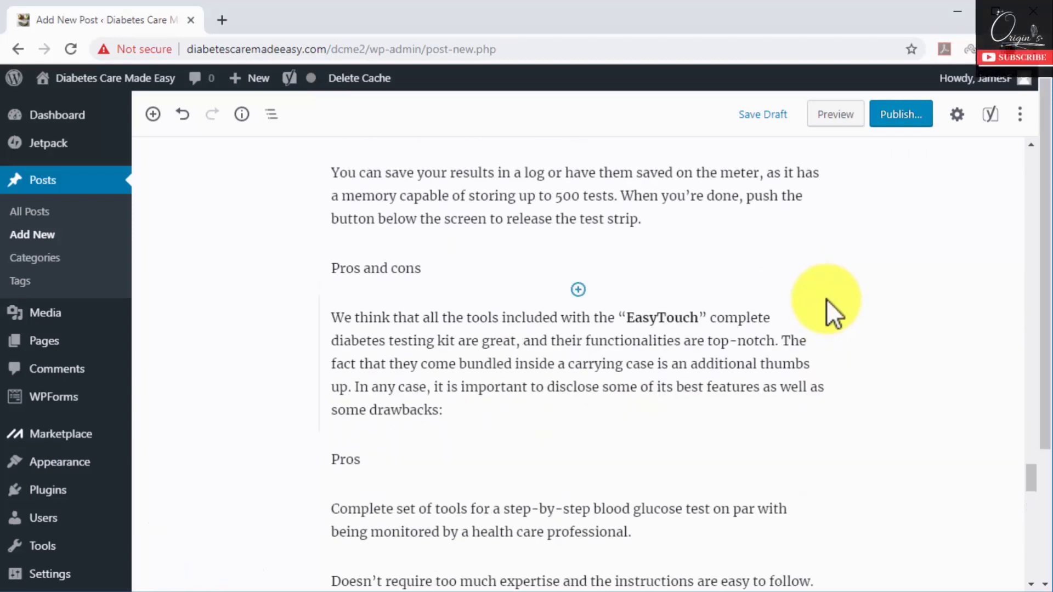
pyautogui.scroll(3)
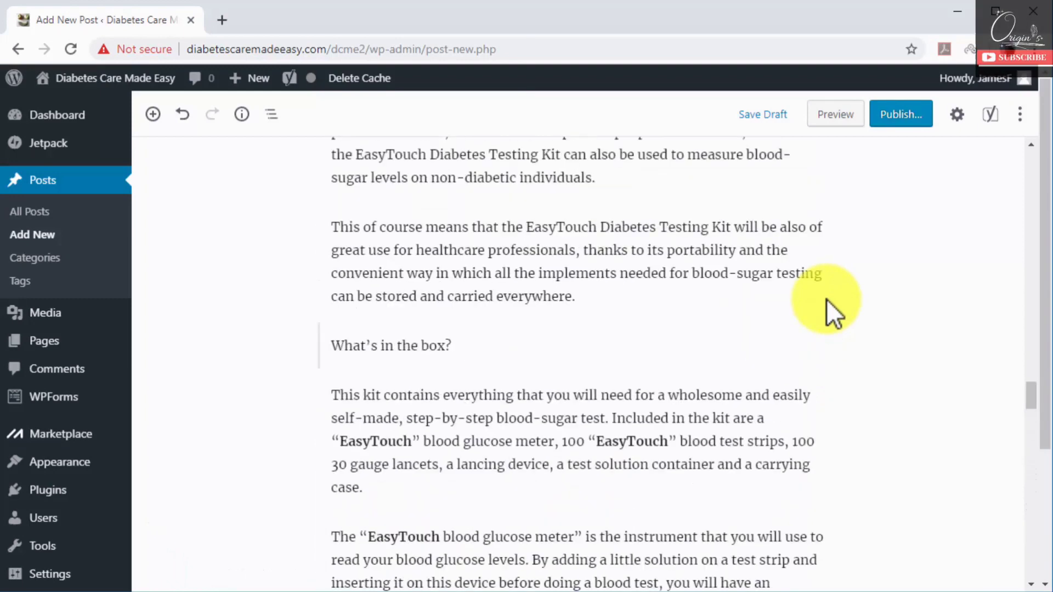
pyautogui.scroll(3)
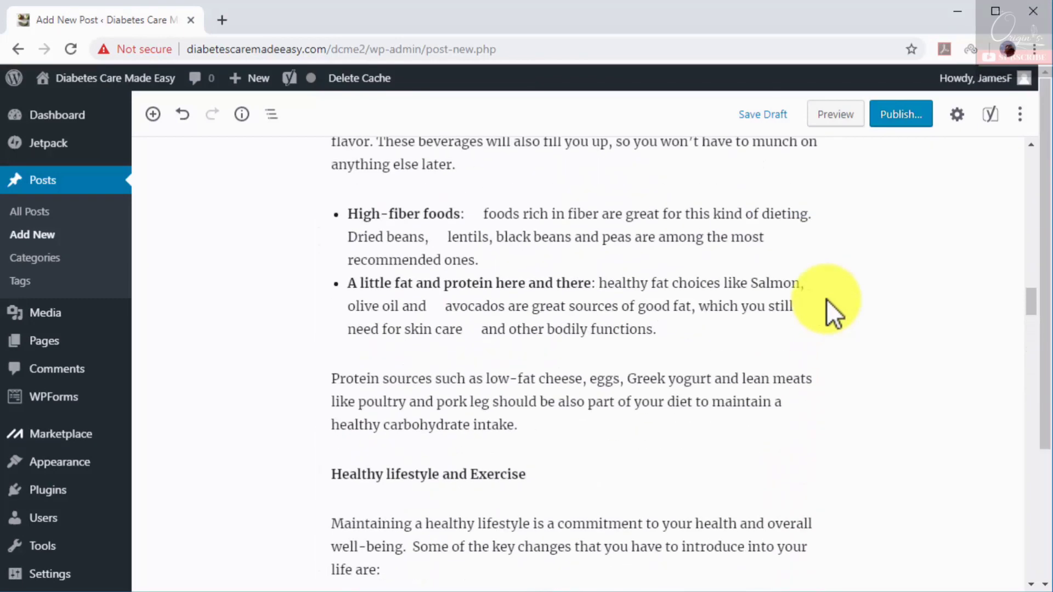
pyautogui.scroll(3)
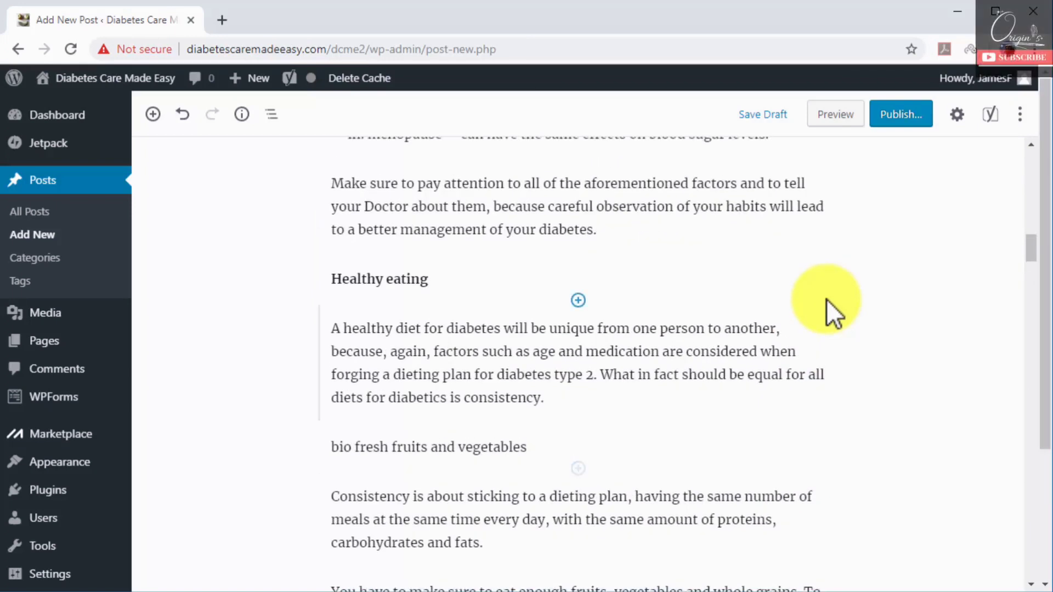
pyautogui.scroll(3)
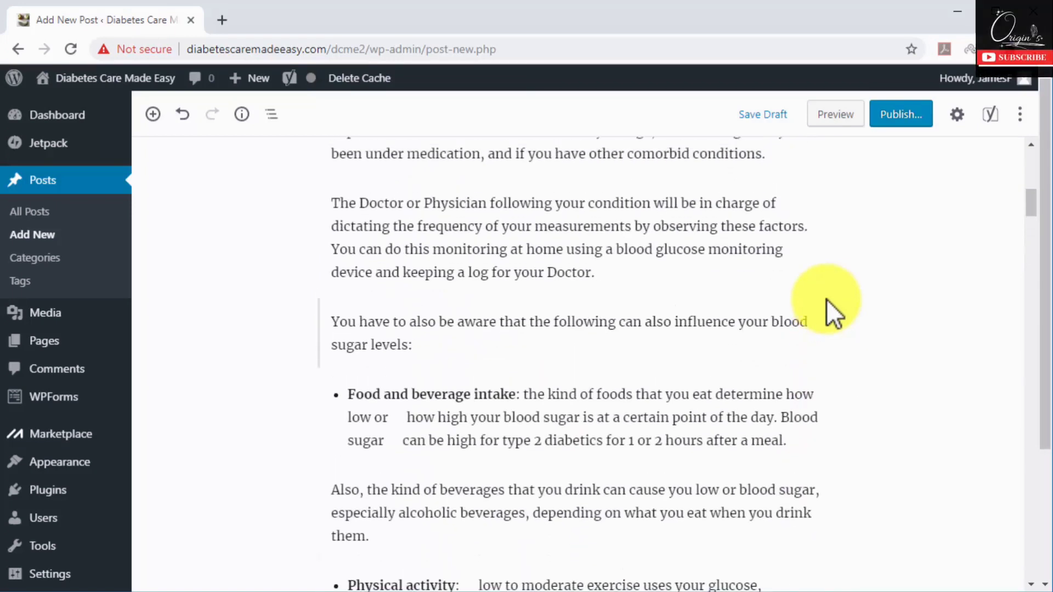
pyautogui.scroll(3)
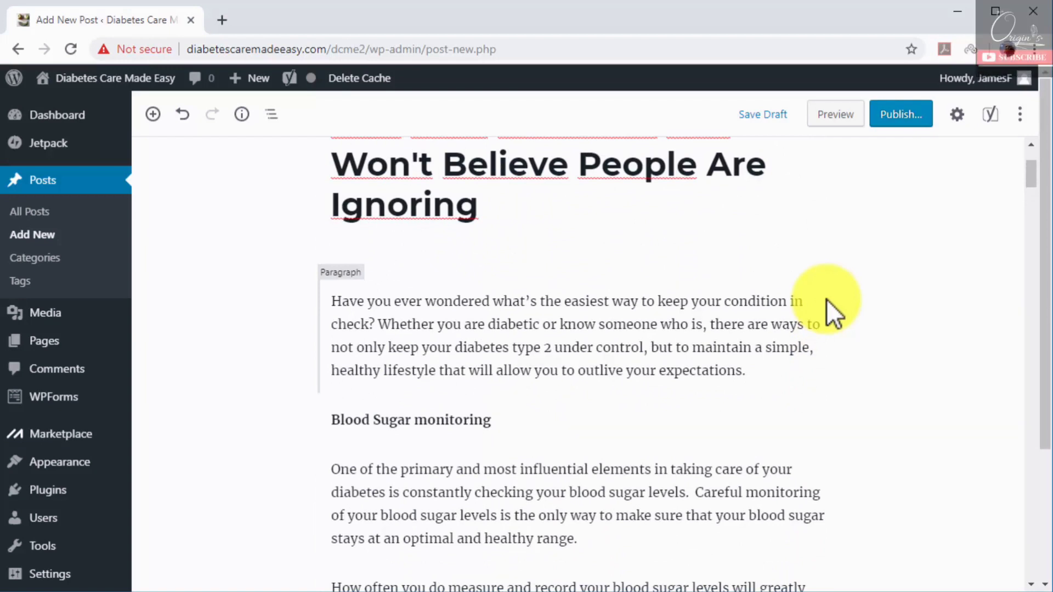
# Select 'The EasyTouch Diabetes Testing Kit' heading, now shown as a numbered list item
pyautogui.click(410, 419)
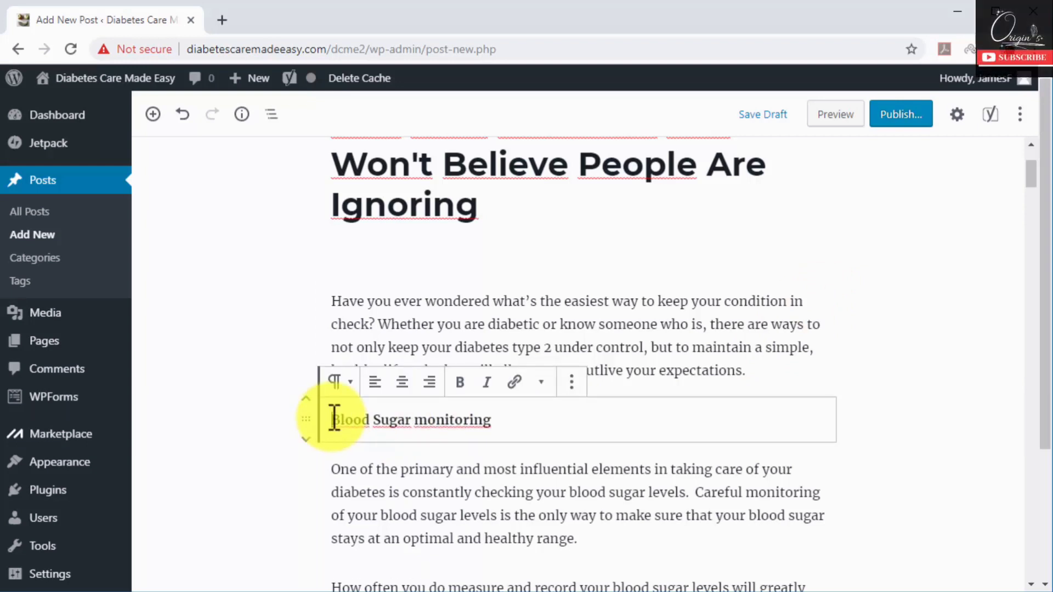
pyautogui.scroll(-3)
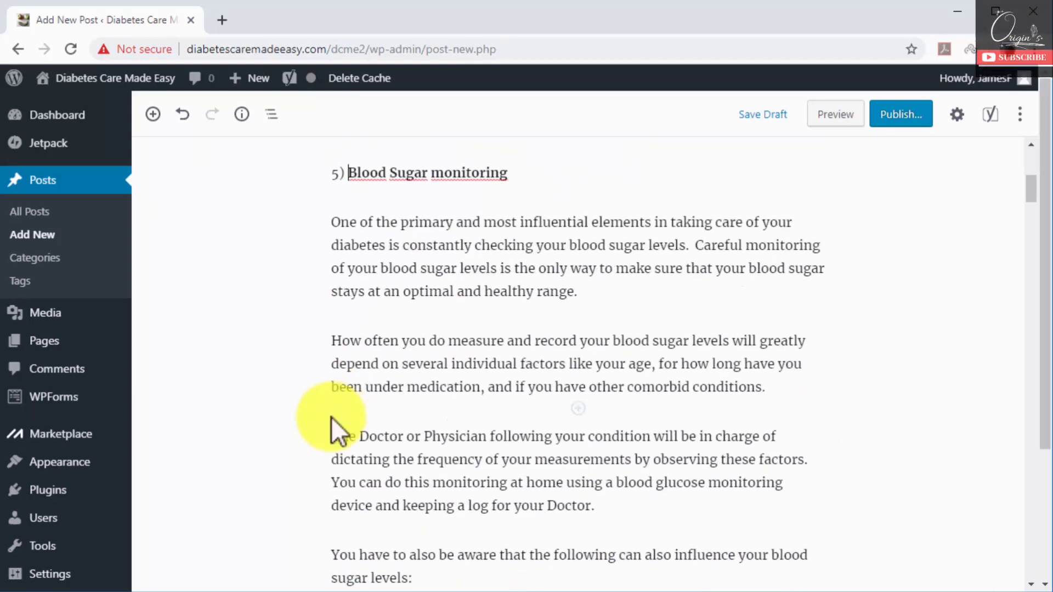
pyautogui.scroll(-3)
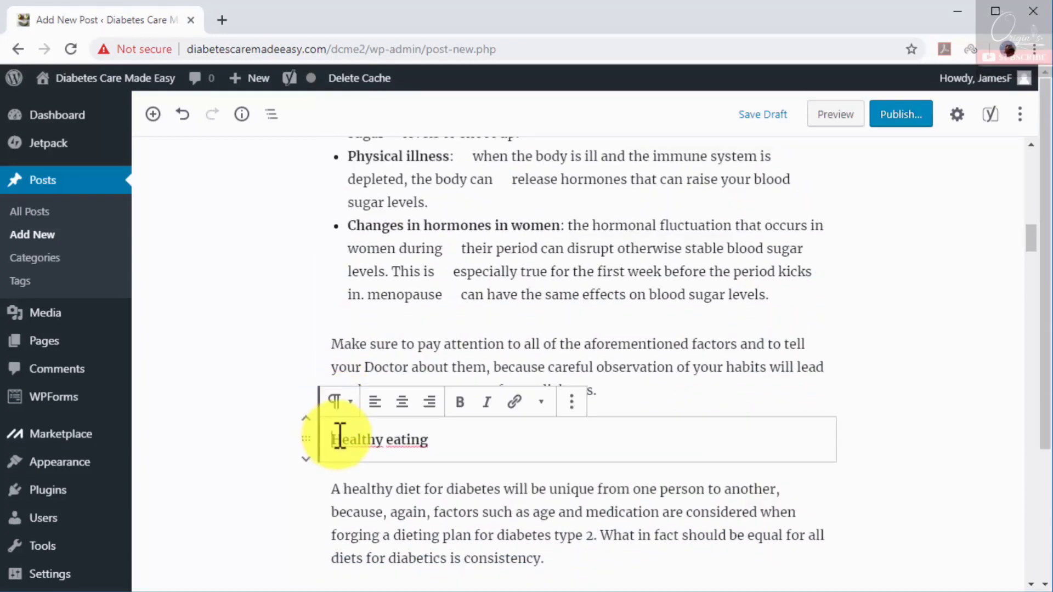
pyautogui.scroll(-3)
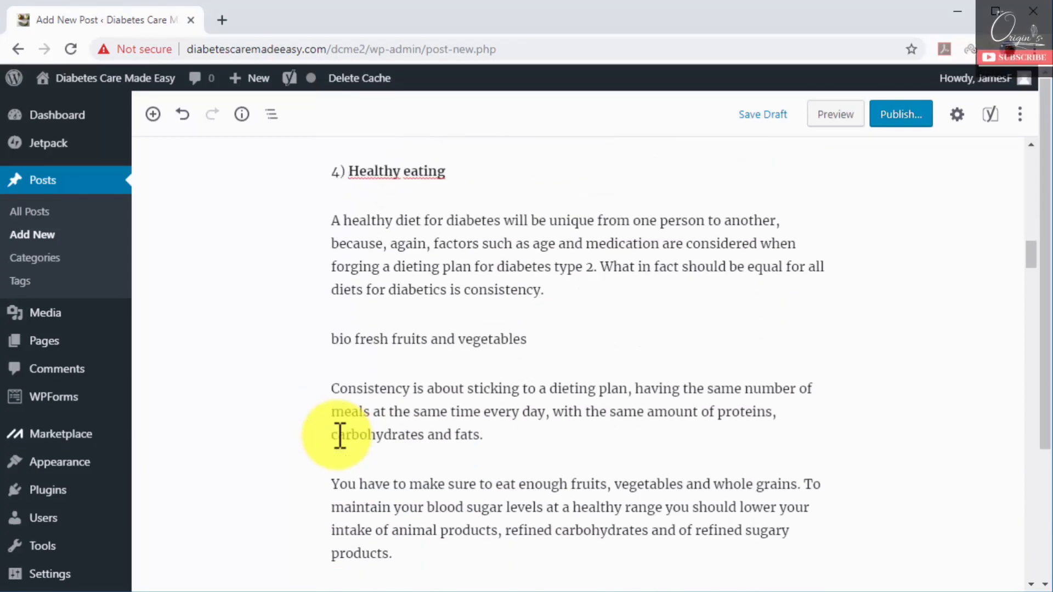
pyautogui.scroll(-3)
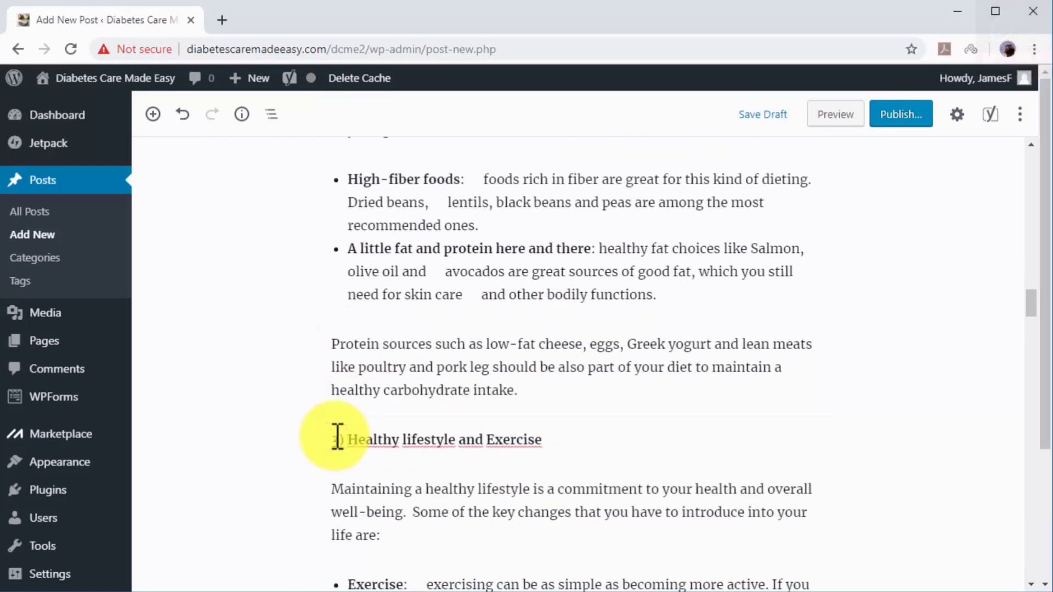
pyautogui.scroll(-3)
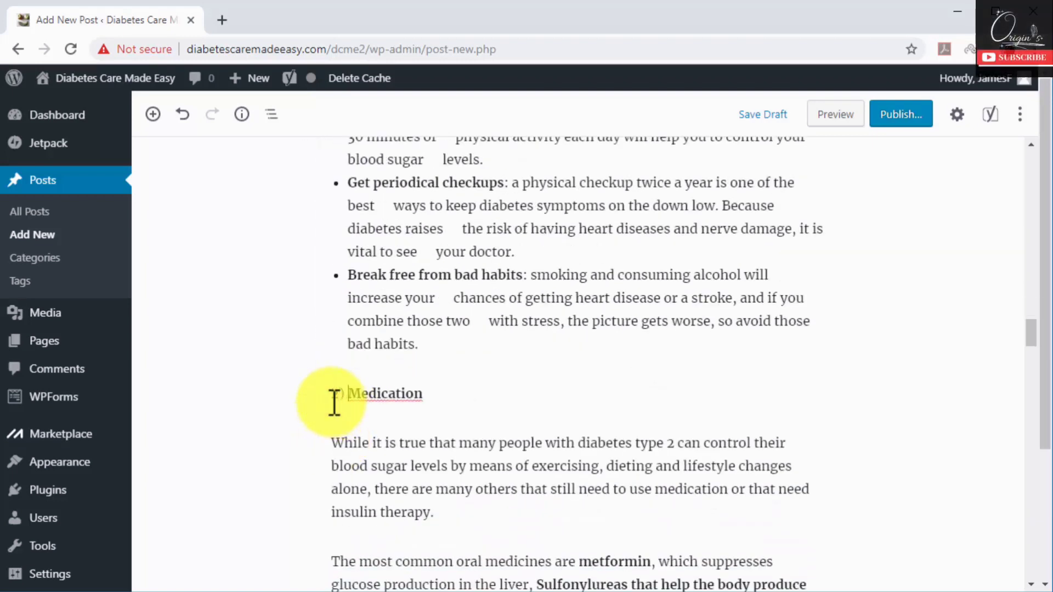
pyautogui.scroll(-3)
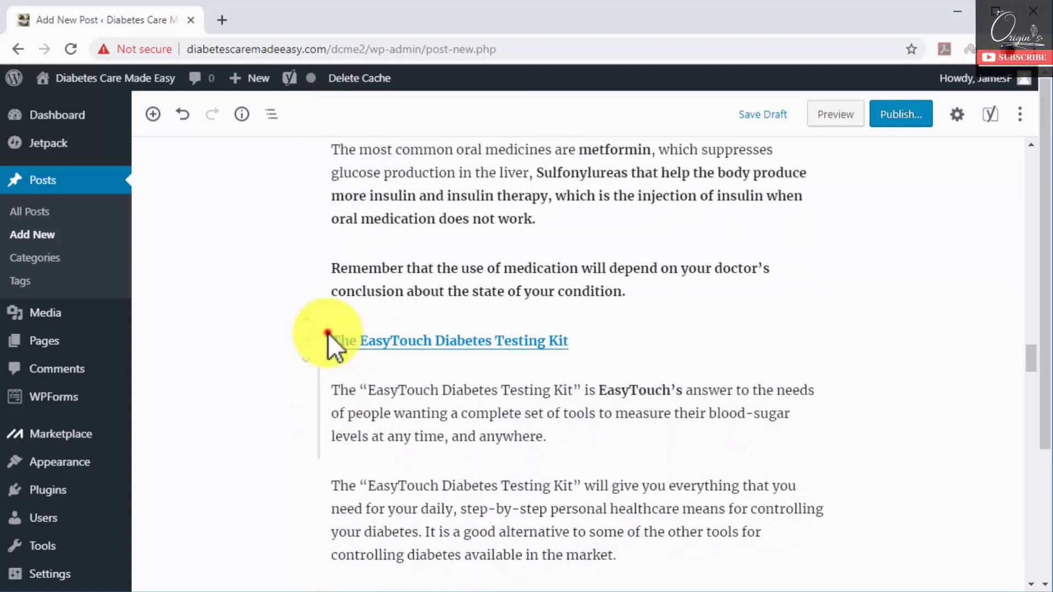
pyautogui.click(327, 341)
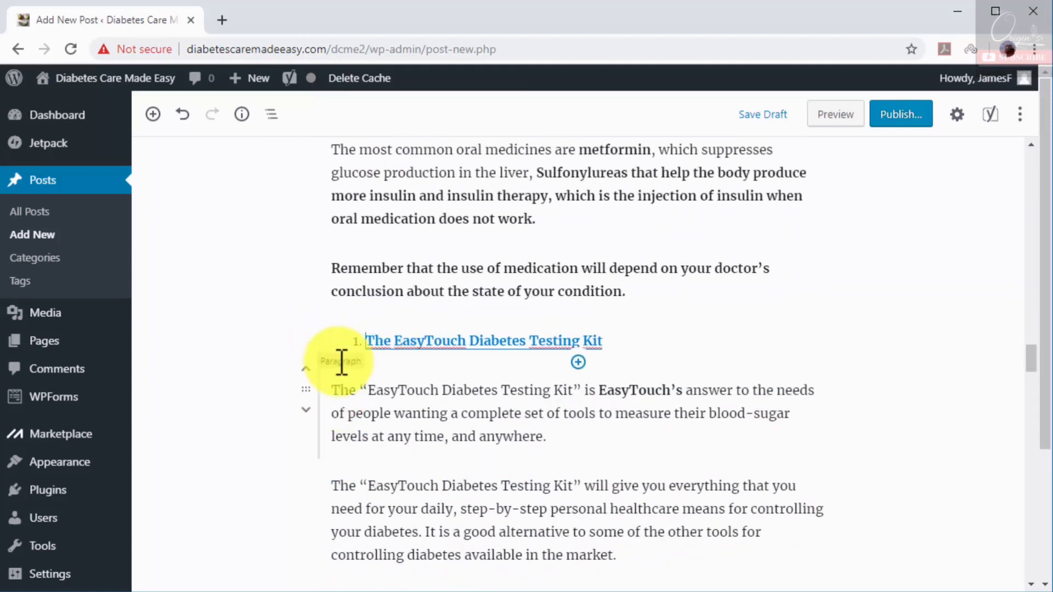
pyautogui.click(483, 340)
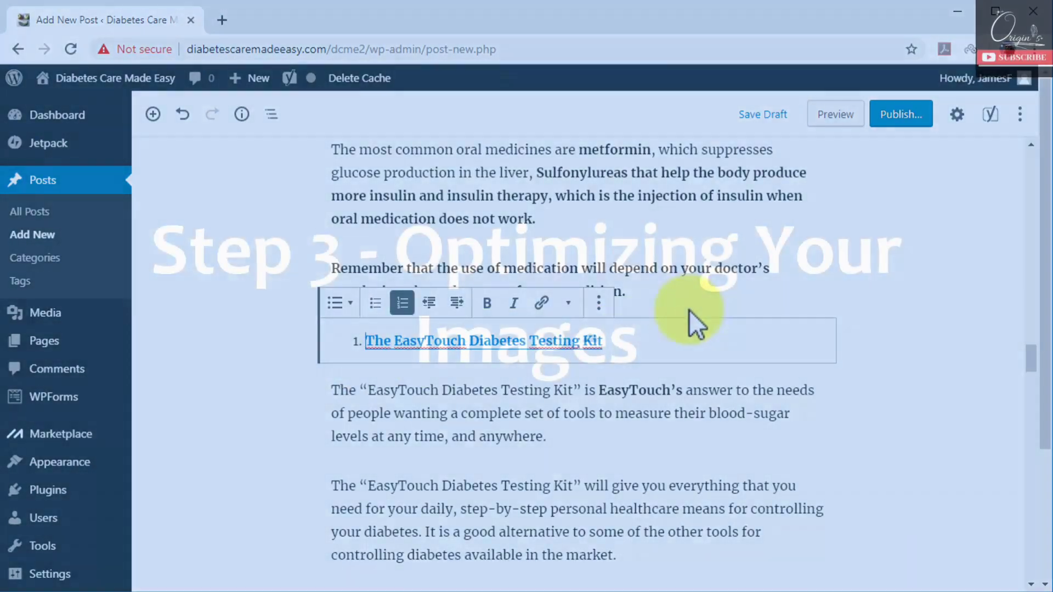
# Undo the misplaced empty paragraph and insert a block below the whole grains paragraph
pyautogui.scroll(3)
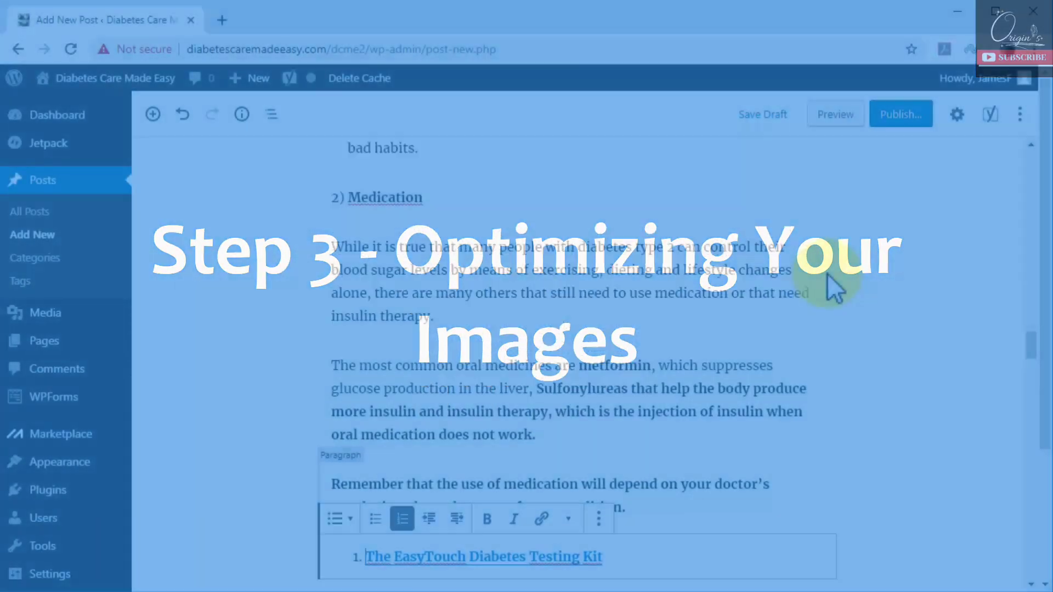
pyautogui.scroll(3)
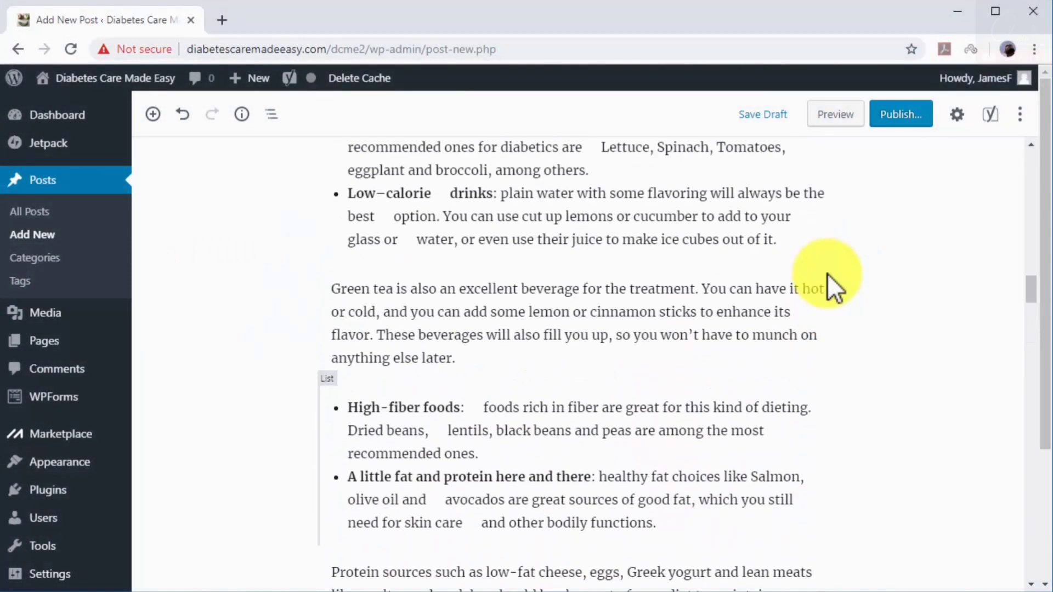
pyautogui.scroll(3)
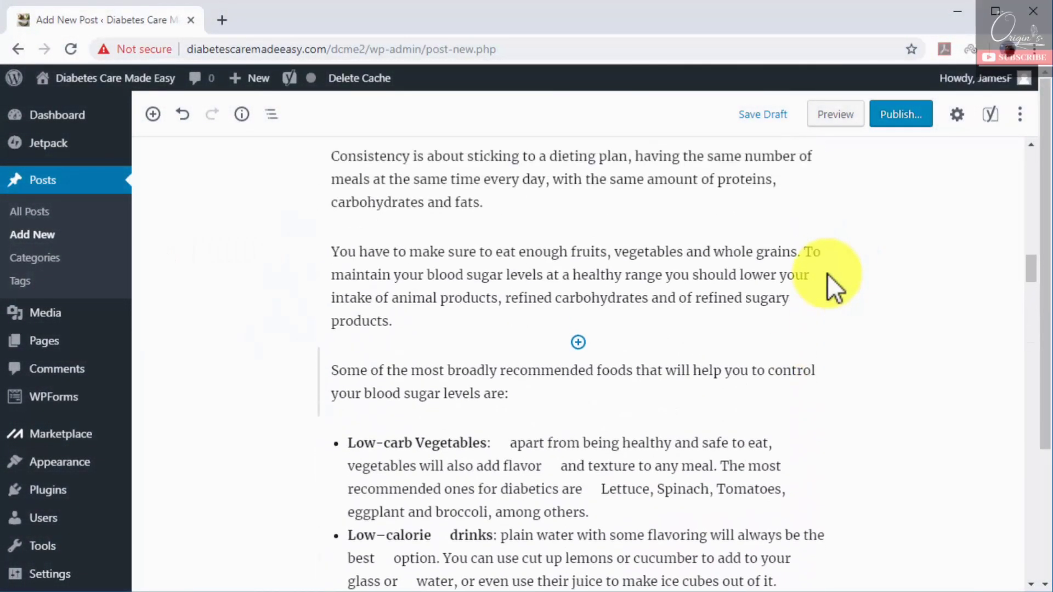
pyautogui.scroll(3)
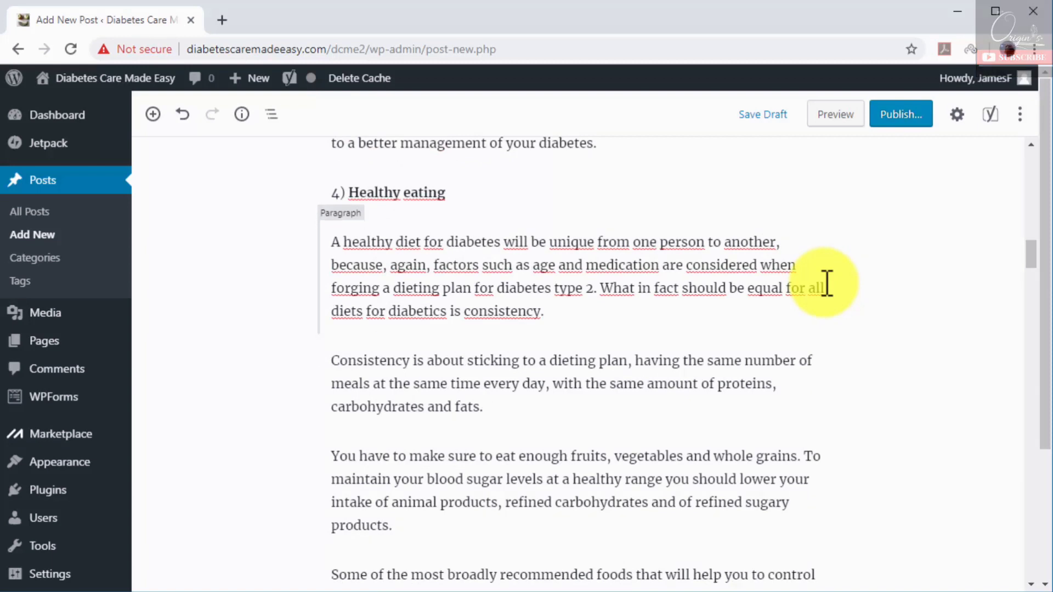
pyautogui.moveTo(433, 346)
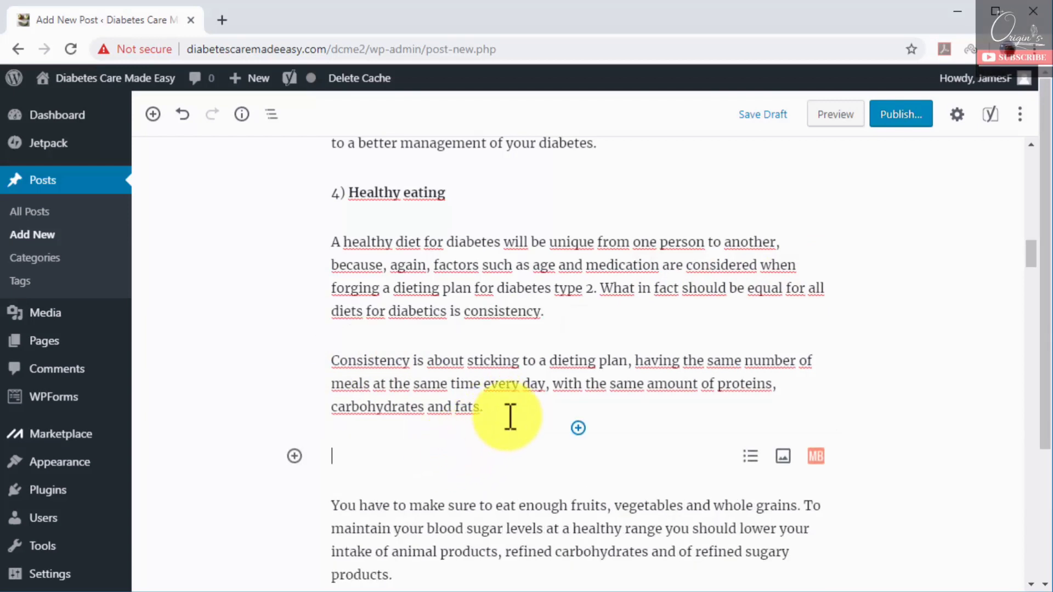
pyautogui.click(182, 114)
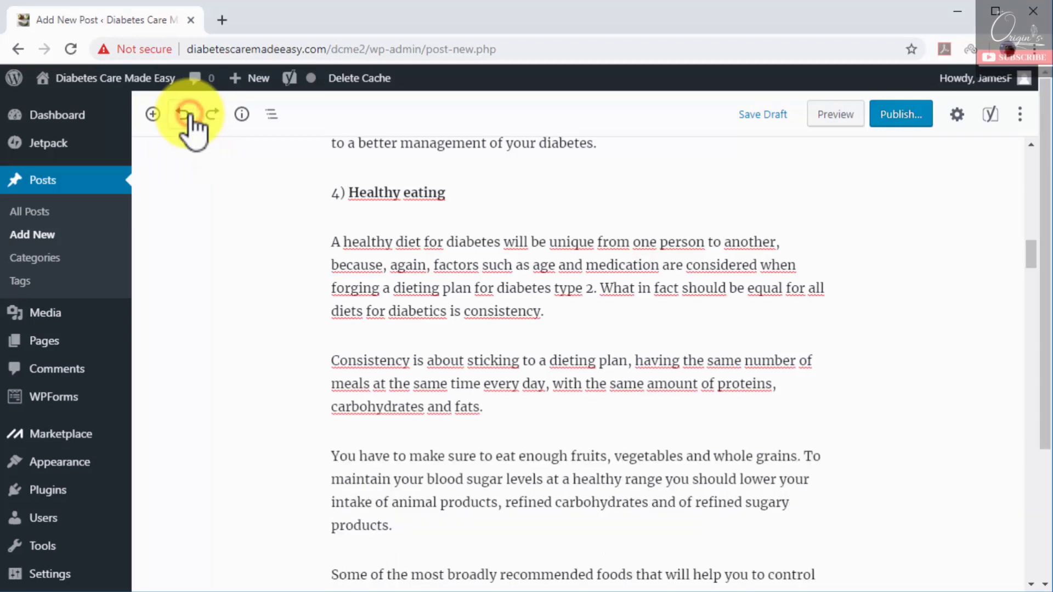
pyautogui.click(433, 526)
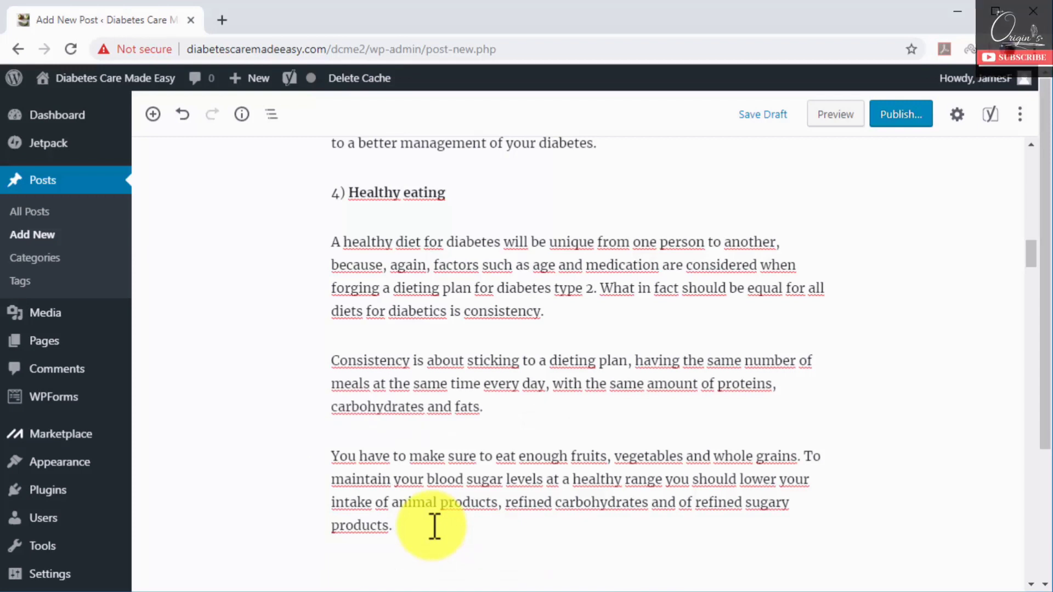
pyautogui.scroll(-3)
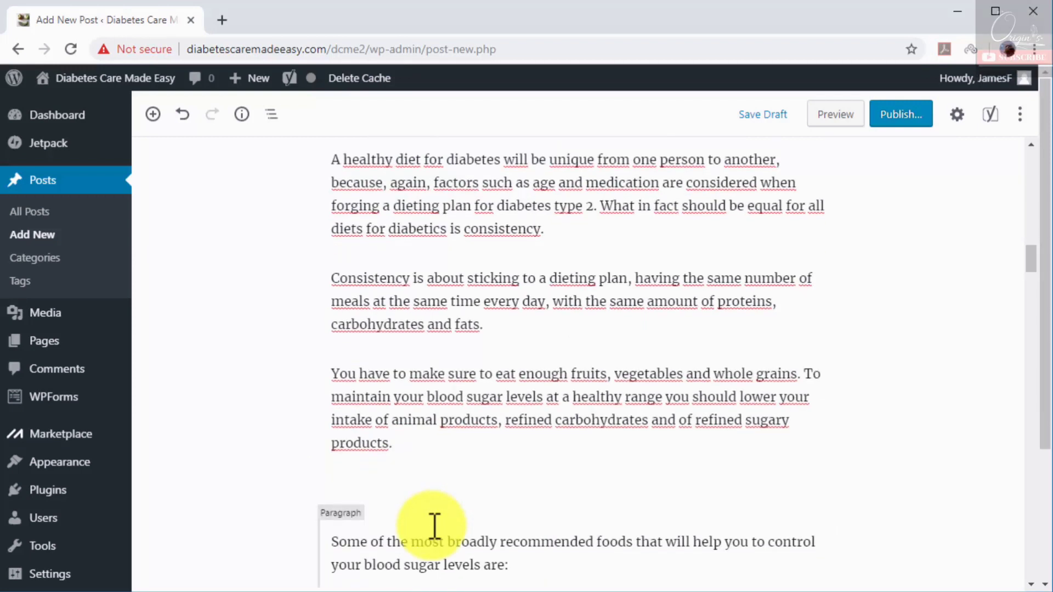
pyautogui.click(331, 491)
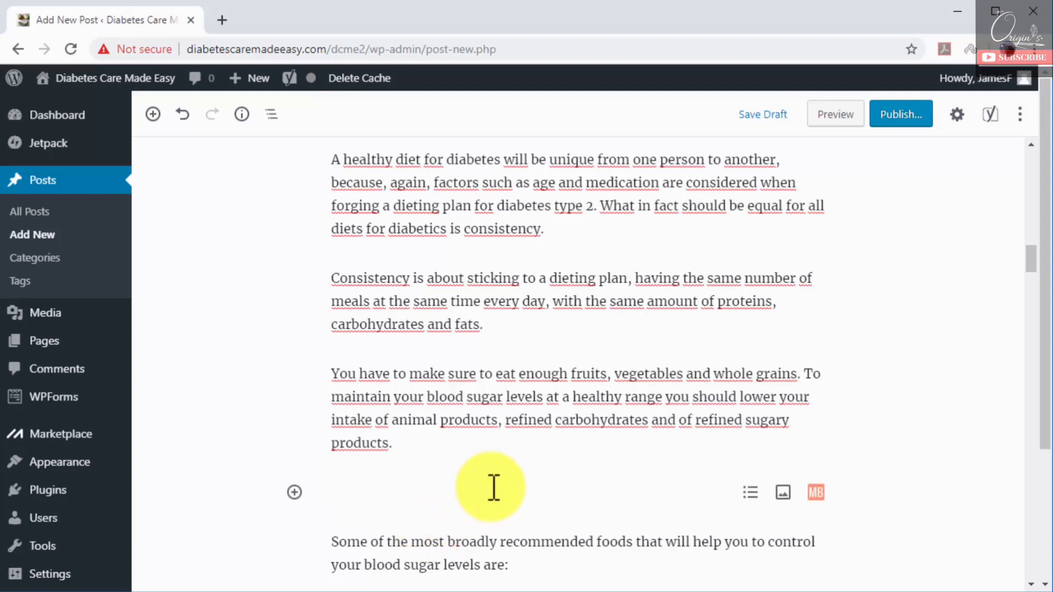
# Insert Diabetes-Care-Food.jpg from the Media Library with alt text 'Diabetic Food' and caption 'Healty Eating For Diabetes'
pyautogui.click(781, 492)
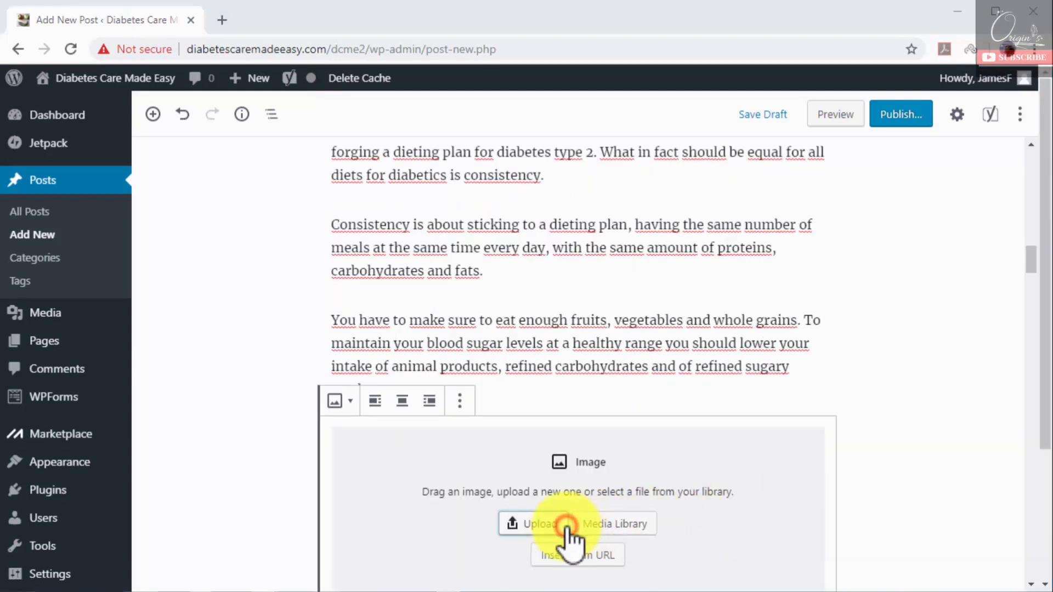
pyautogui.click(533, 523)
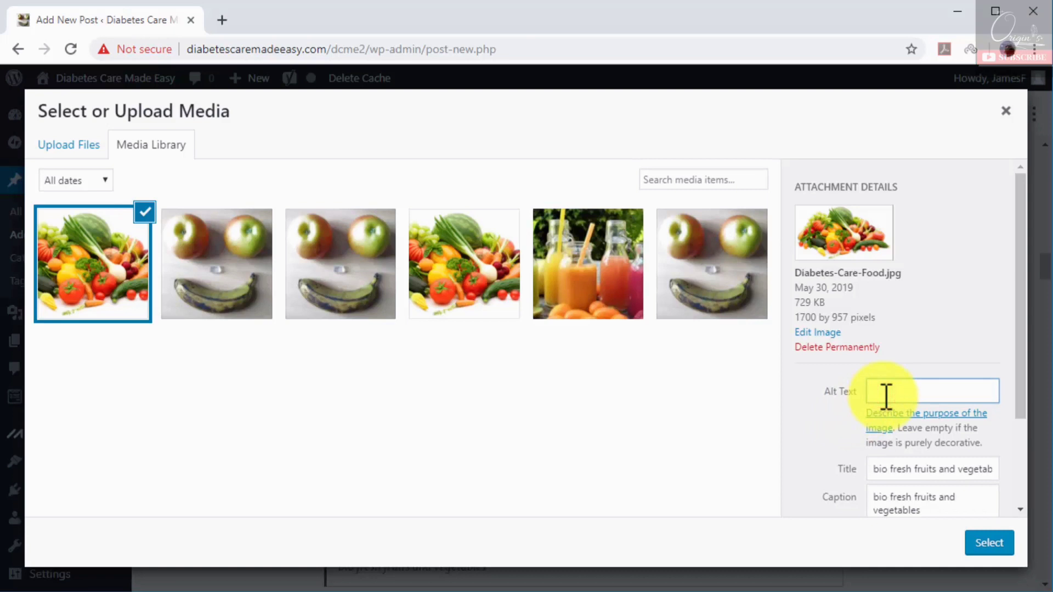
pyautogui.write('Diabetic Food')
pyautogui.click(933, 502)
pyautogui.write('Healty Eating For Diabetes')
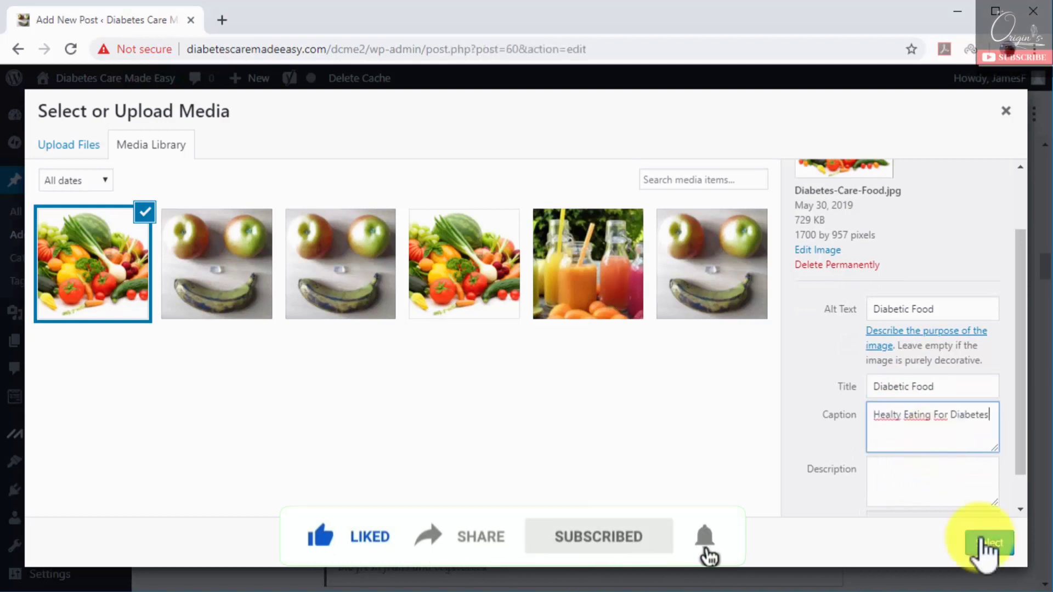
pyautogui.click(988, 542)
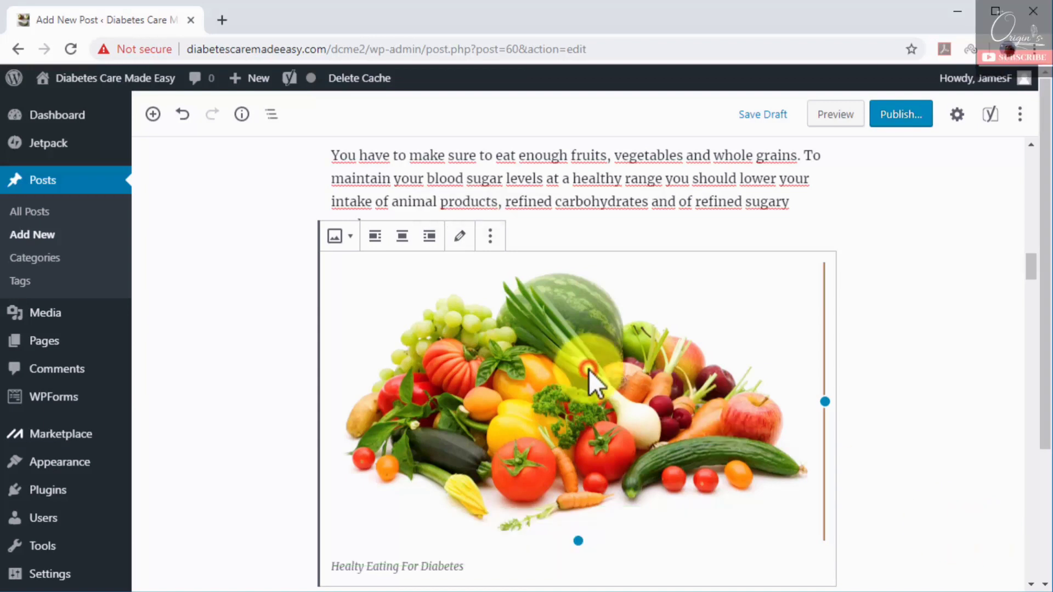
# Center-align the vegetables image in the Healthy eating section
pyautogui.click(401, 235)
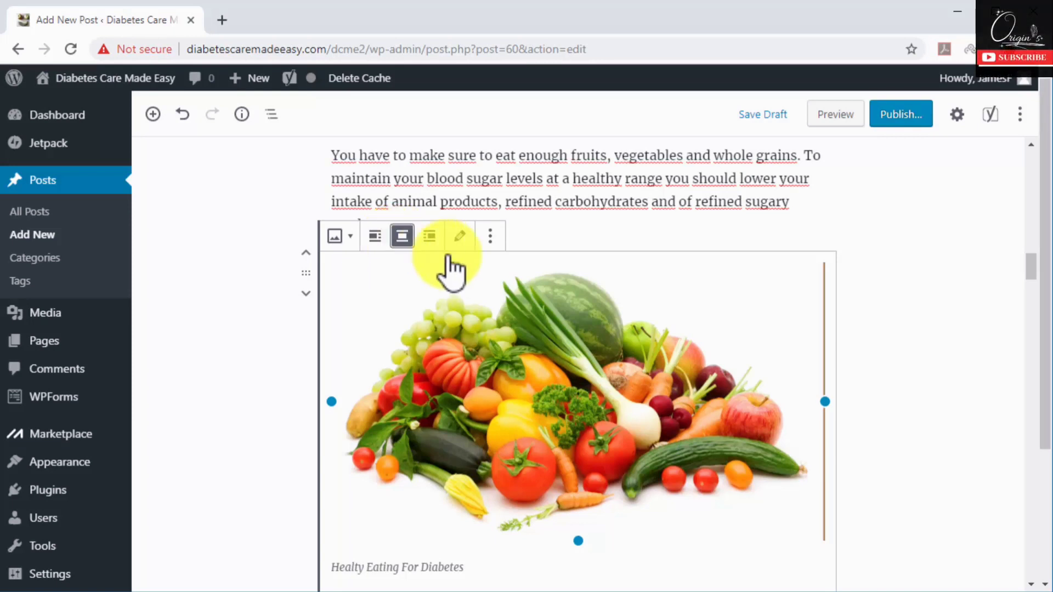
pyautogui.scroll(-3)
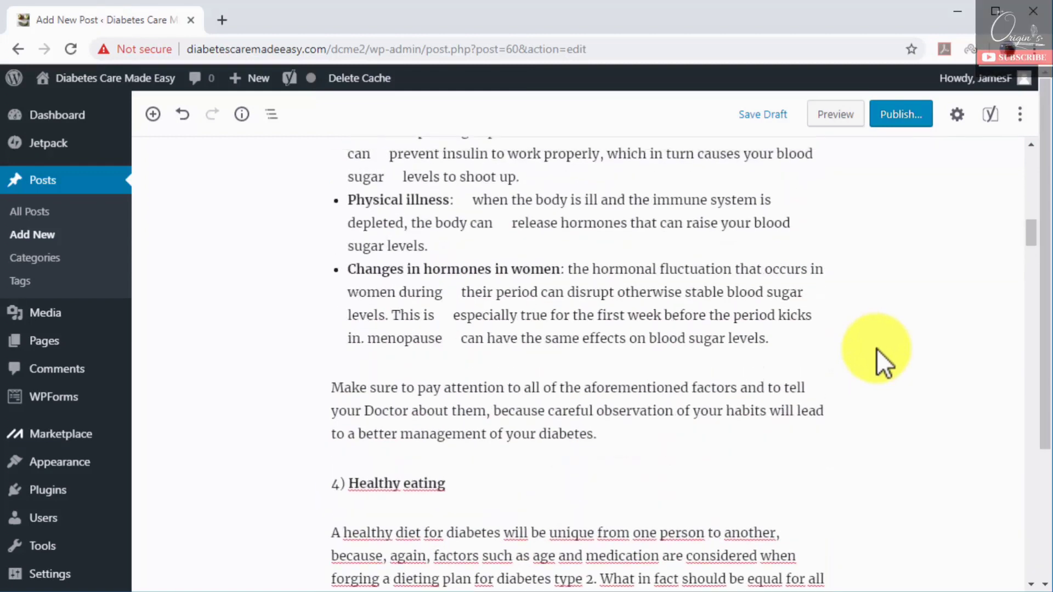
pyautogui.scroll(3)
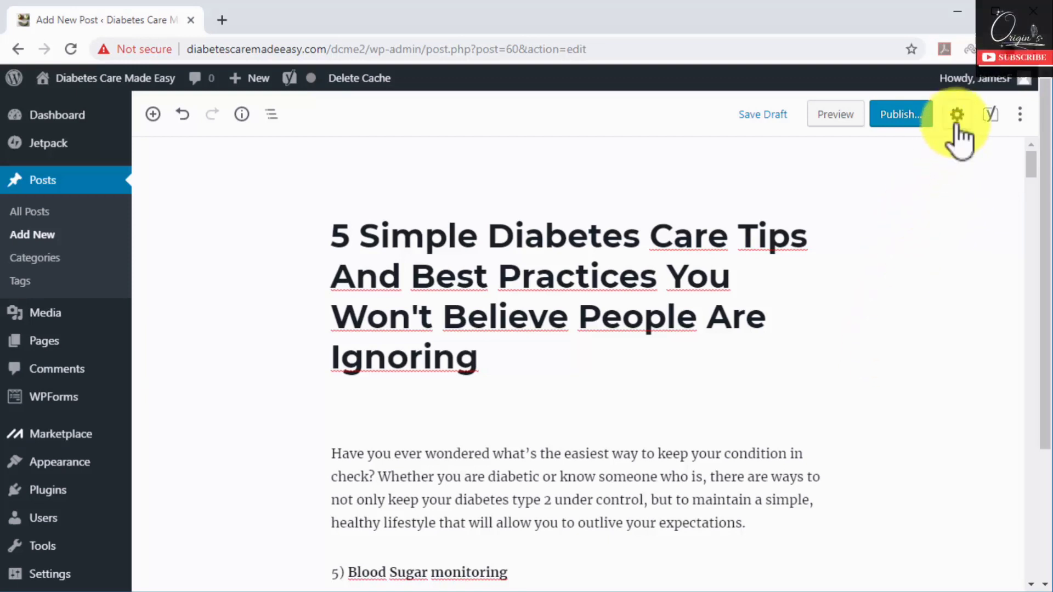
# Add tags 'diabetes care', 'diabetes tips' and 'Type 2 Dibetes' in the Document settings
pyautogui.click(956, 114)
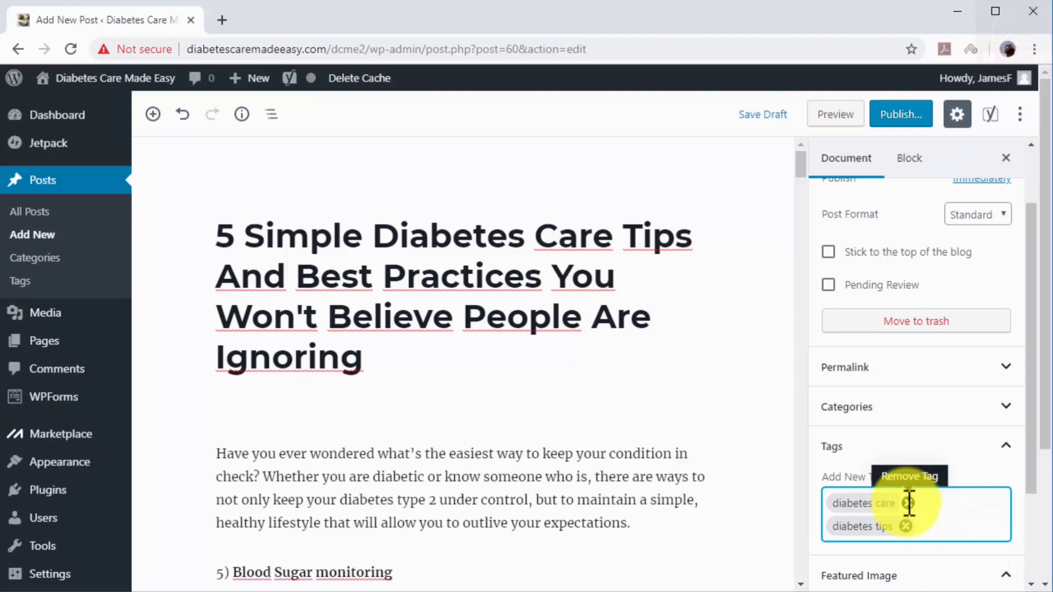
pyautogui.write('Type 2 Dibetes')
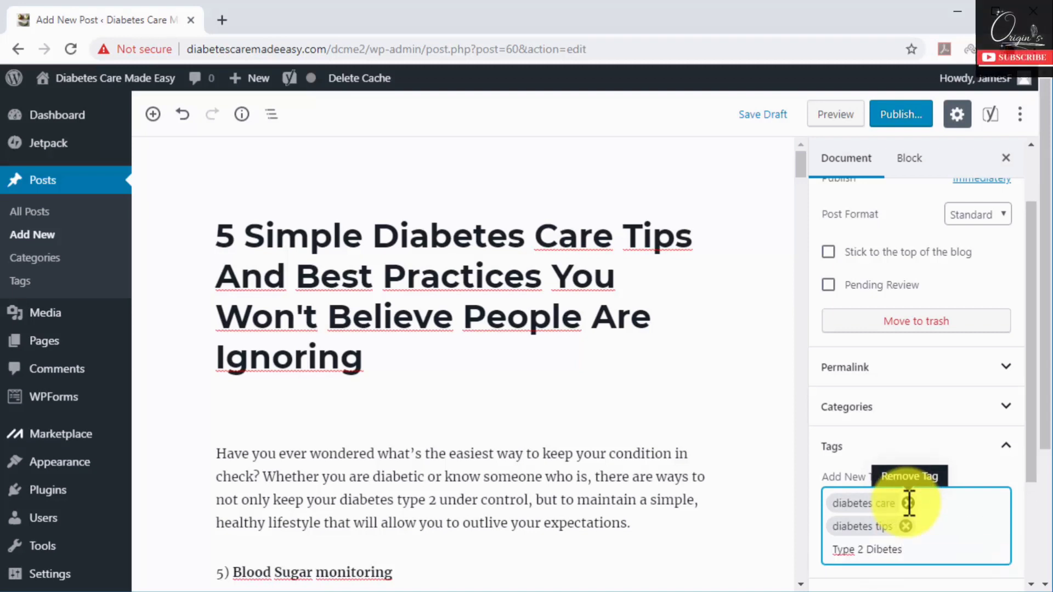
pyautogui.click(1005, 446)
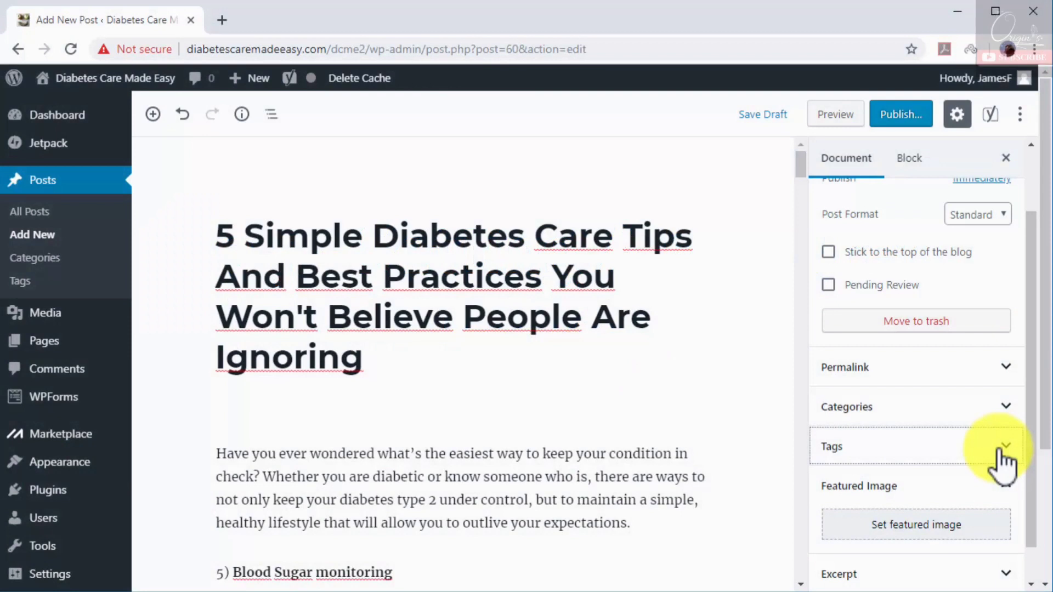
pyautogui.moveTo(1002, 473)
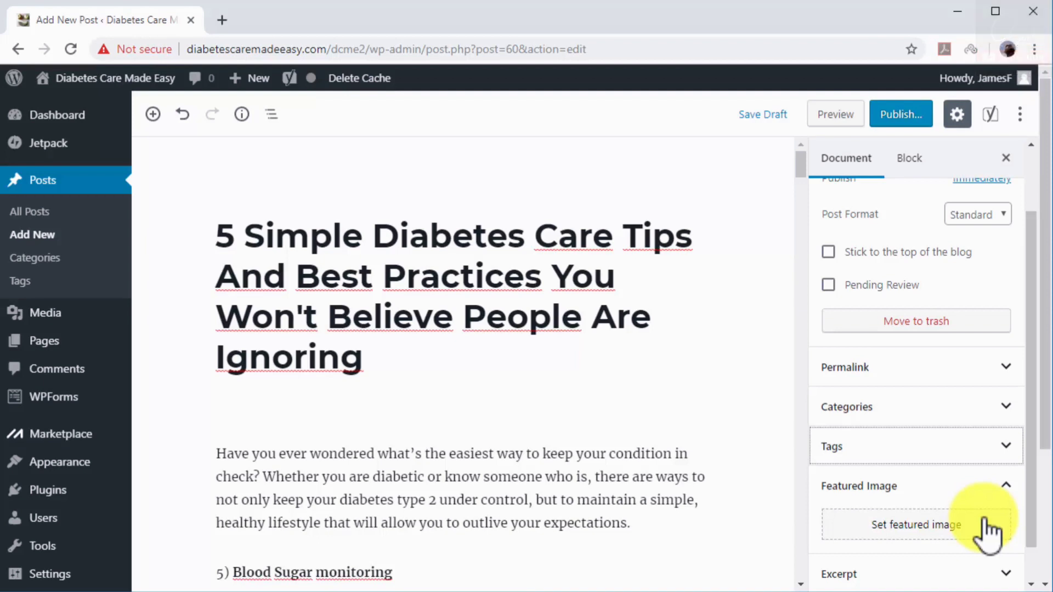
# Set the smoothies photo as featured image with alt text and title 'Diabetes Tips'
pyautogui.click(1005, 485)
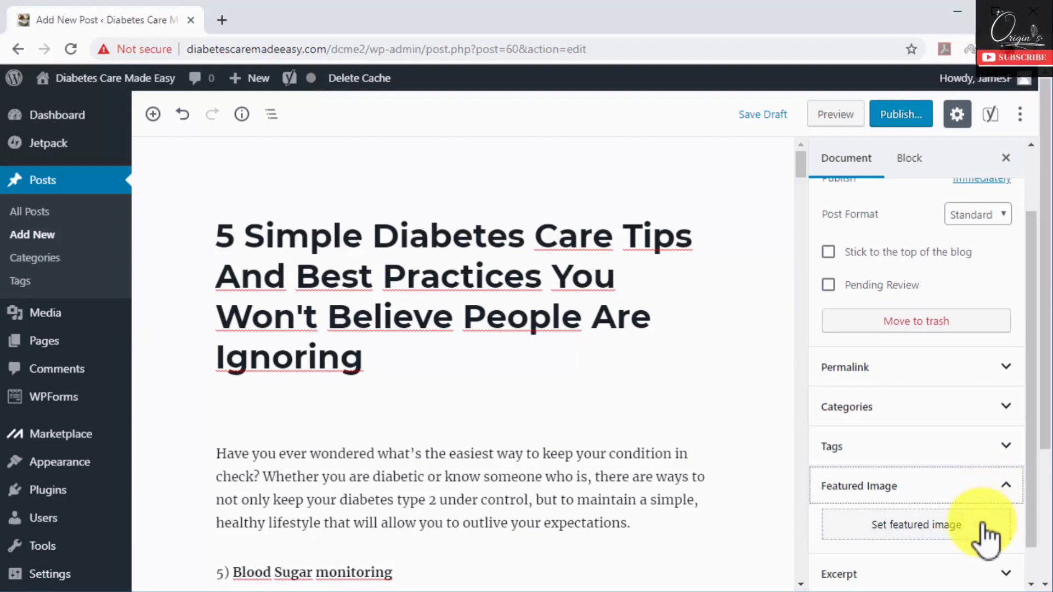
pyautogui.click(915, 524)
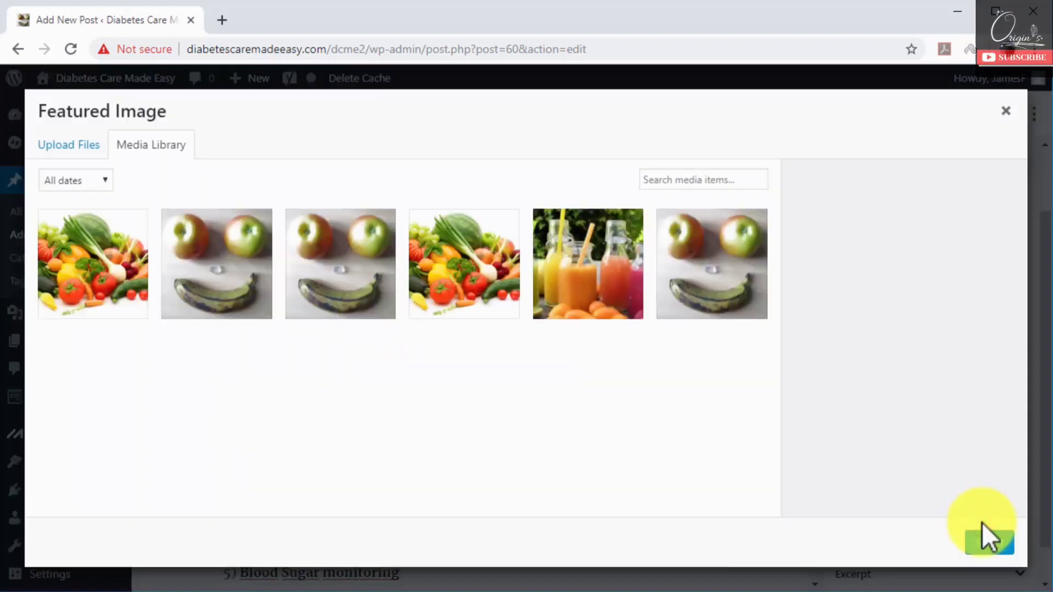
pyautogui.click(586, 263)
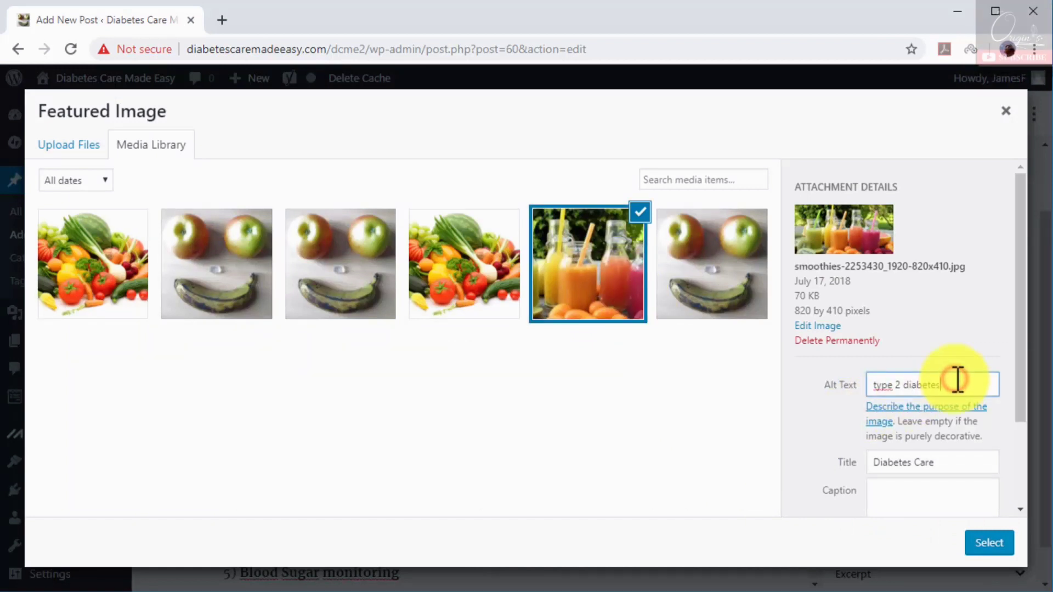
pyautogui.write('Diabetes')
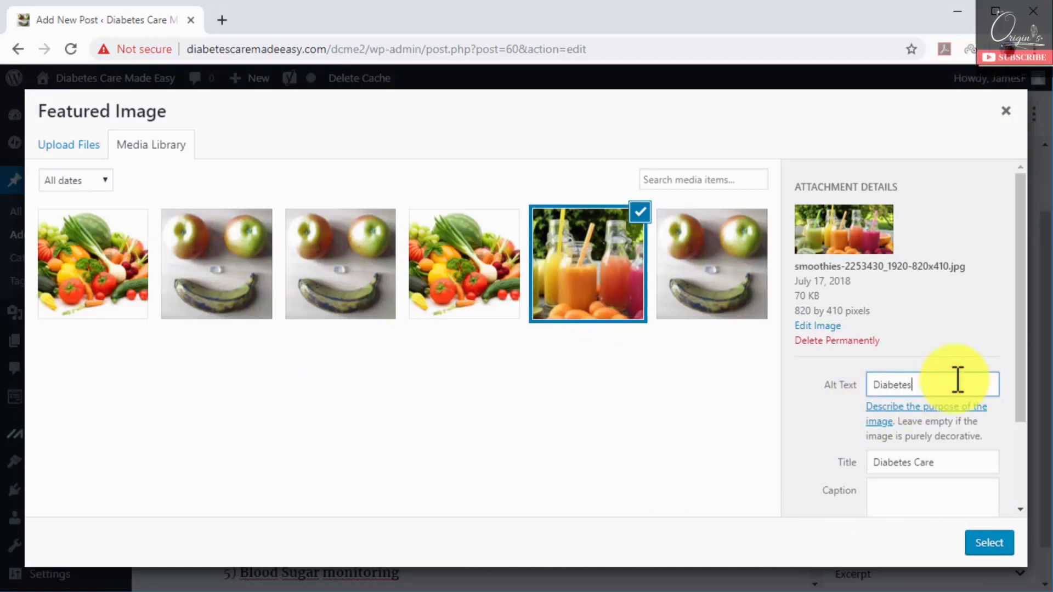
pyautogui.click(932, 462)
pyautogui.write('Tips')
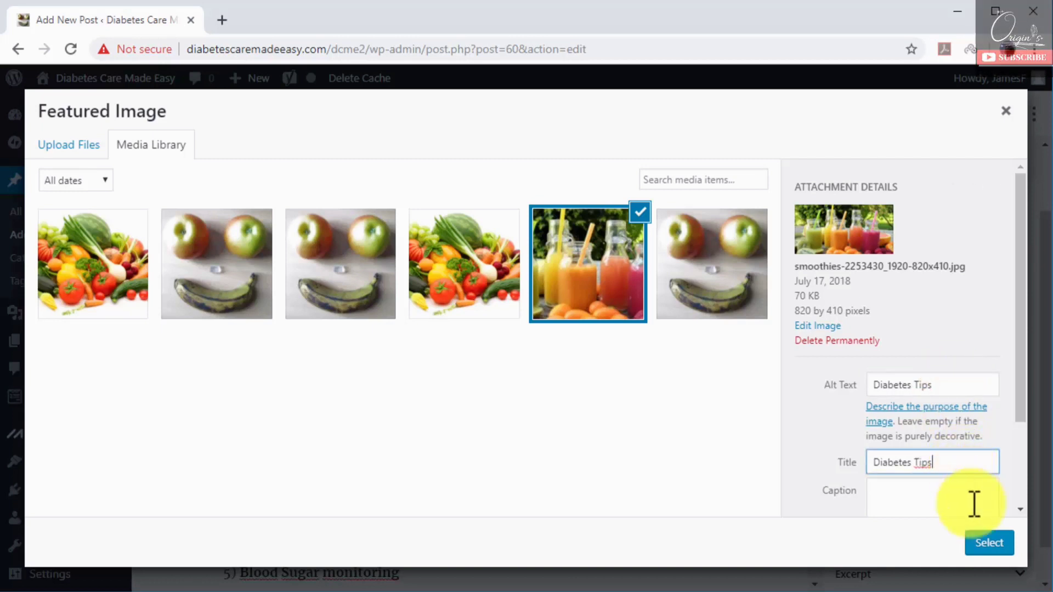
pyautogui.click(987, 542)
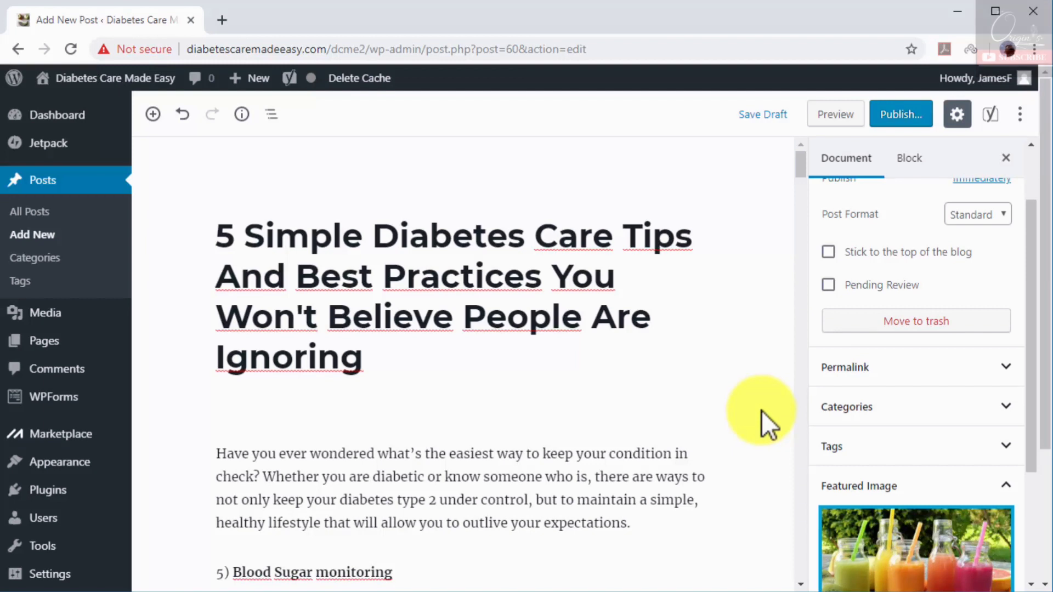
pyautogui.moveTo(899, 114)
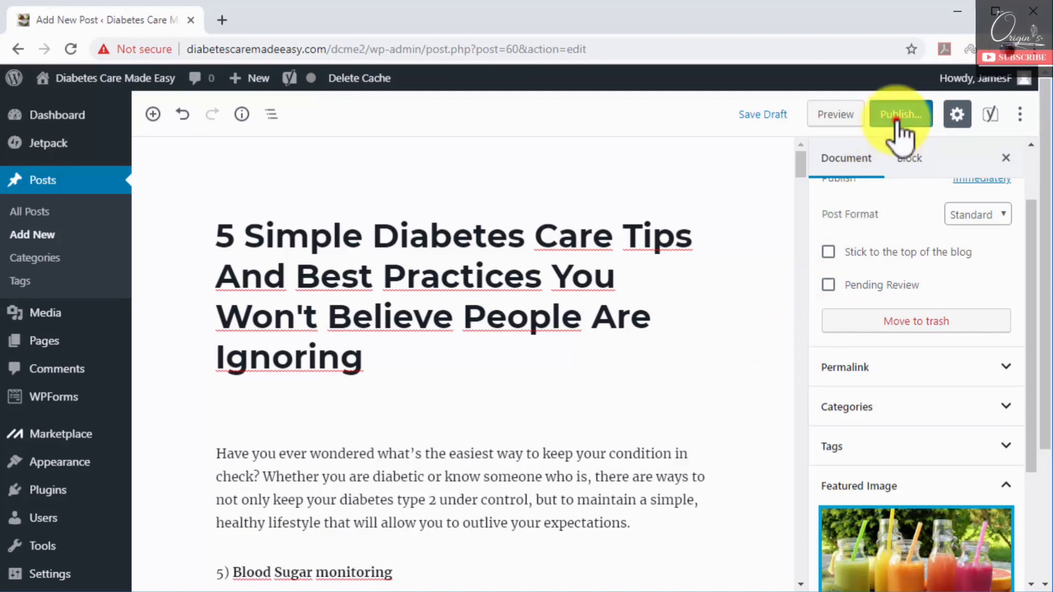
# Publish the diabetes care tips post and confirm in the pre-publish panel
pyautogui.click(899, 114)
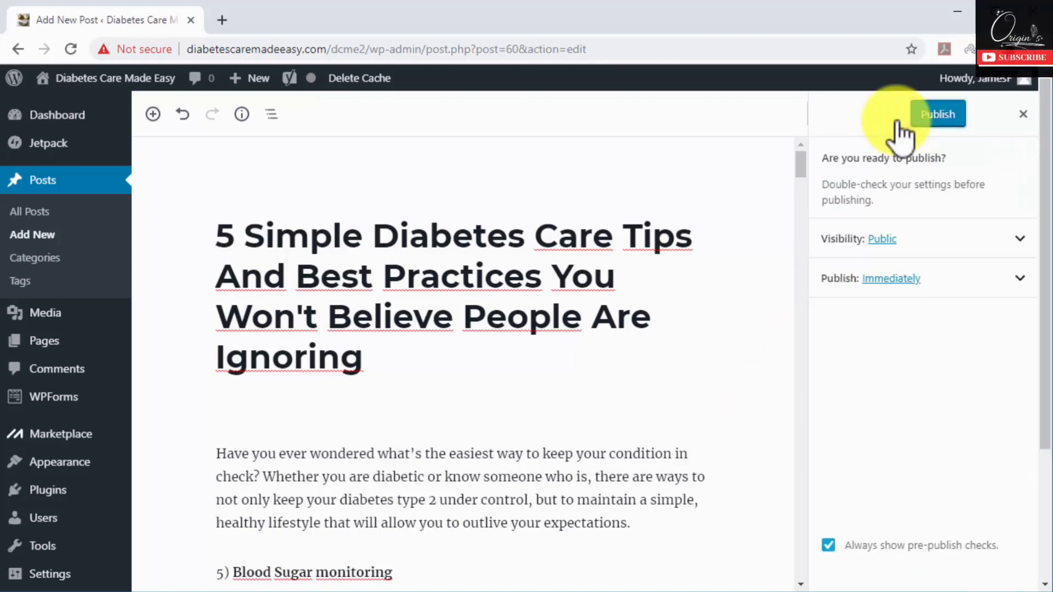
pyautogui.click(937, 114)
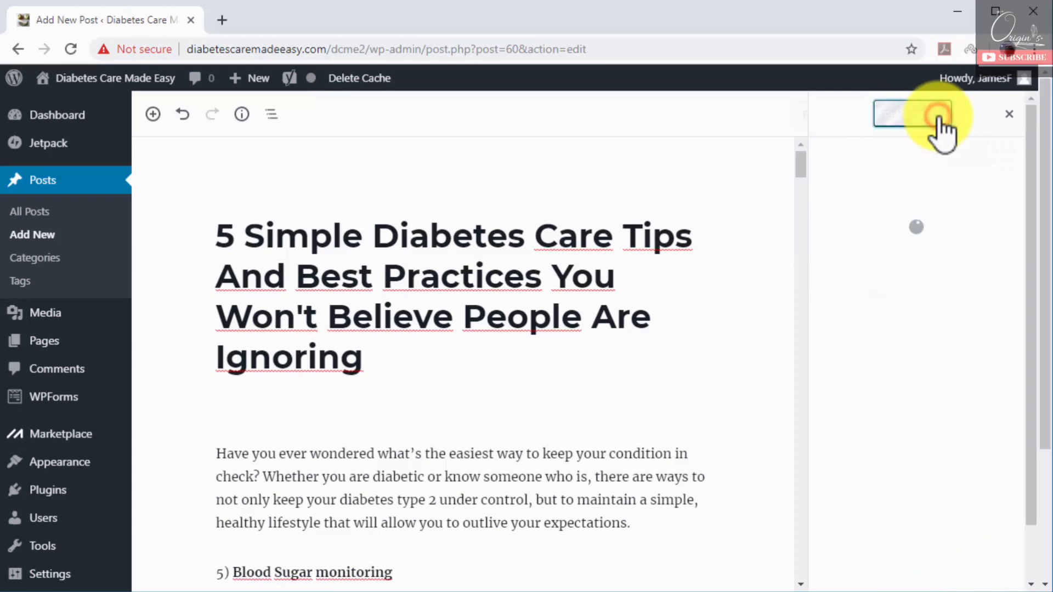
pyautogui.click(911, 114)
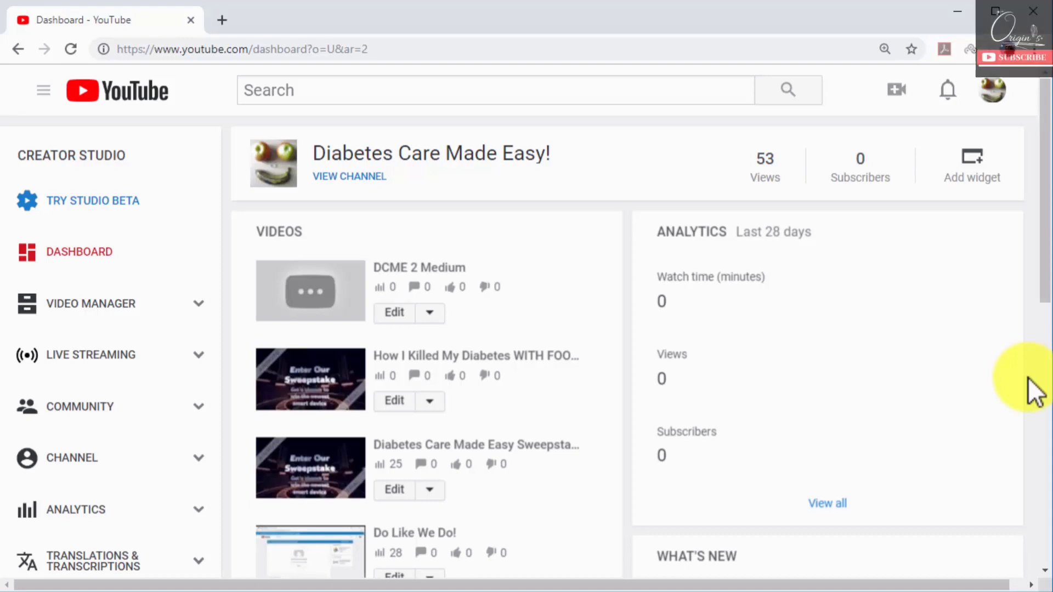
pyautogui.moveTo(967, 275)
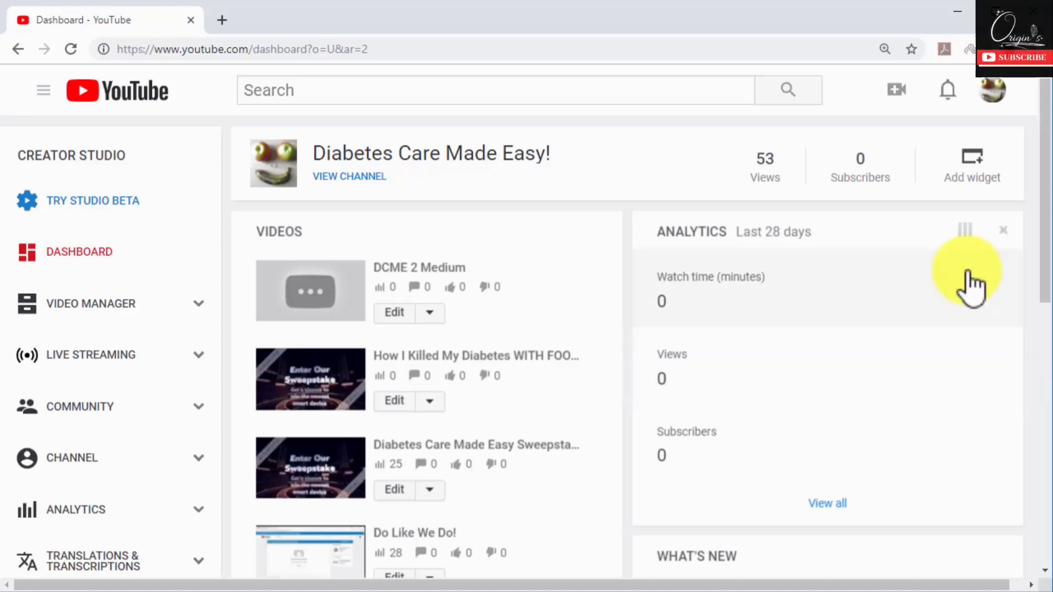
# Begin a new video upload from the create menu and open the file picker
pyautogui.click(895, 89)
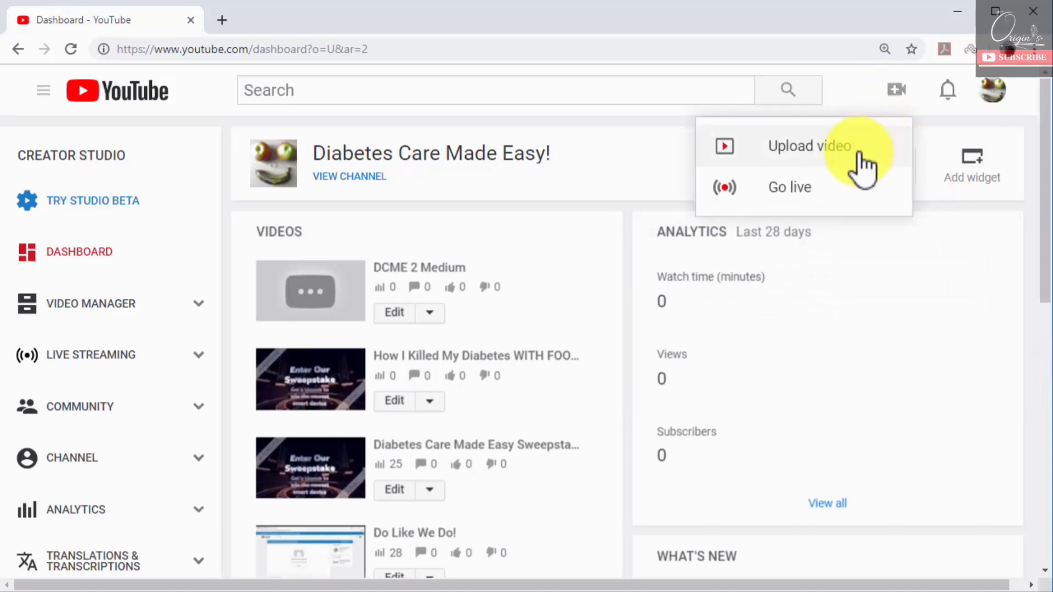
pyautogui.click(808, 146)
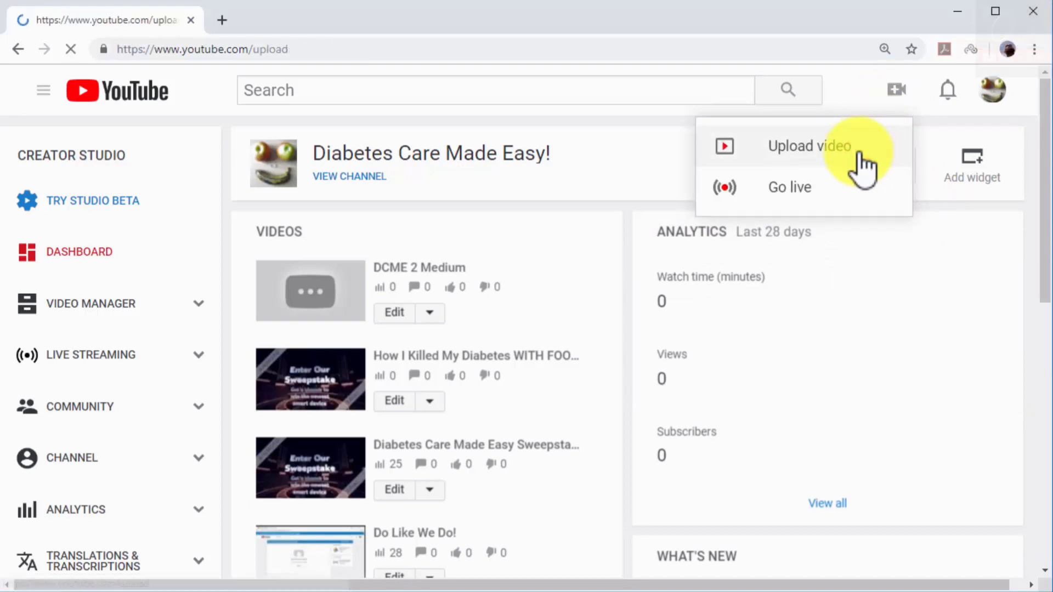
pyautogui.click(808, 146)
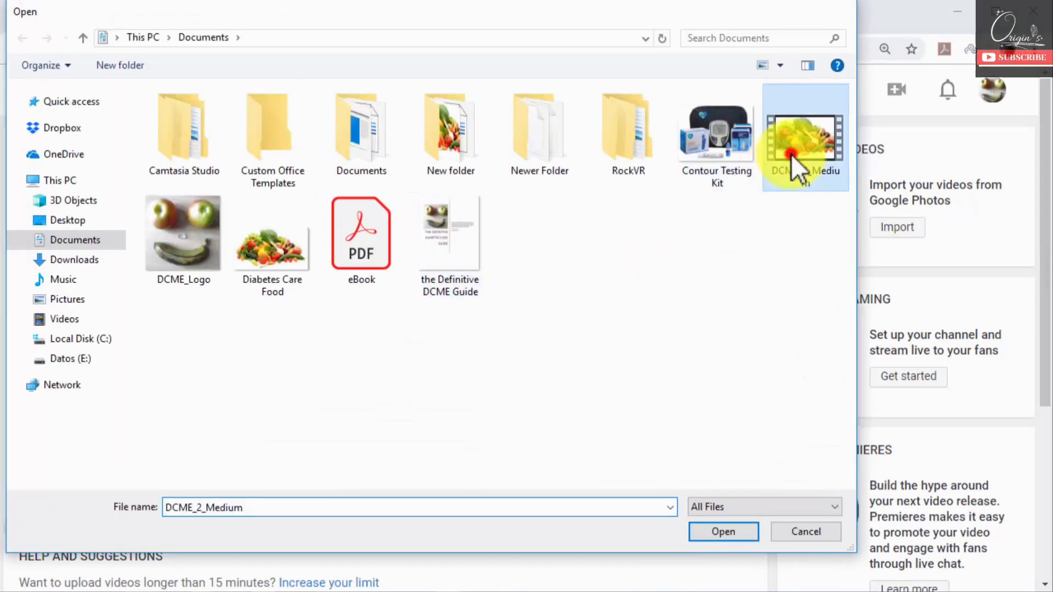
# Select the DCME_2_Medium video in Documents for upload
pyautogui.click(722, 531)
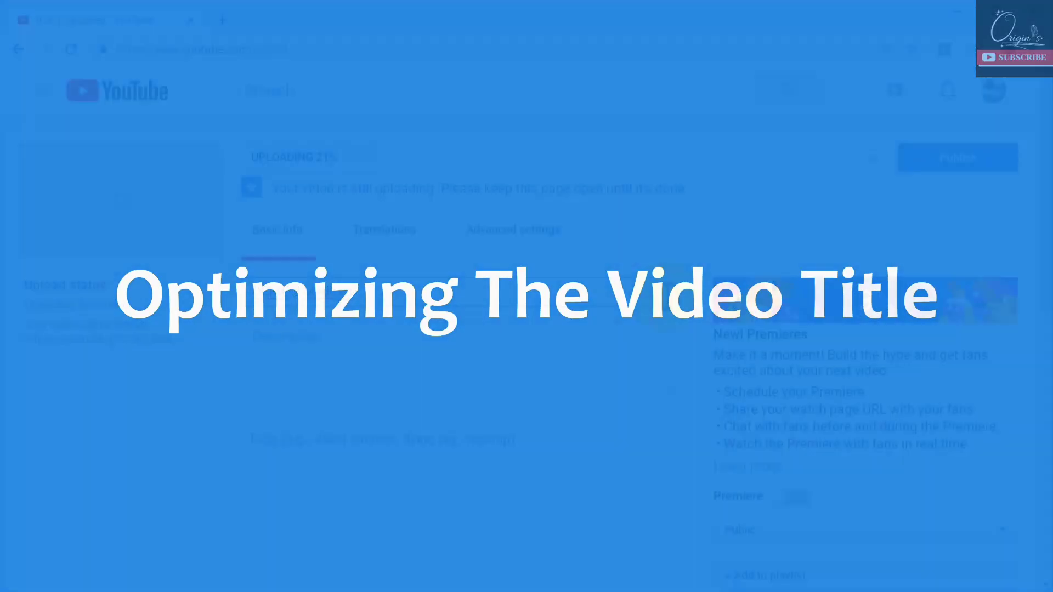
# Enter the title 'How To Use The Best Diabetes Testing Kit - Diabetes Care Tips - Tutorial'
pyautogui.click(458, 291)
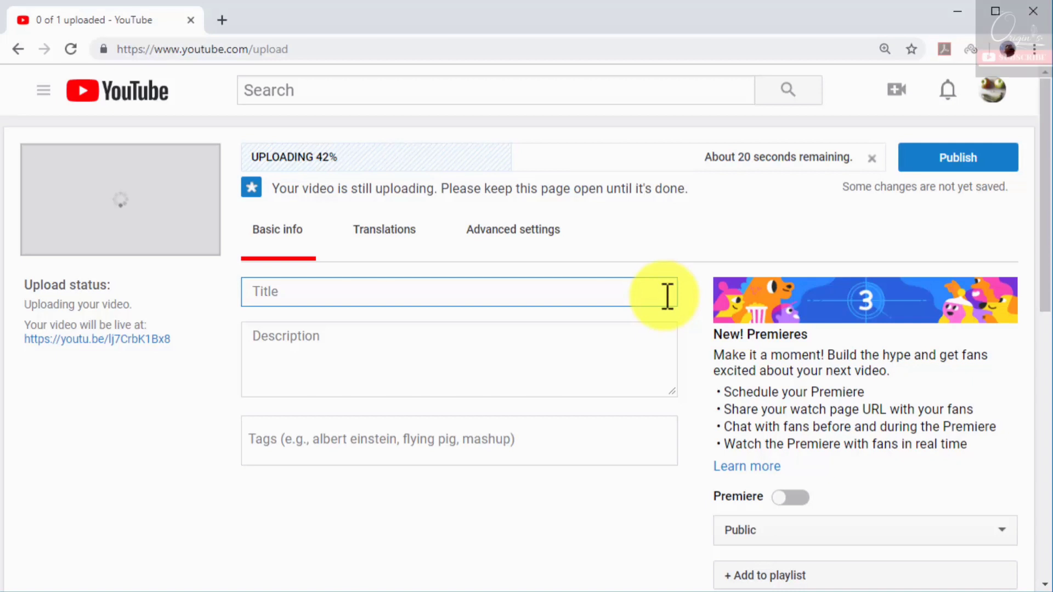
pyautogui.write('How To')
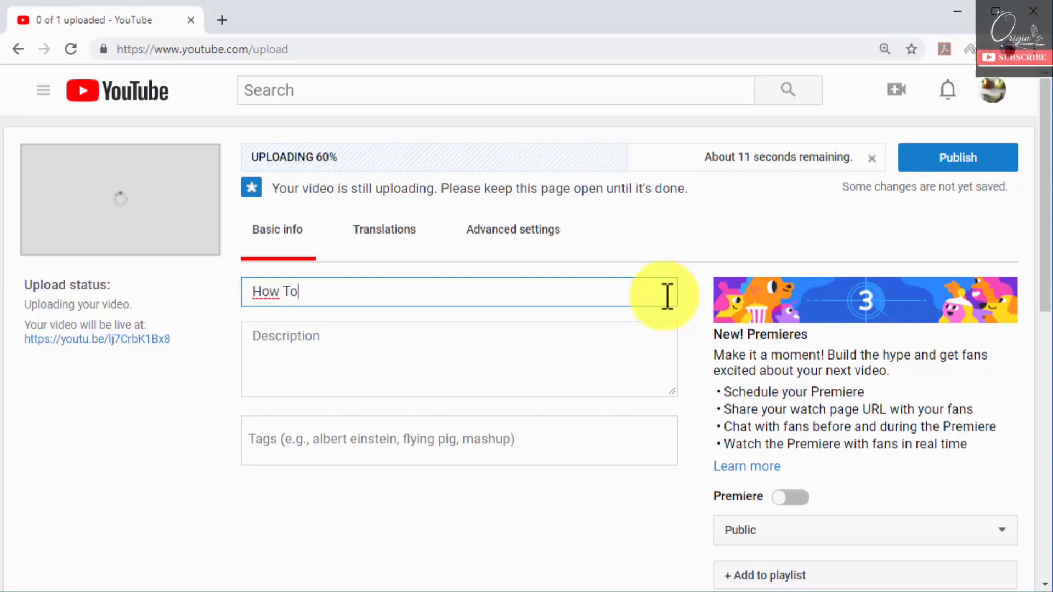
pyautogui.write('Use The')
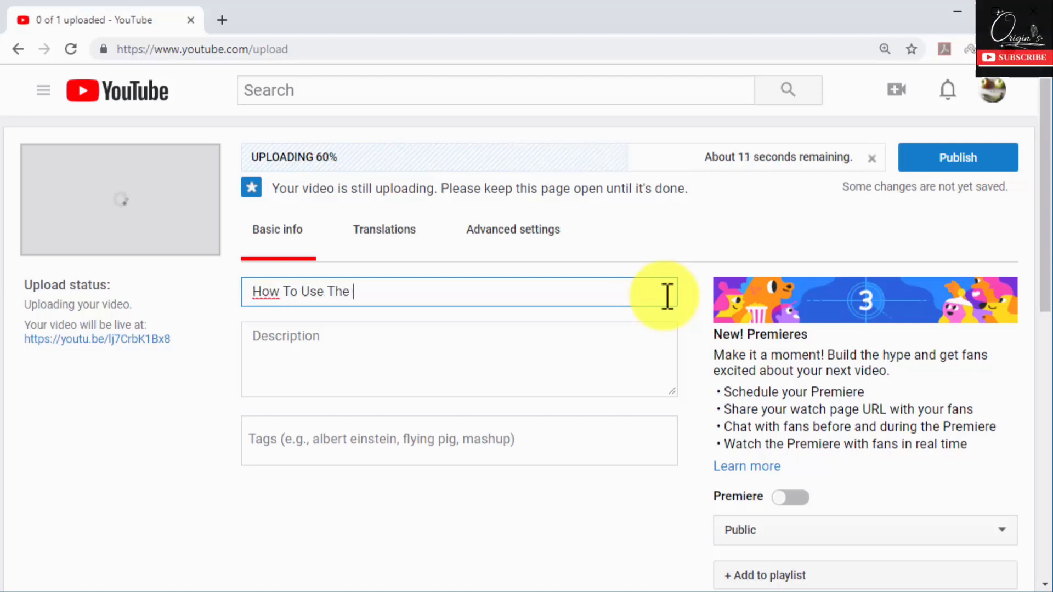
pyautogui.write('Best')
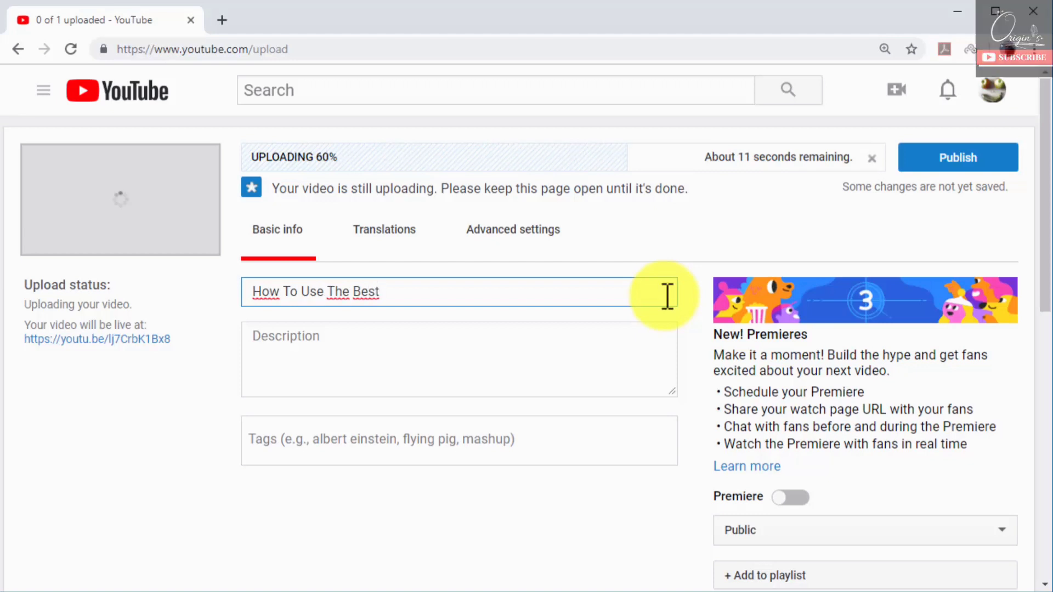
pyautogui.write('Diabetes')
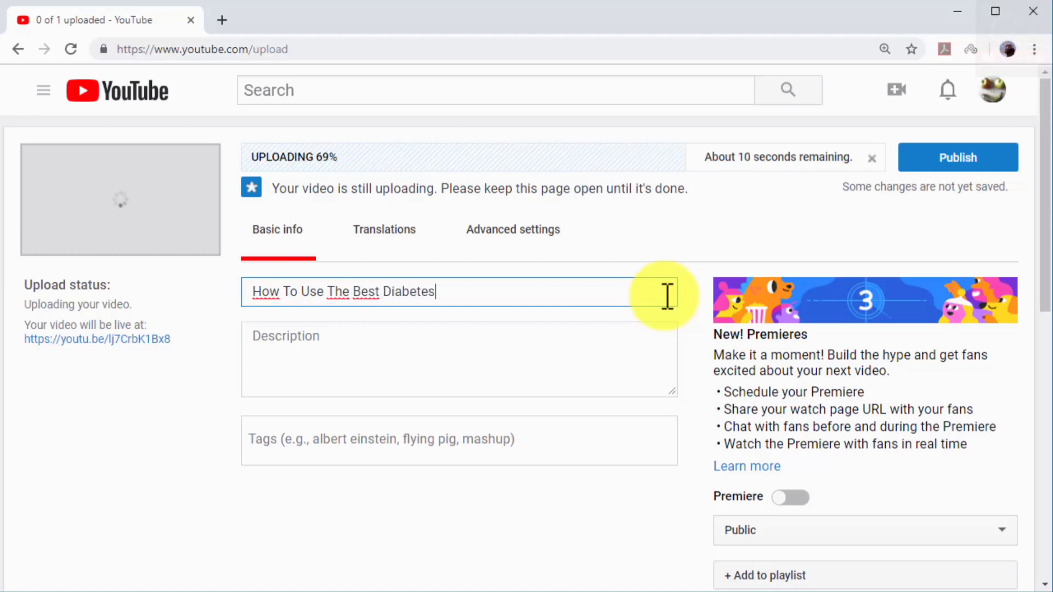
pyautogui.write('Testing K')
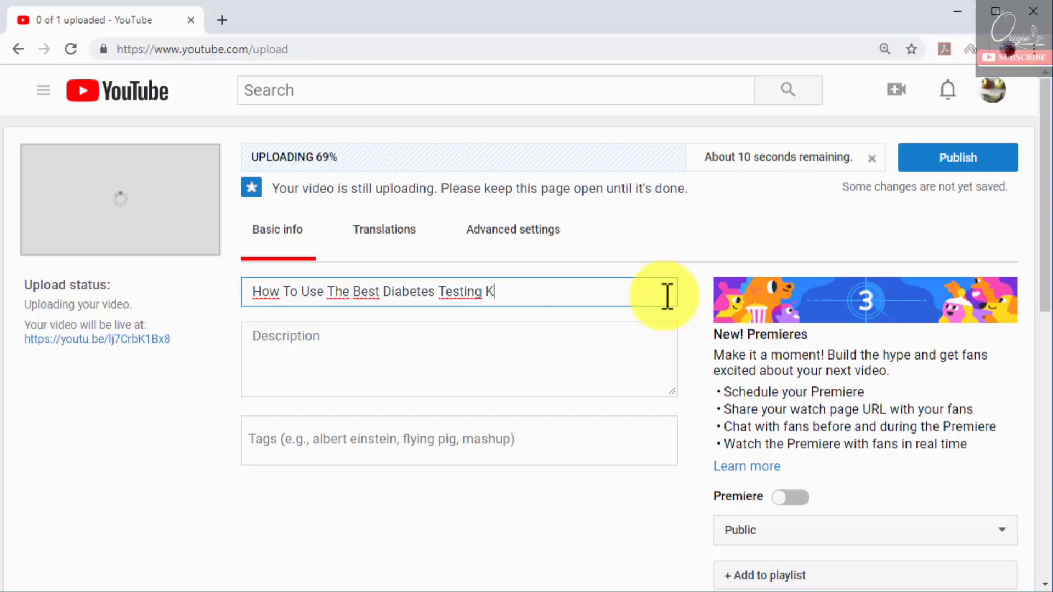
pyautogui.write('it')
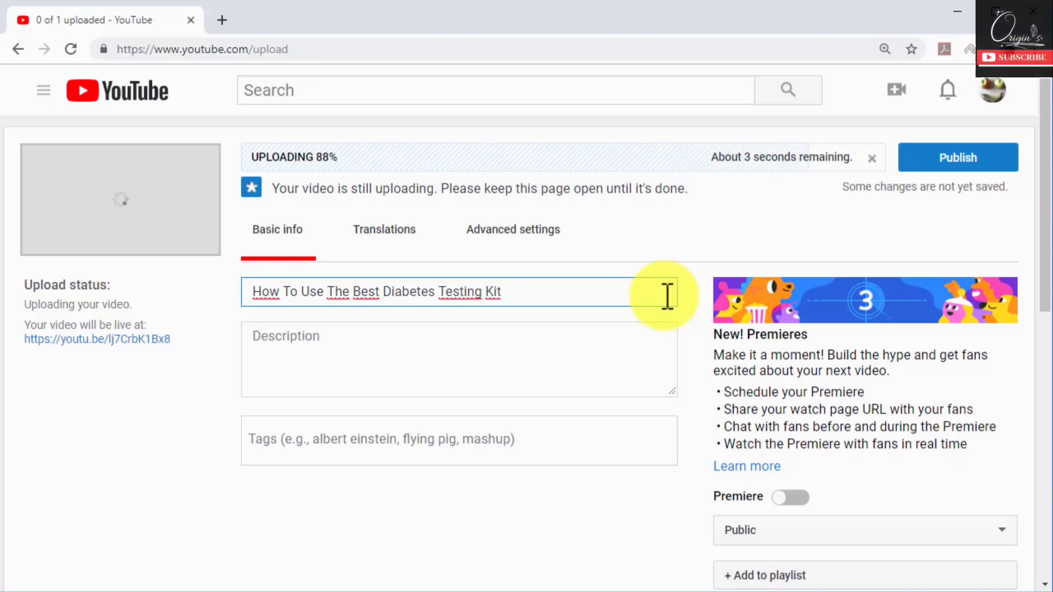
pyautogui.write('- Diabetes Care')
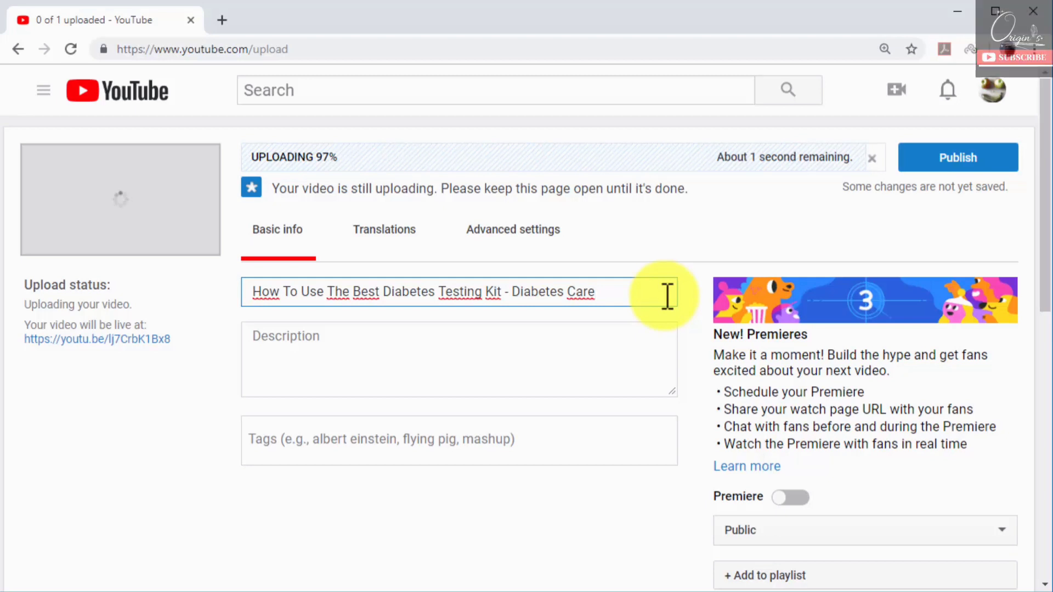
pyautogui.write('Ti')
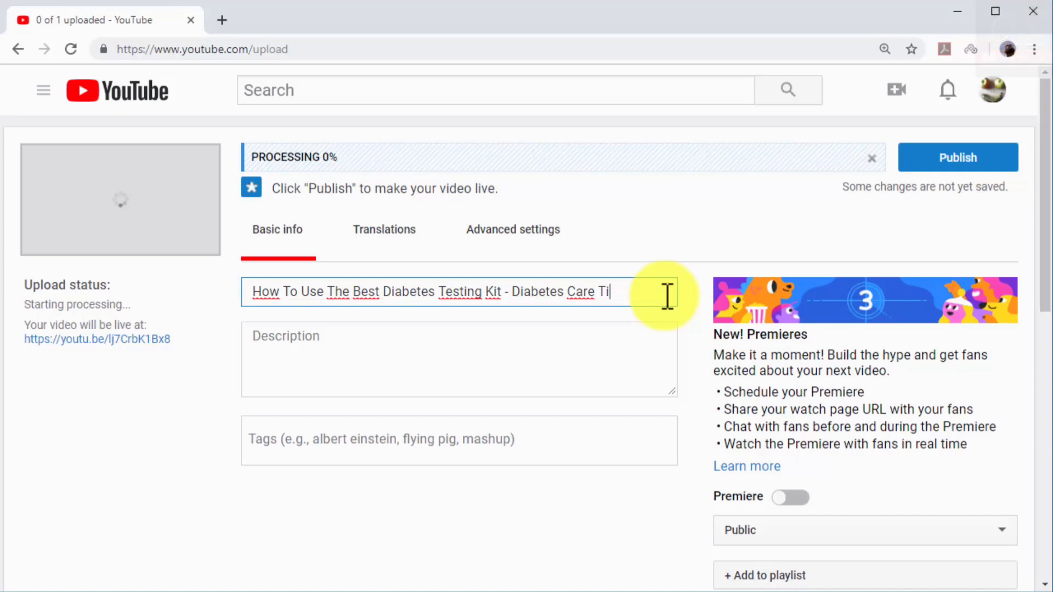
pyautogui.write('ps')
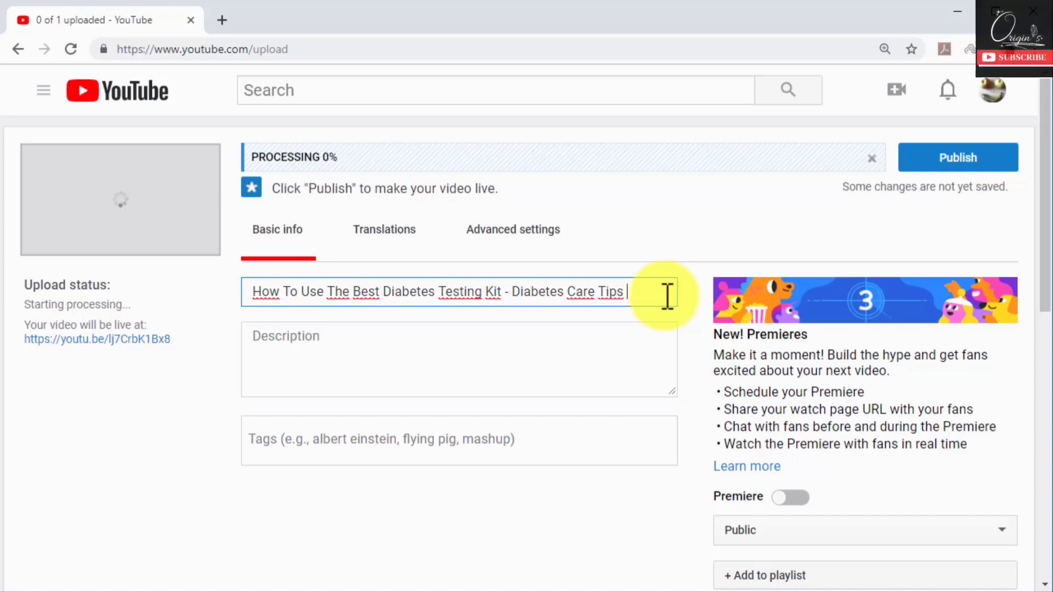
pyautogui.write('- Tu')
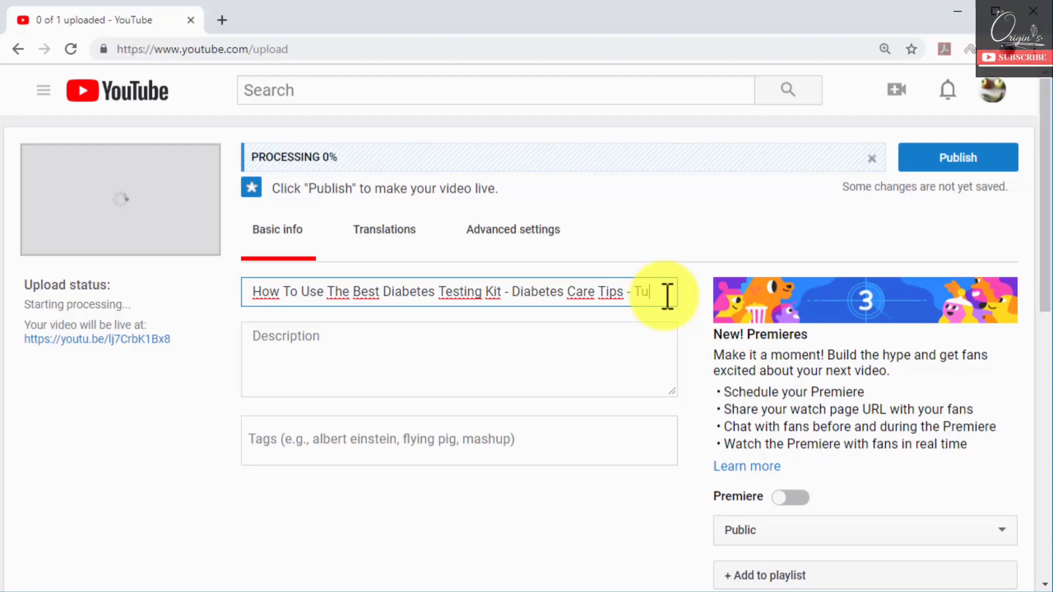
pyautogui.write('to')
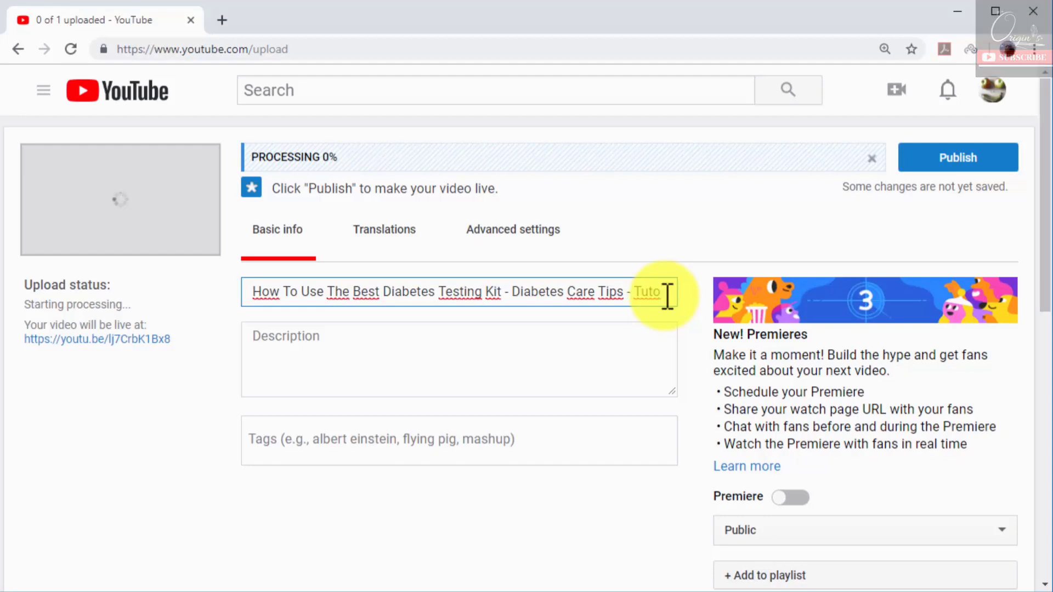
pyautogui.write('rial')
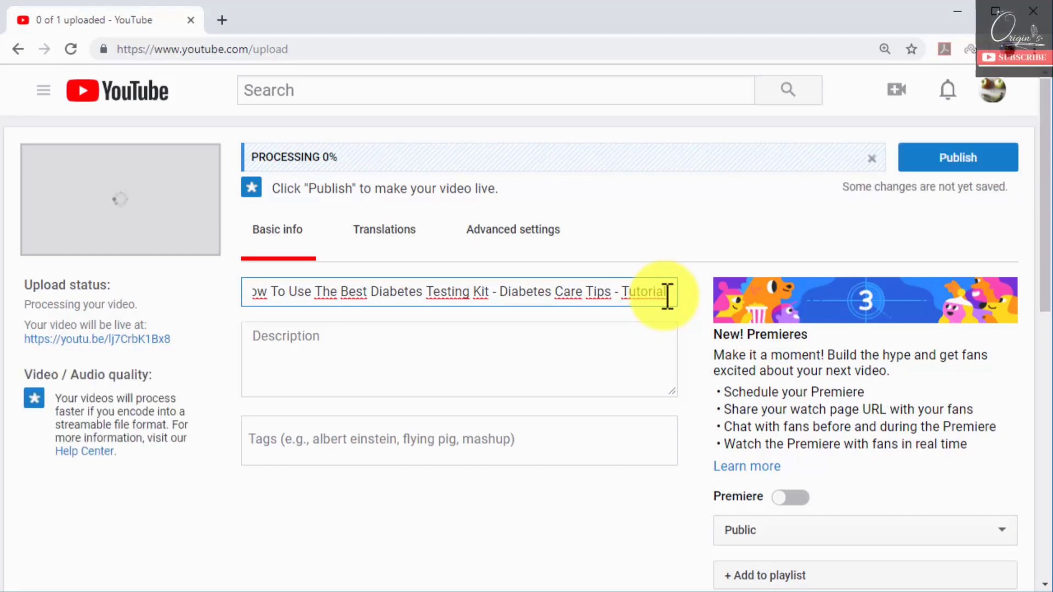
pyautogui.moveTo(665, 309)
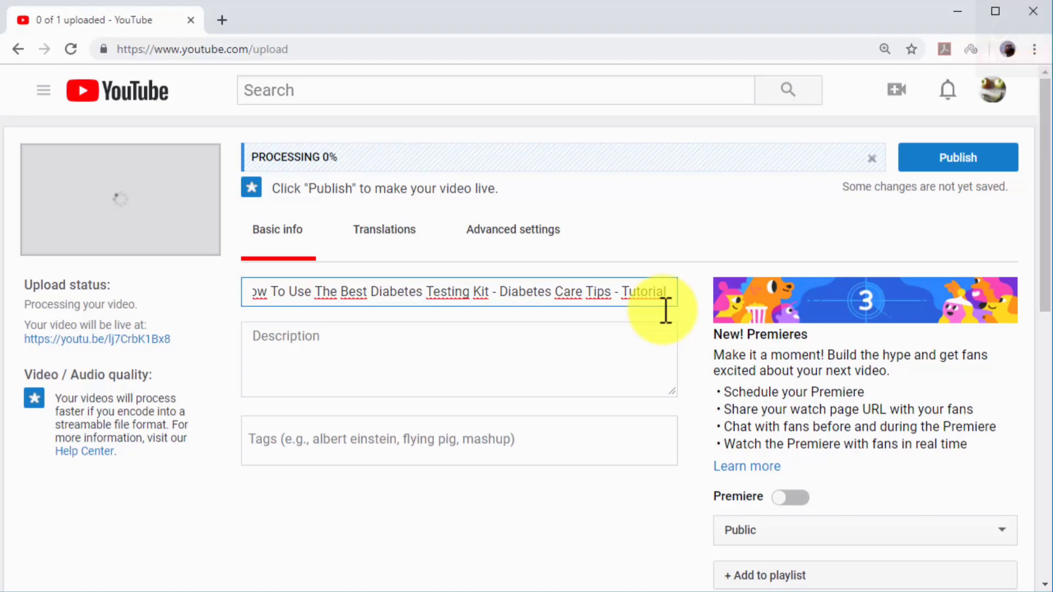
# Write the description 'Visit Us: diabetescaremadeeasy.com' plus a testing-kit summary paragraph
pyautogui.write('Vi')
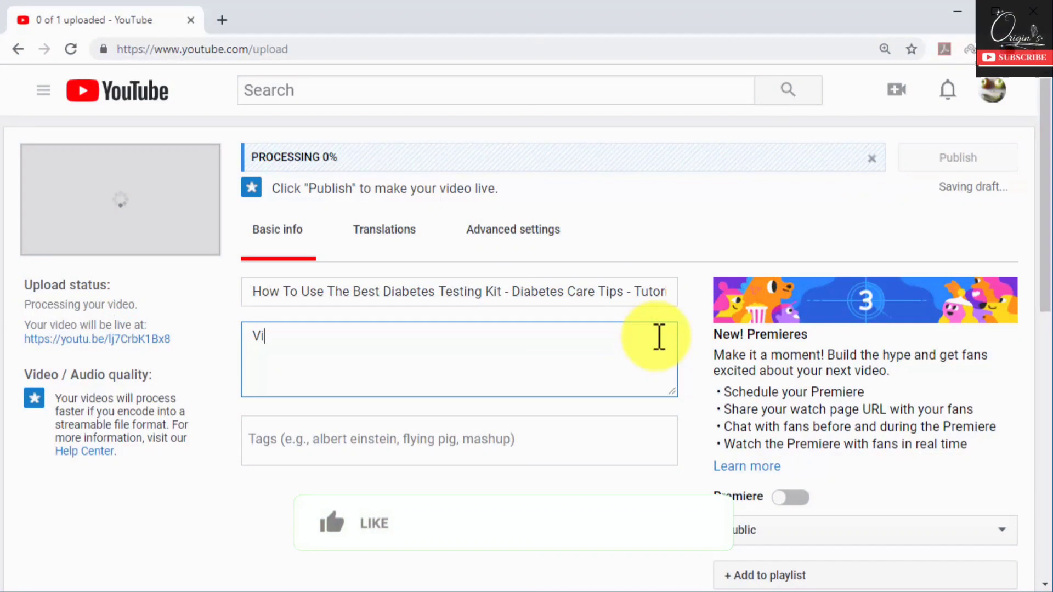
pyautogui.write('sit Us:')
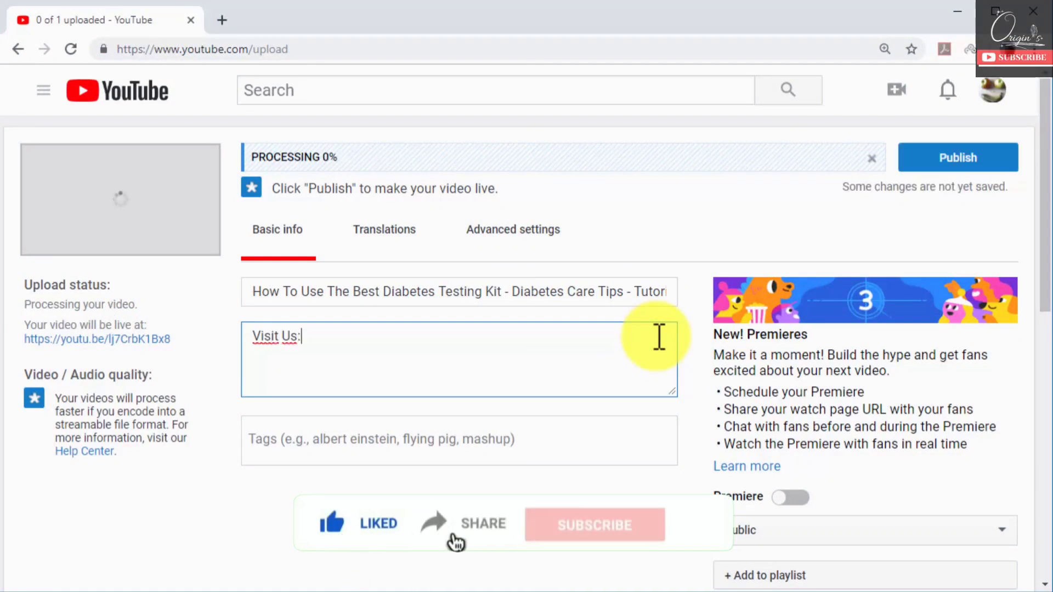
pyautogui.write('diabetescaremade')
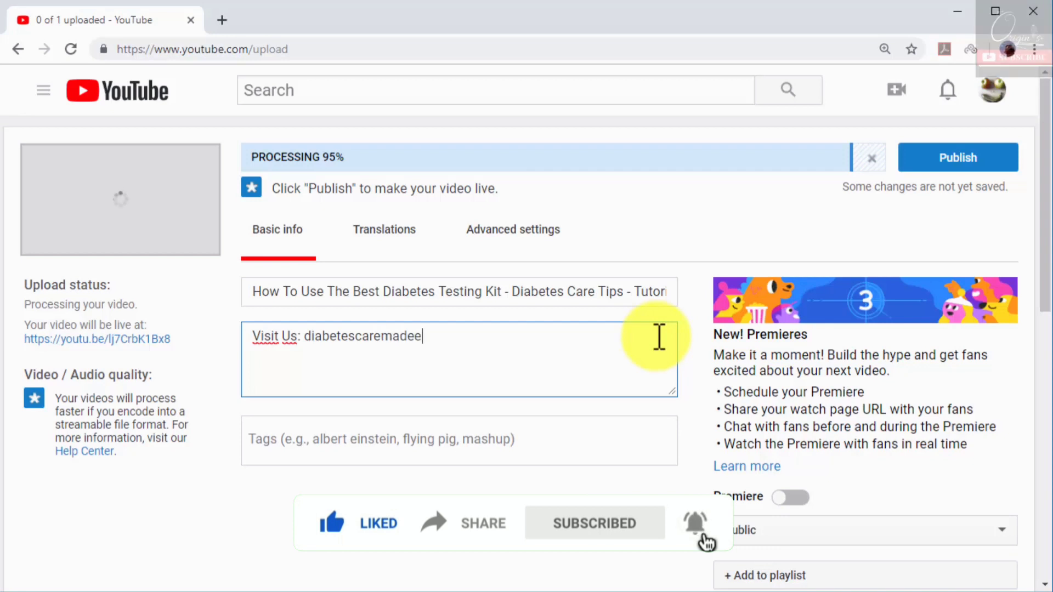
pyautogui.write('easy.com')
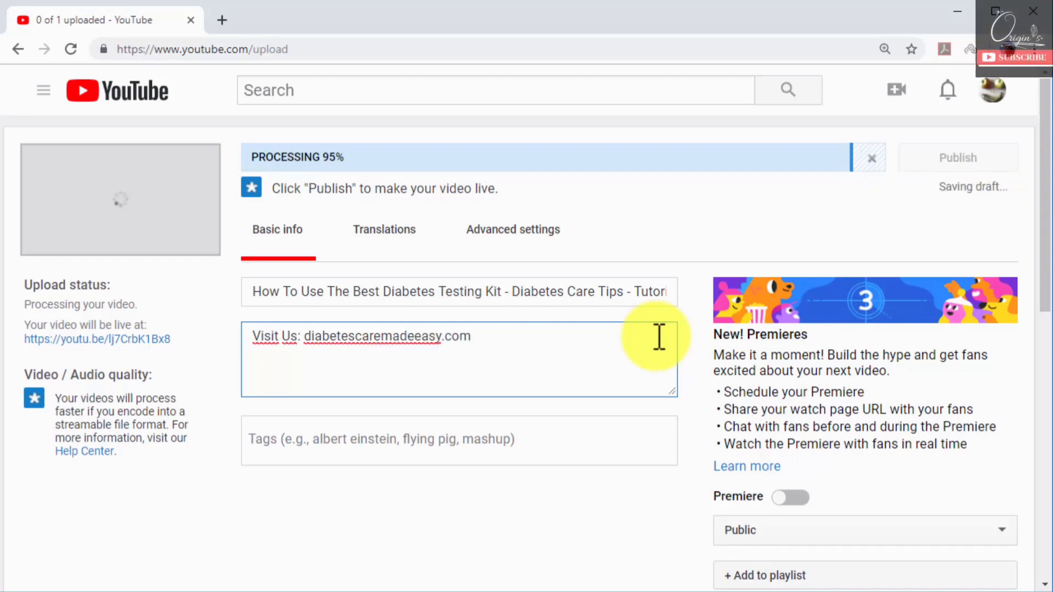
pyautogui.write('Best diabetes testing kit in the market! In this video we are going to show you how to use the contour diabetes testing kit with a few simple tips that you can try at home today!')
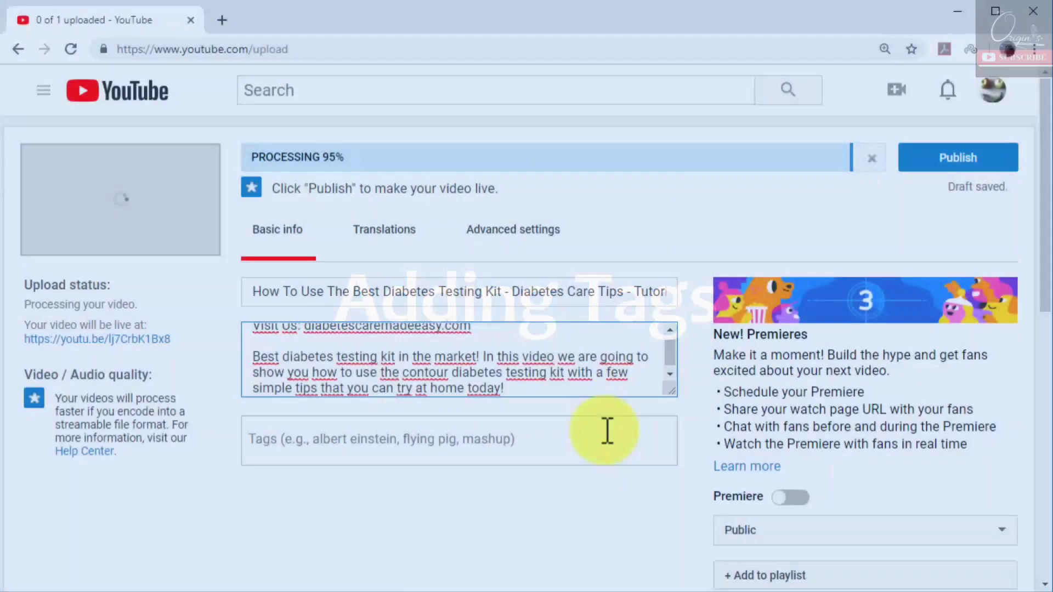
# Add tags Diabetes Tips, Diabetes Testing Kits and Type 2 Diabetes, then publish
pyautogui.write('Diabetes Tips')
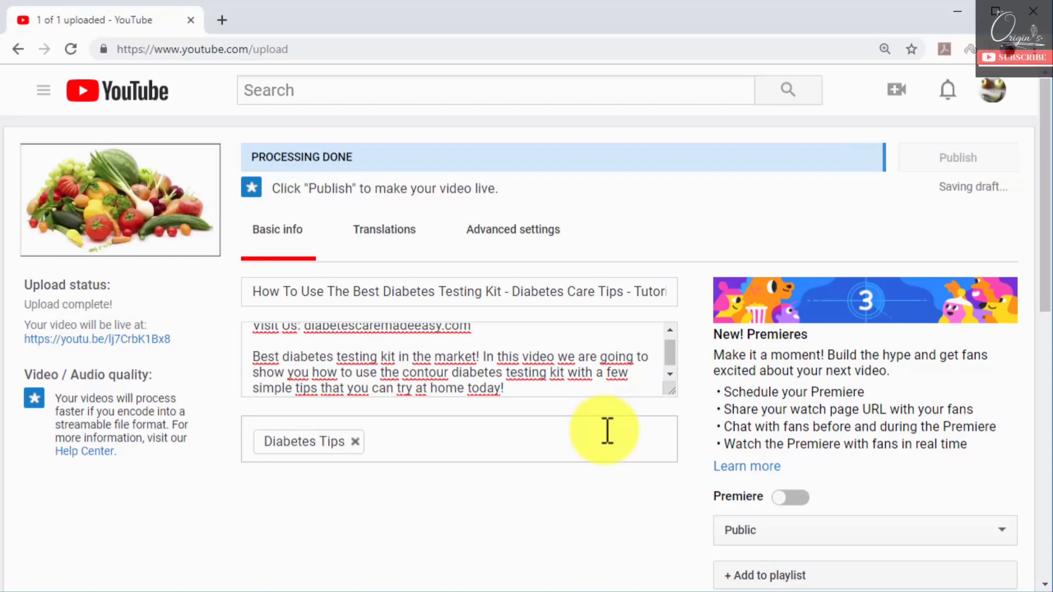
pyautogui.write('Diabetes')
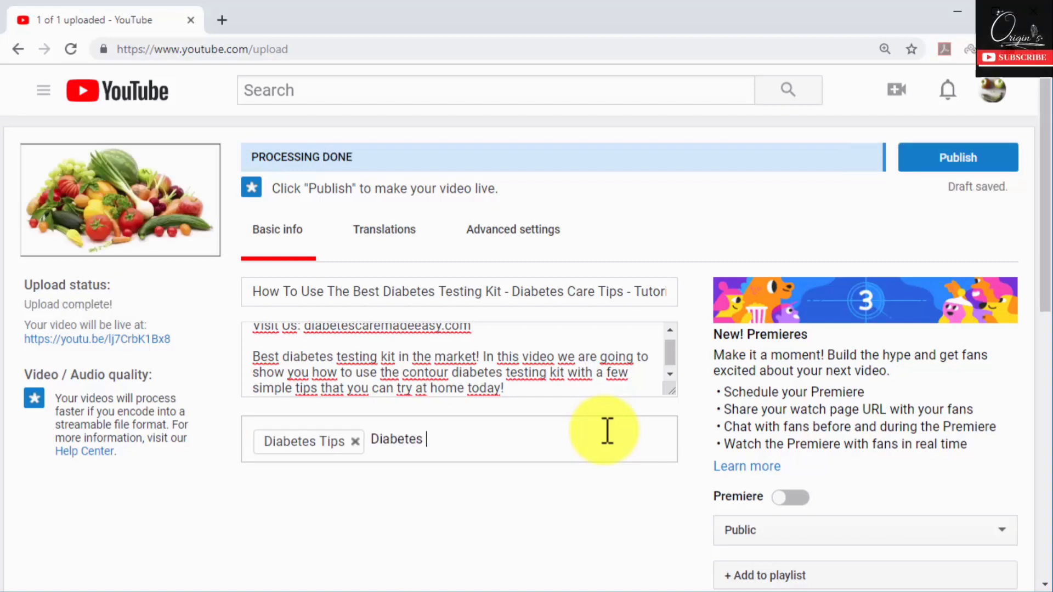
pyautogui.write('Testing Kits')
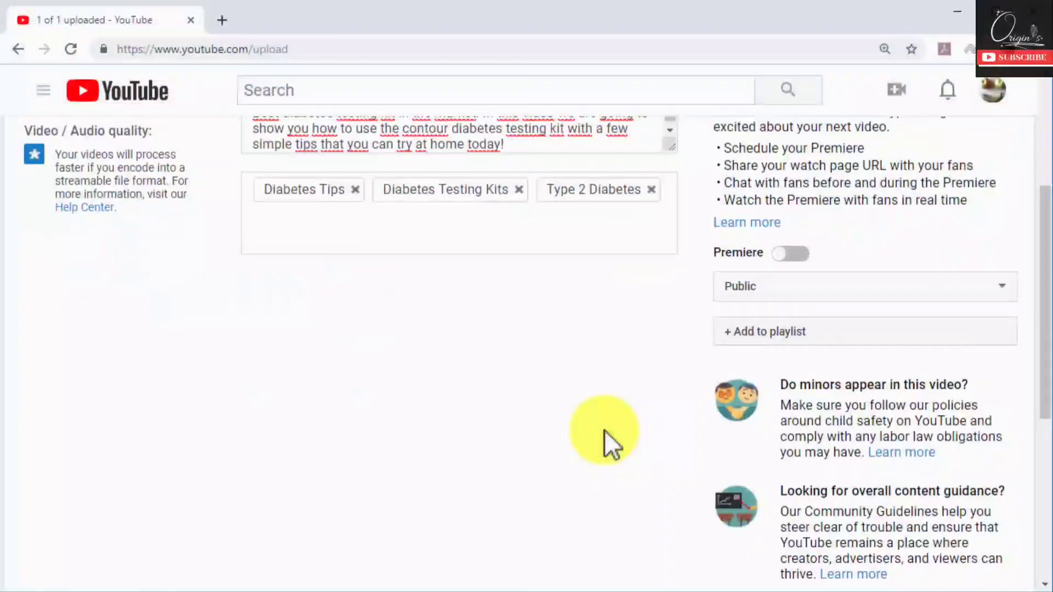
pyautogui.scroll(-3)
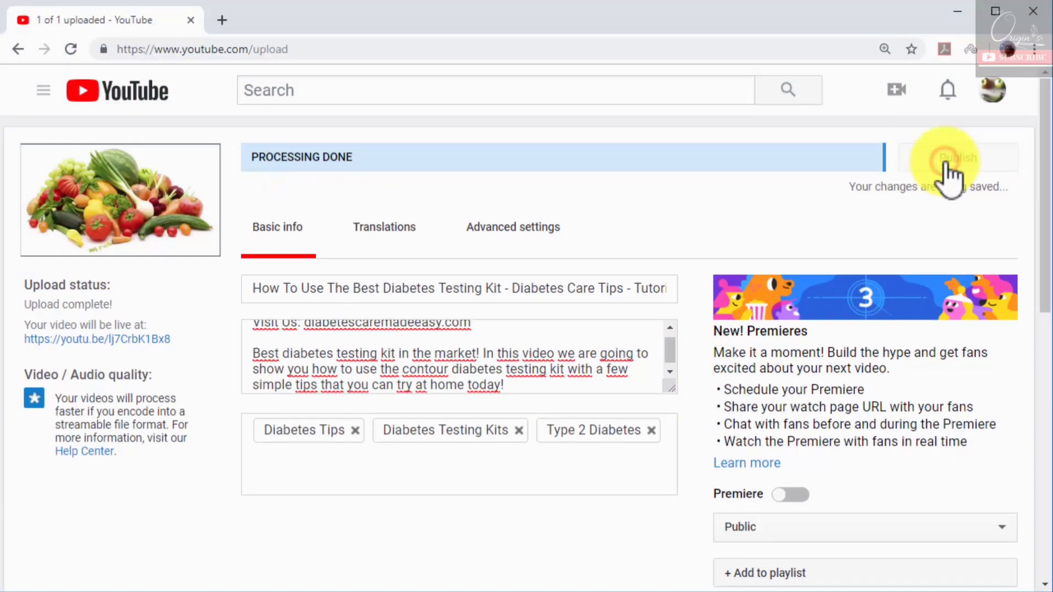
pyautogui.click(956, 158)
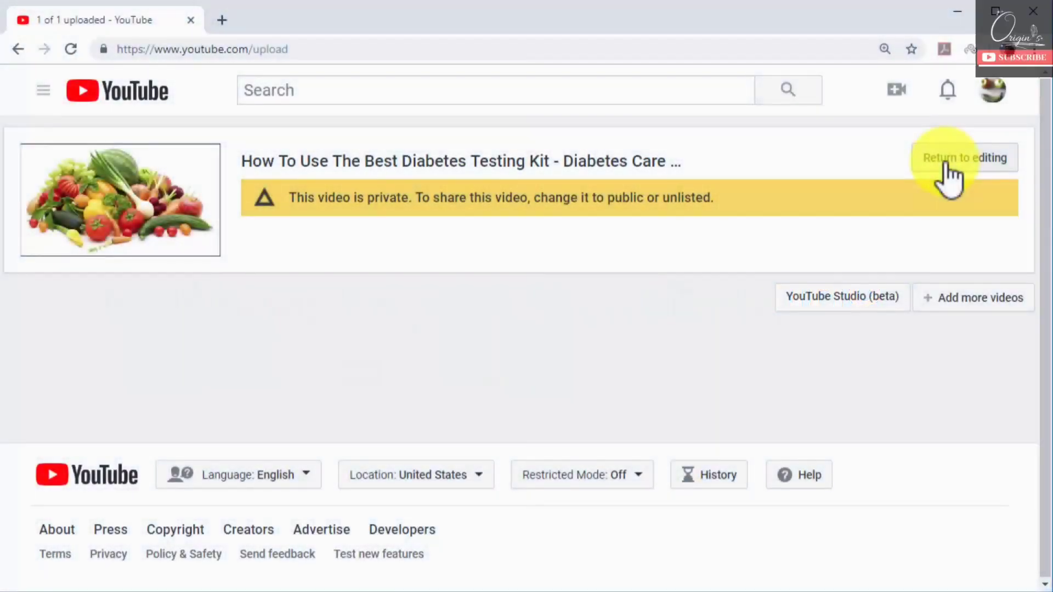
# Return to the published video's details and save all changes
pyautogui.click(964, 157)
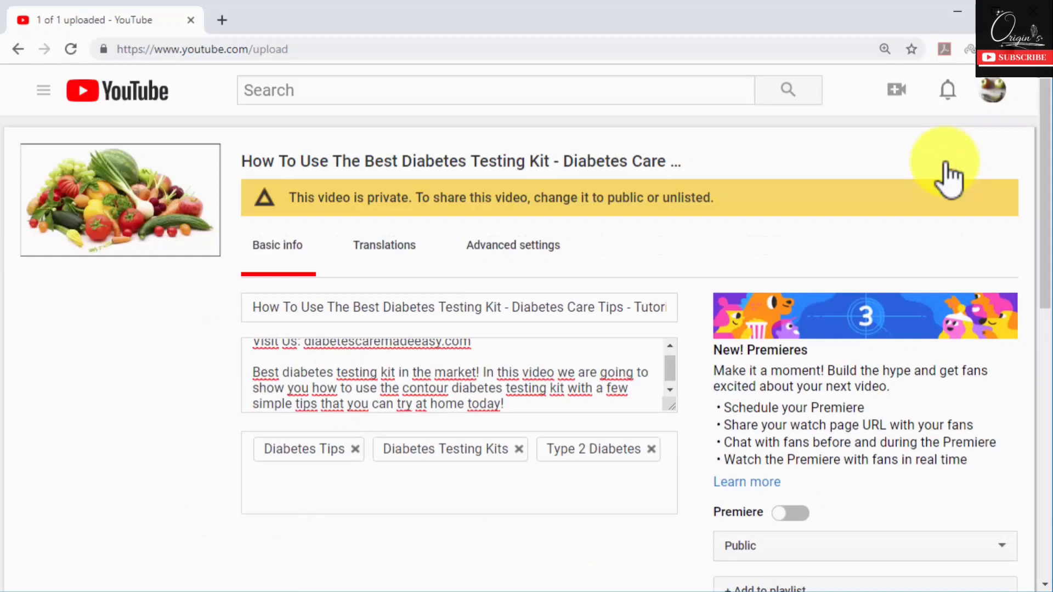
pyautogui.click(956, 157)
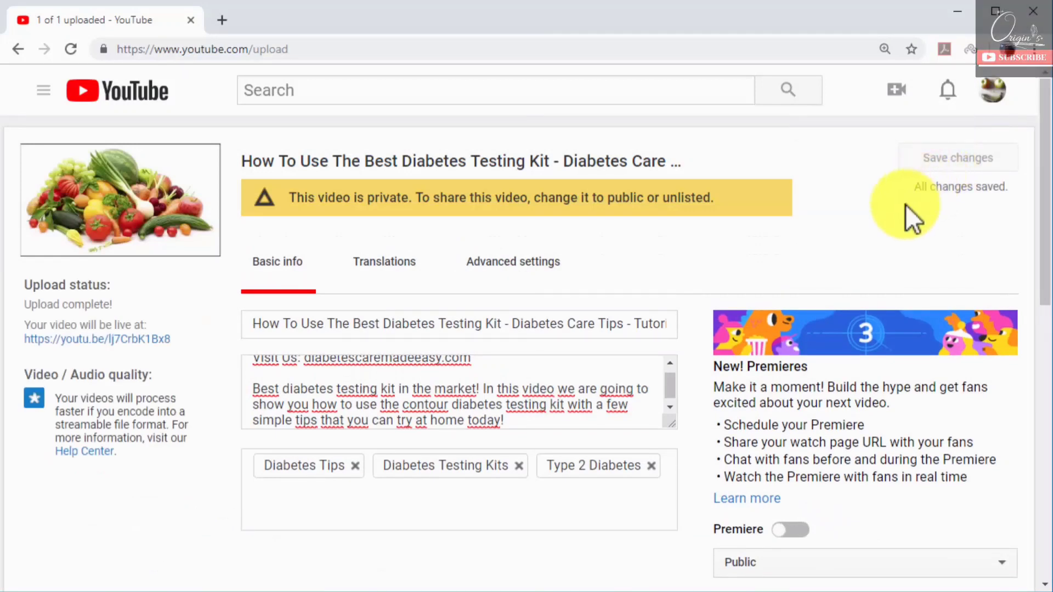
pyautogui.moveTo(866, 241)
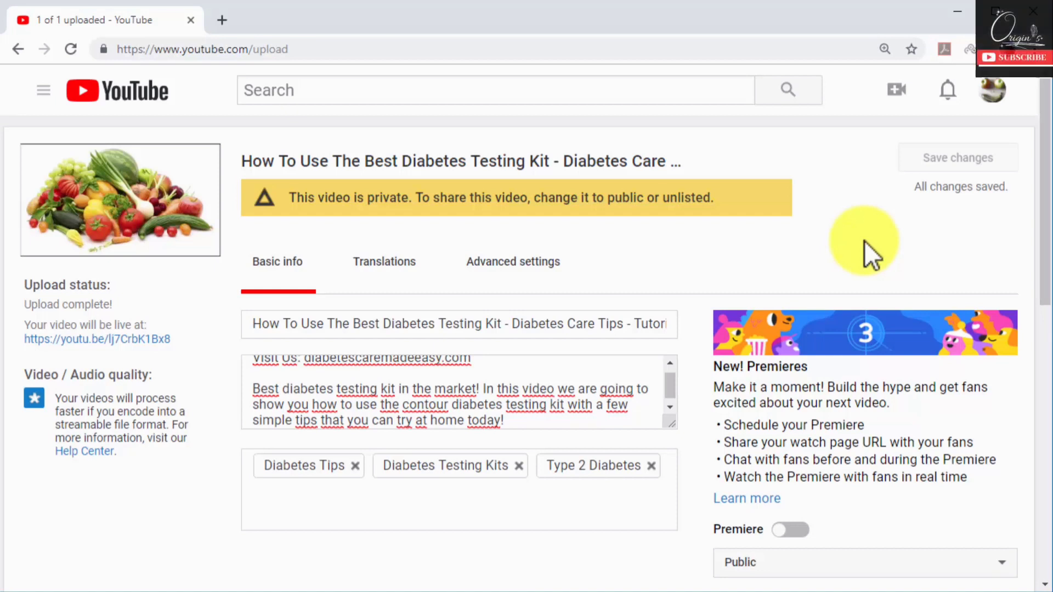
pyautogui.moveTo(728, 117)
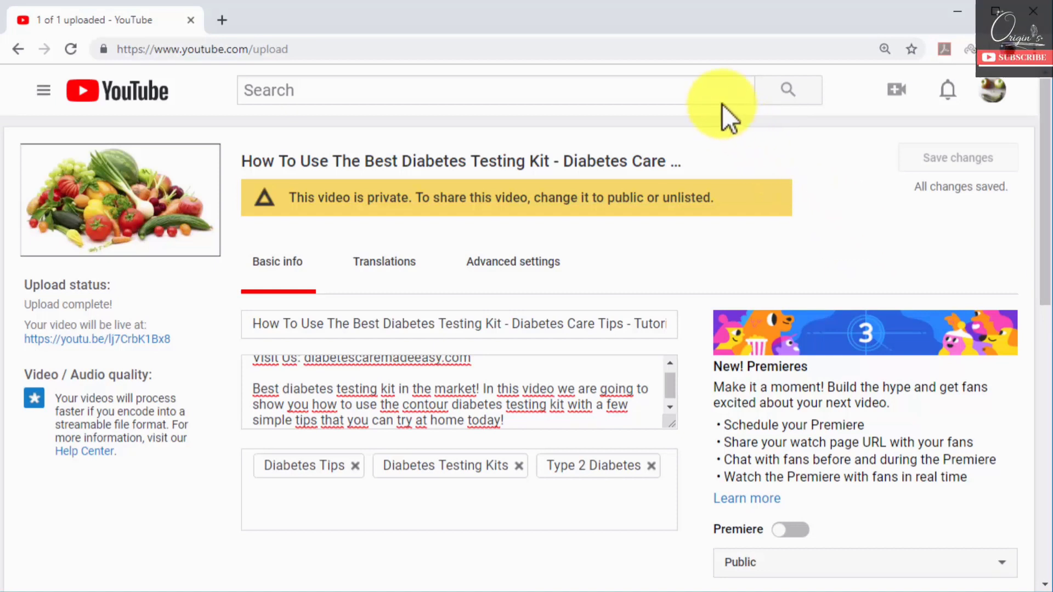
pyautogui.click(470, 90)
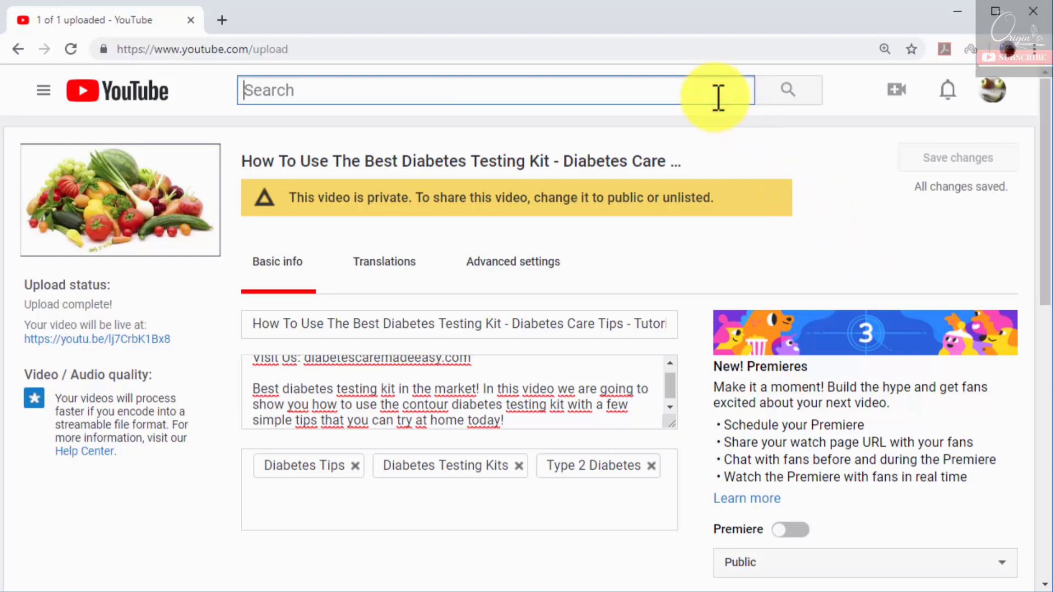
# Search YouTube for 'best diabetes testing kit' and scroll to find the new video
pyautogui.write('diabe')
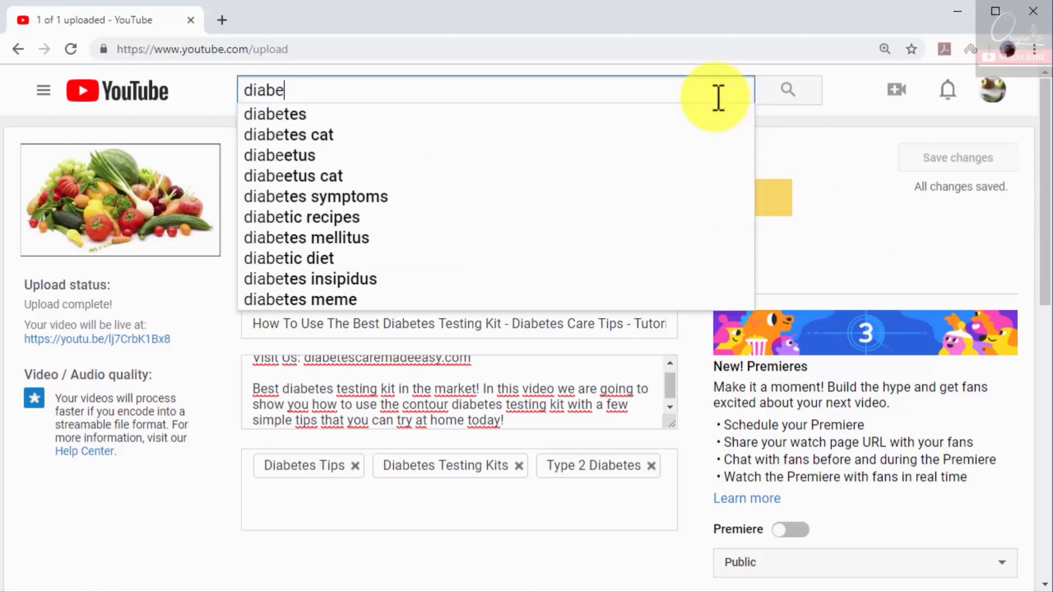
pyautogui.write('best diabetes testing')
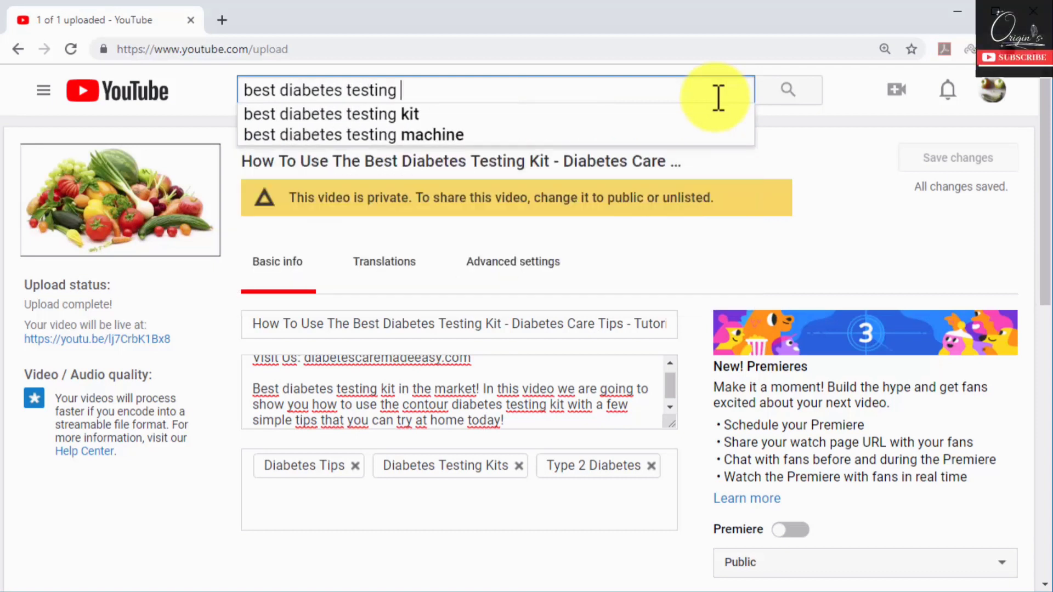
pyautogui.click(330, 114)
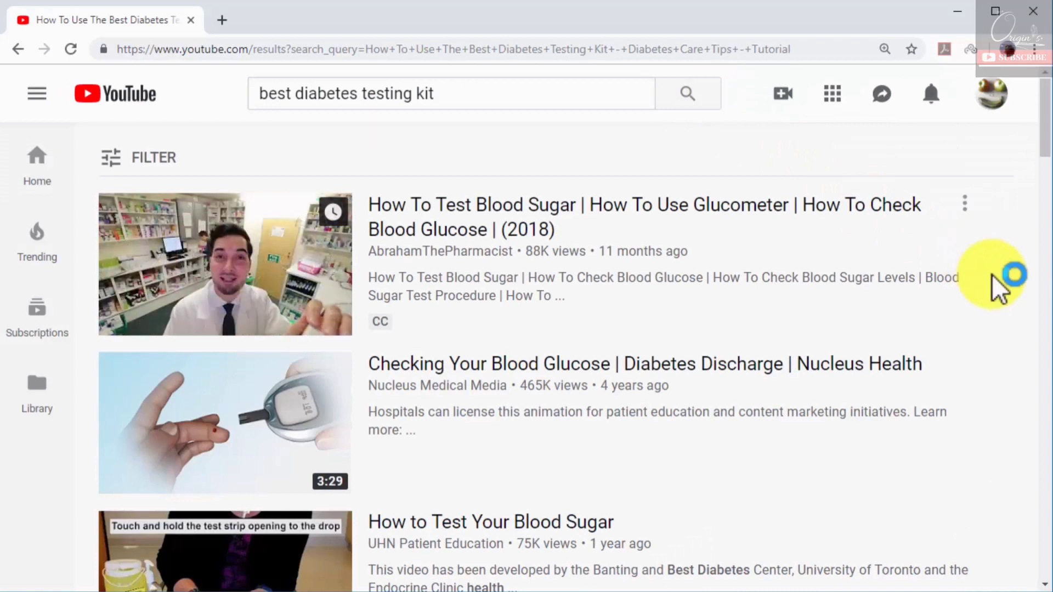
pyautogui.scroll(-3)
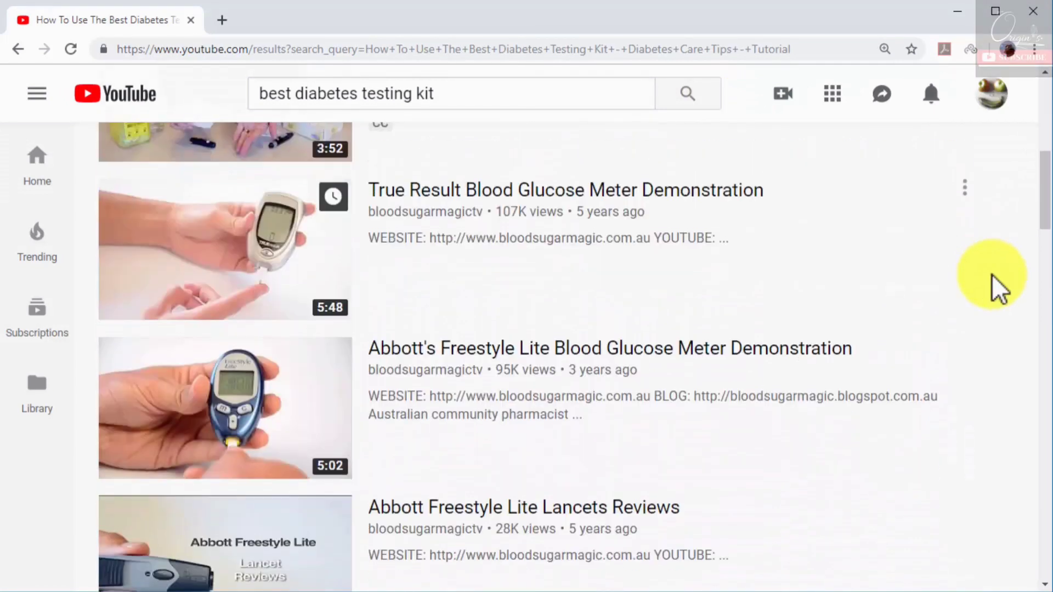
pyautogui.scroll(-3)
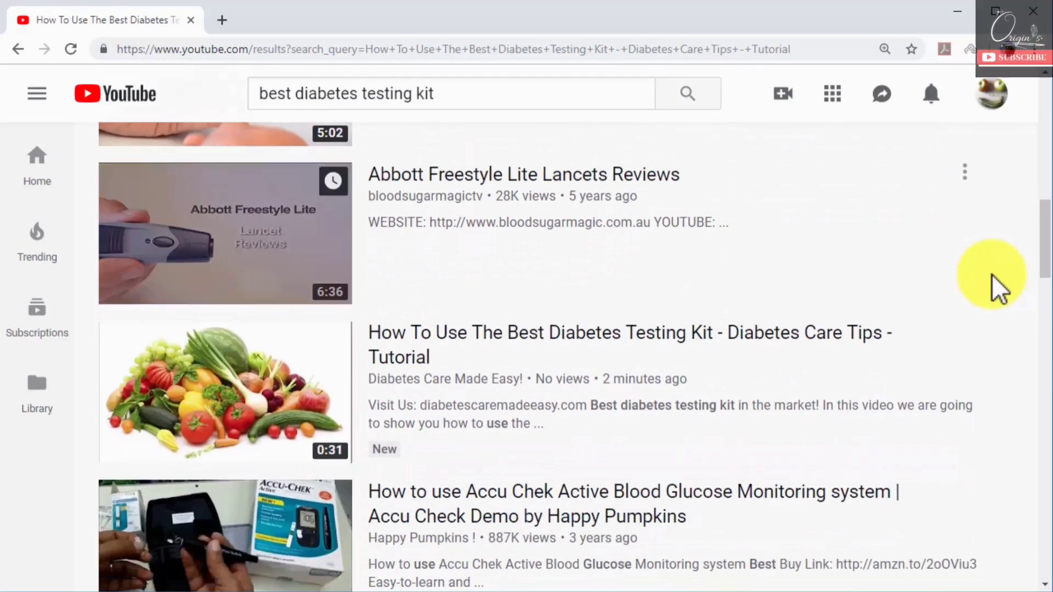
pyautogui.moveTo(814, 413)
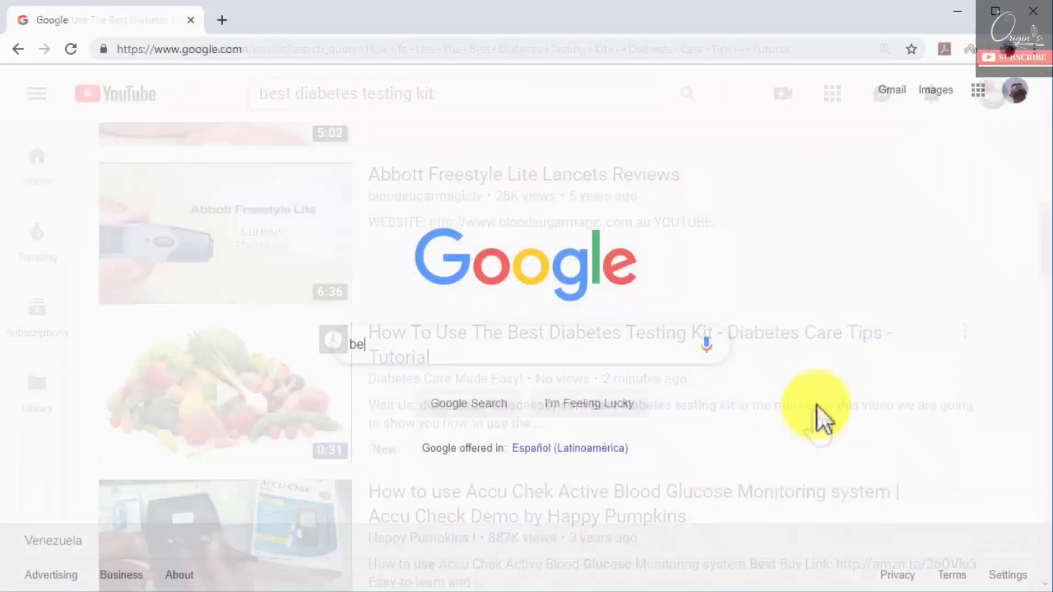
# Google 'best diabetes testing kit' and scroll to the new video in Videos results
pyautogui.write('best diabetes t')
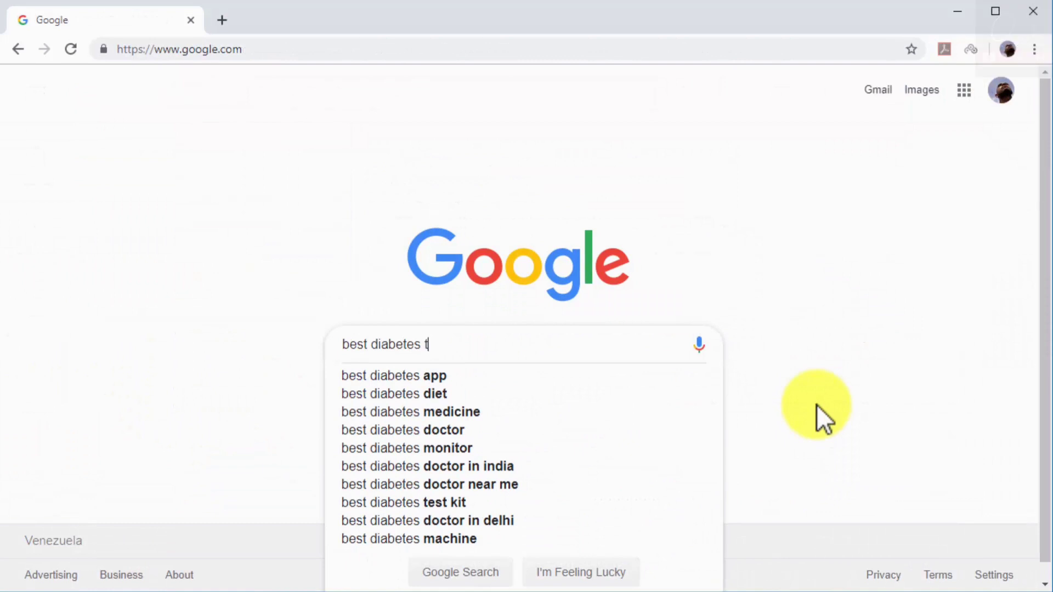
pyautogui.write('esting kit')
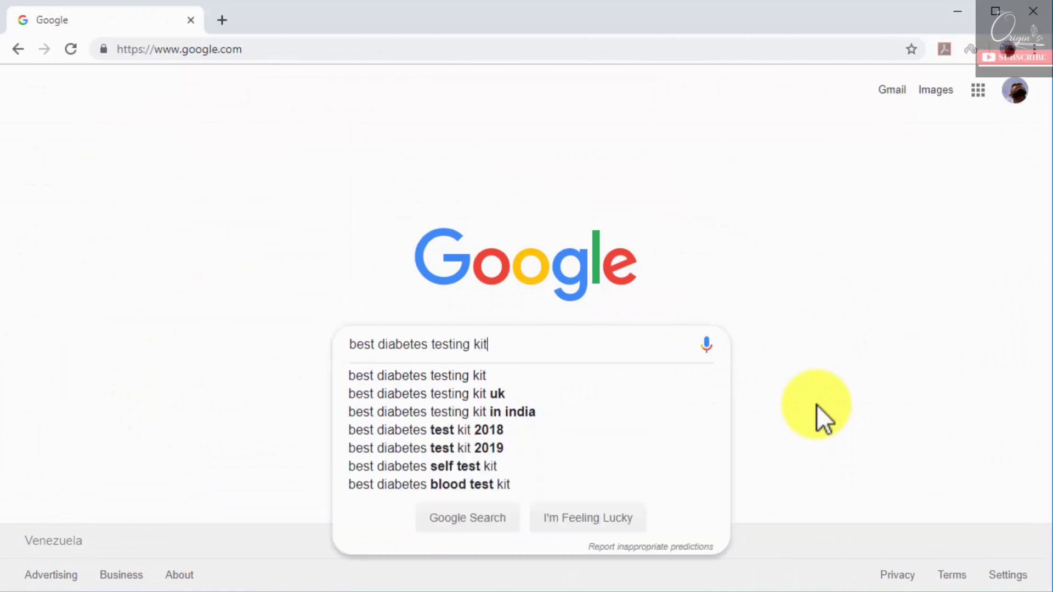
pyautogui.press('Return')
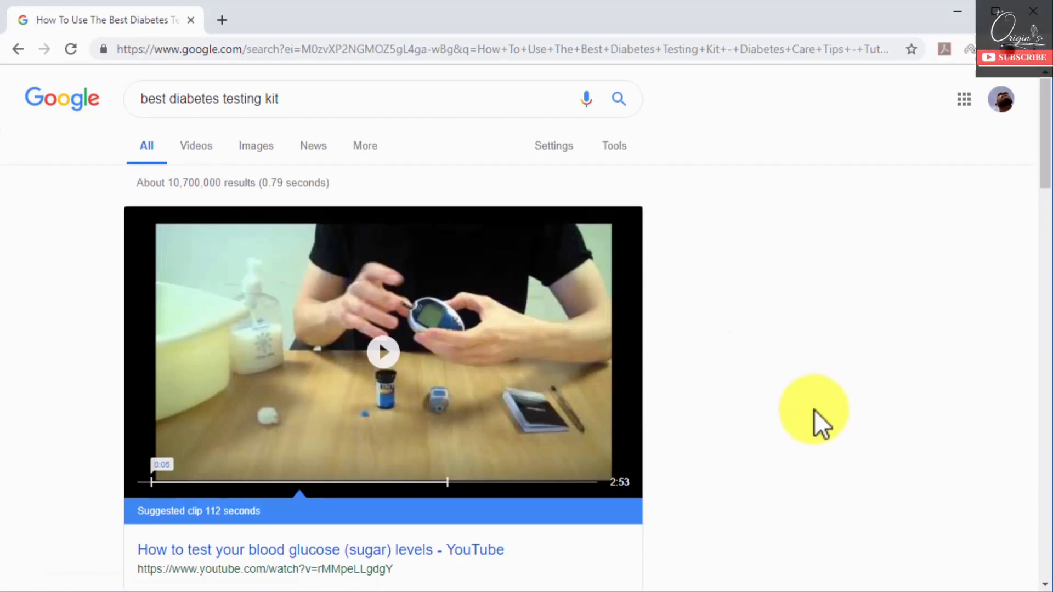
pyautogui.scroll(-3)
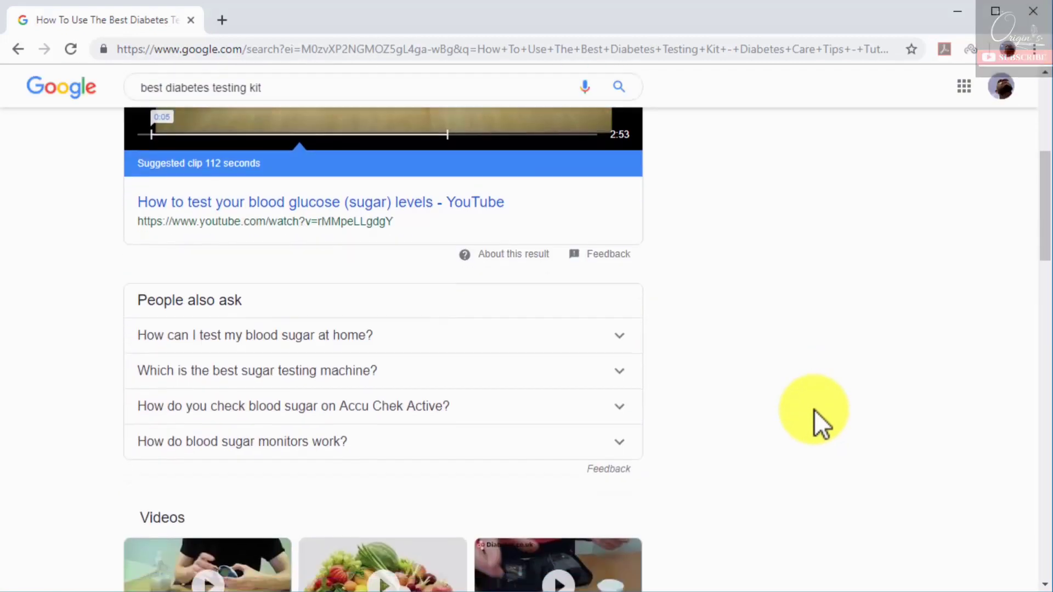
pyautogui.scroll(-3)
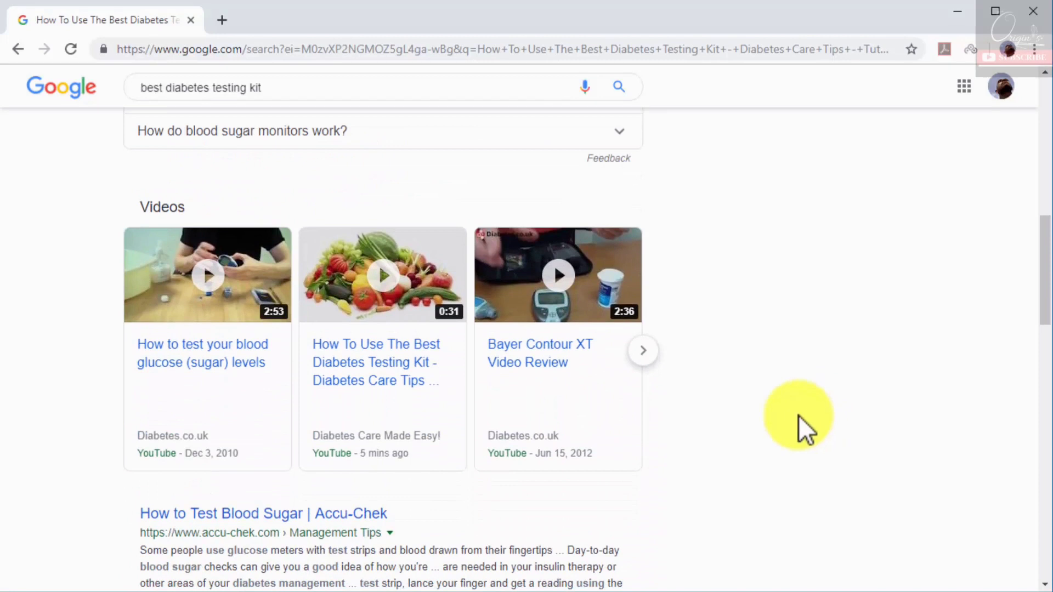
pyautogui.moveTo(423, 409)
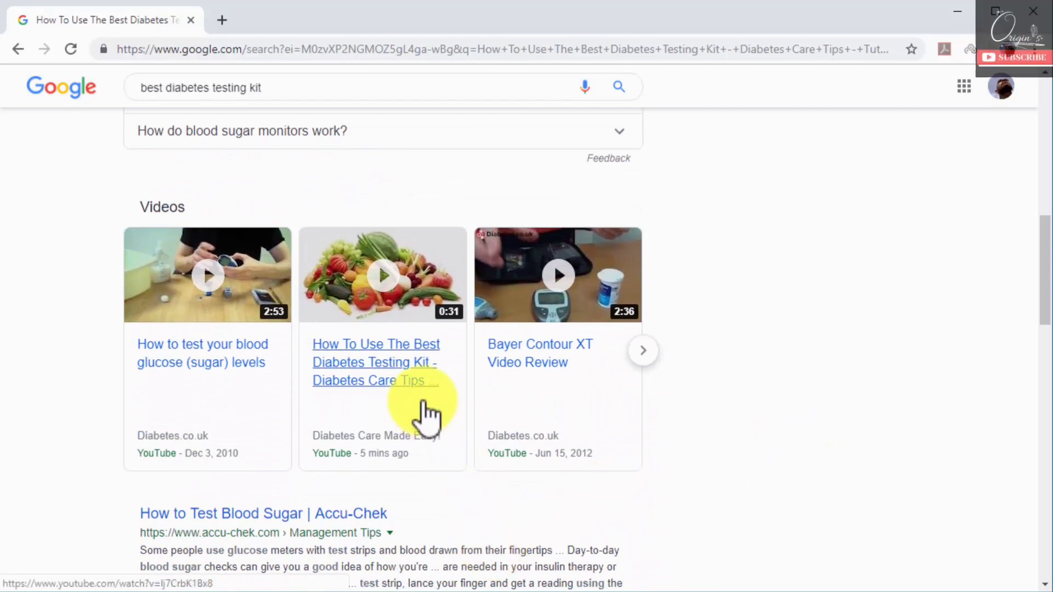